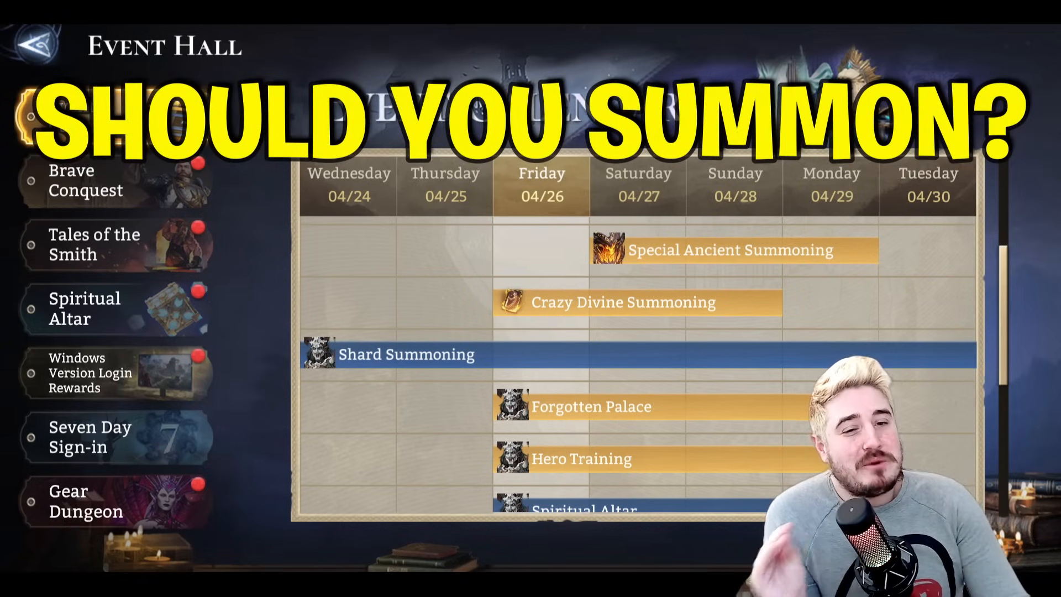
Go to the Fastidious.gg hero list and search 'solca' to isolate Solcadens
click(731, 250)
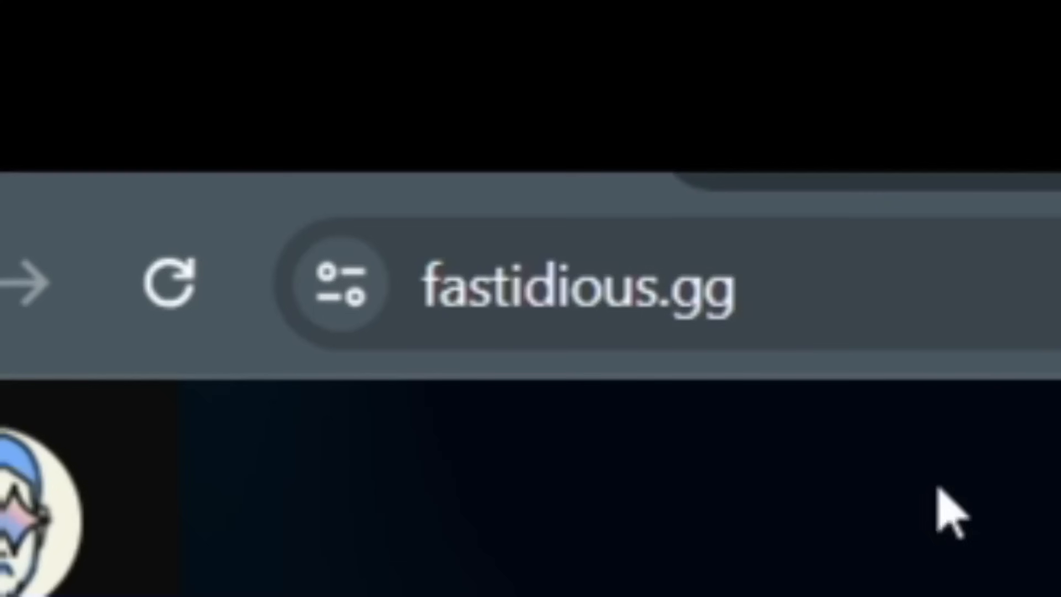
click(575, 284)
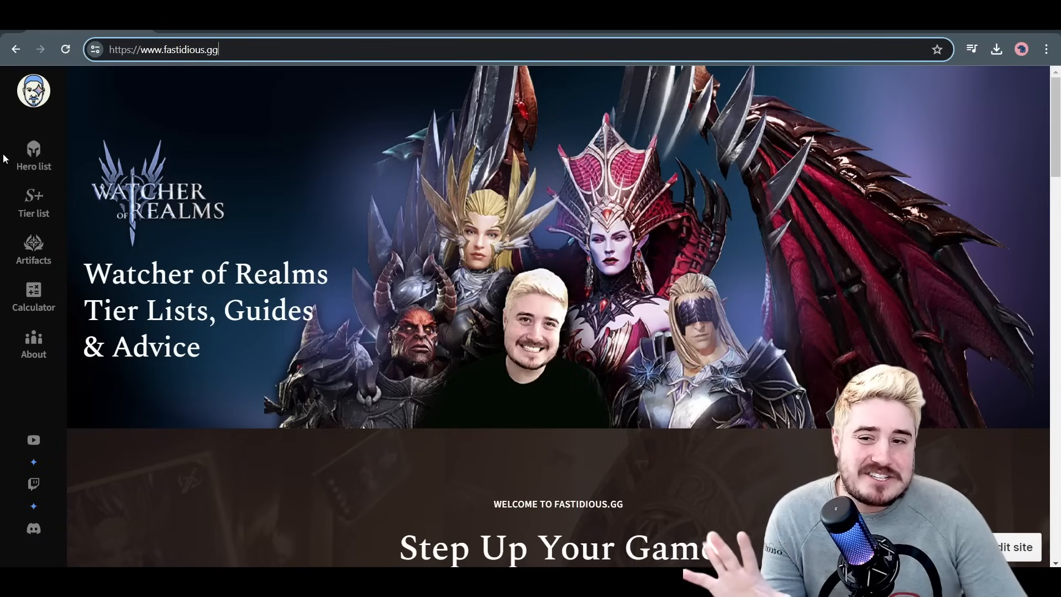
click(34, 153)
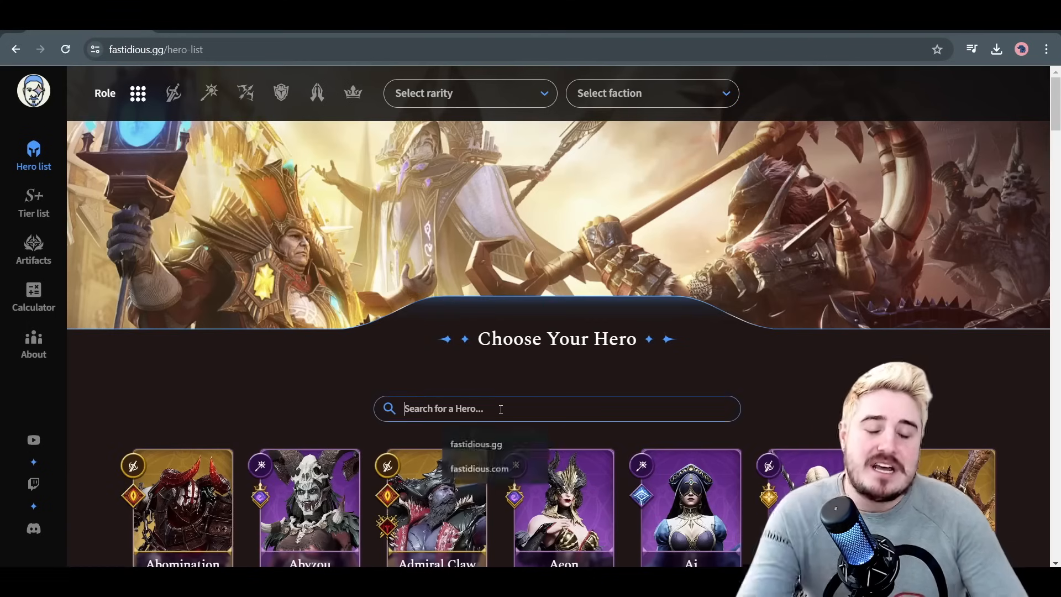
text(solca)
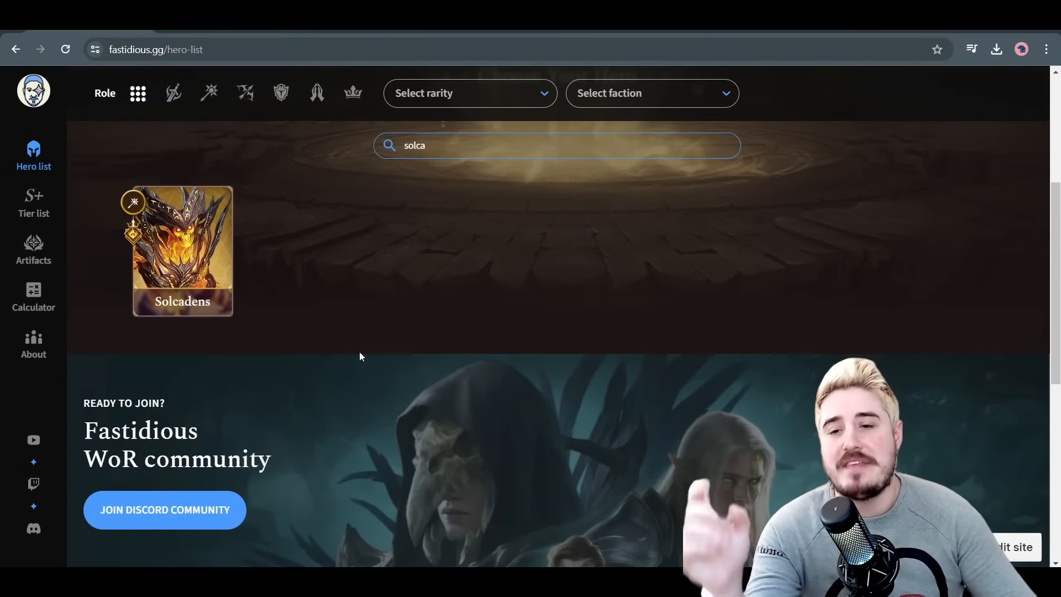
Open Solcadens's hero page and scroll down to his attack ranges and class stat ranks
click(182, 250)
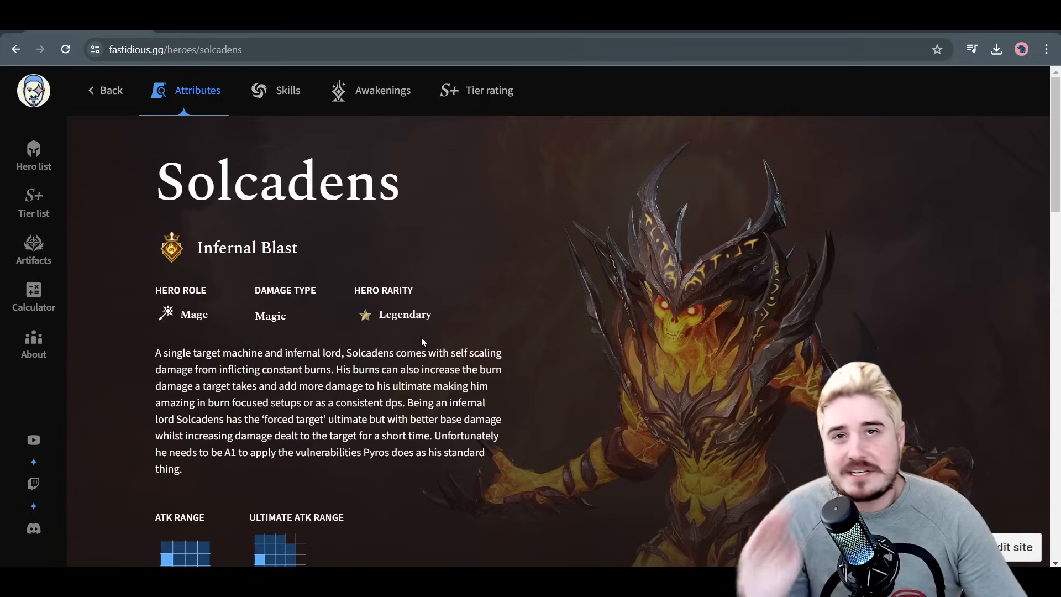
mouse_move(443, 364)
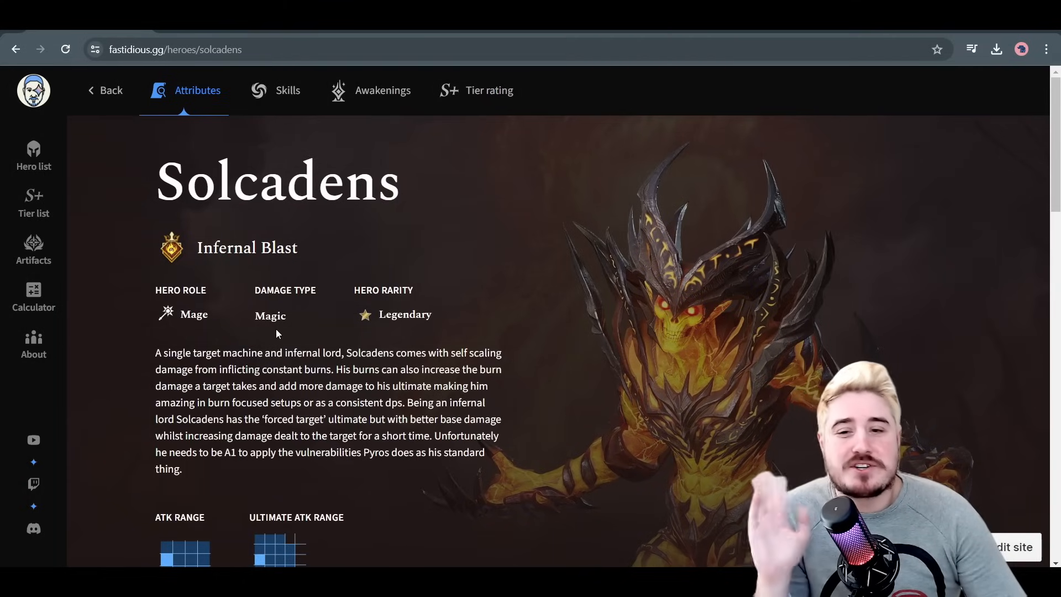
mouse_move(340, 319)
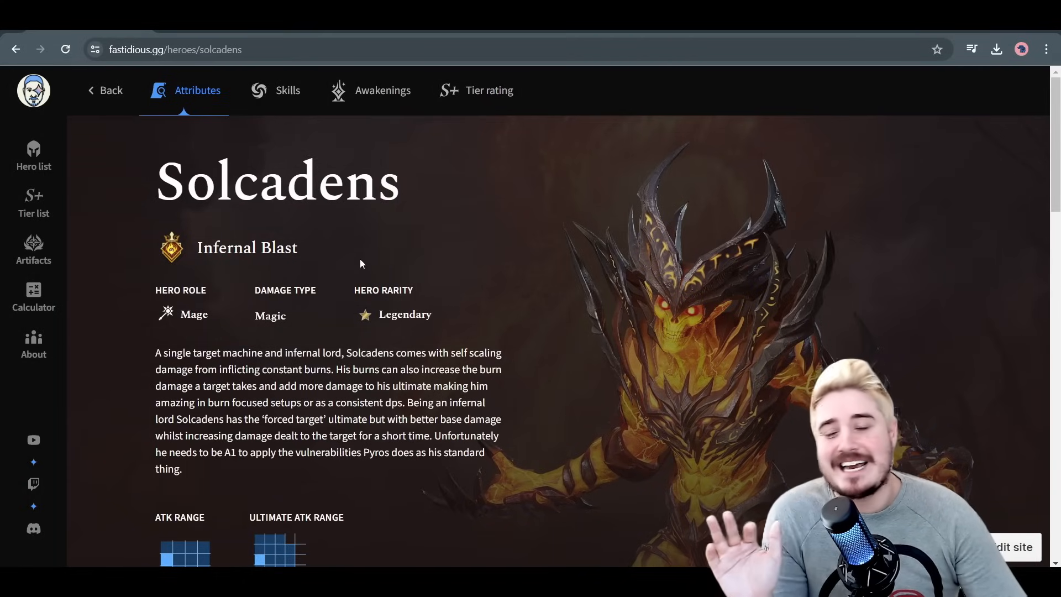
scroll(down, 3)
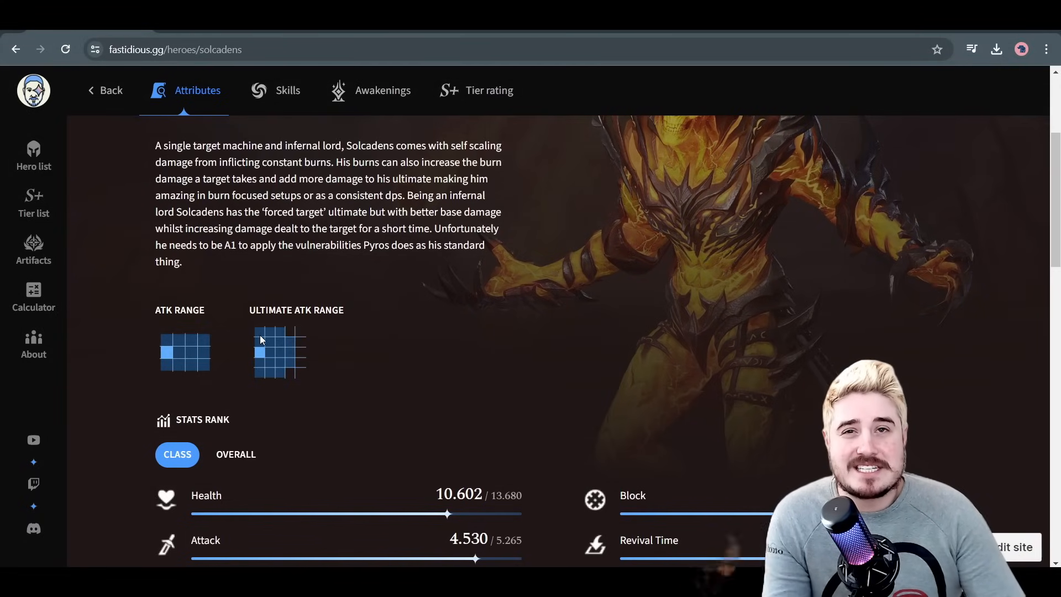
mouse_move(350, 370)
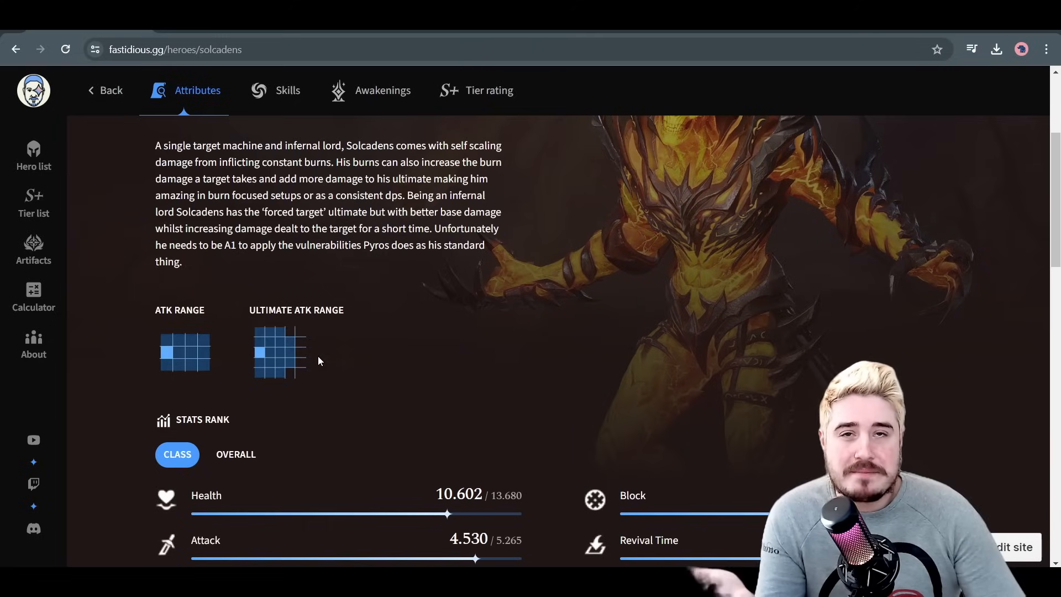
mouse_move(326, 370)
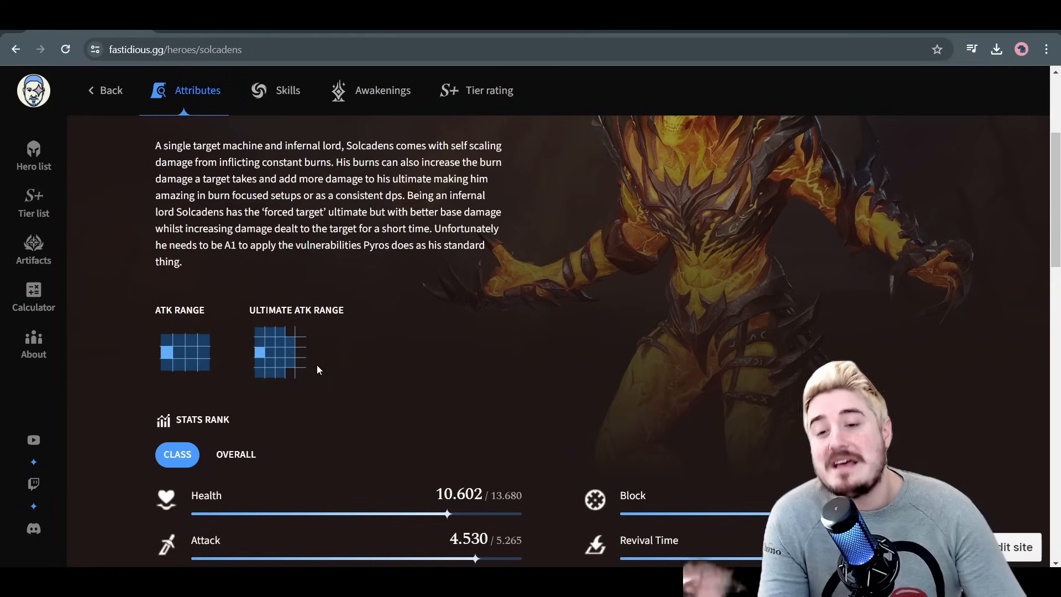
mouse_move(660, 398)
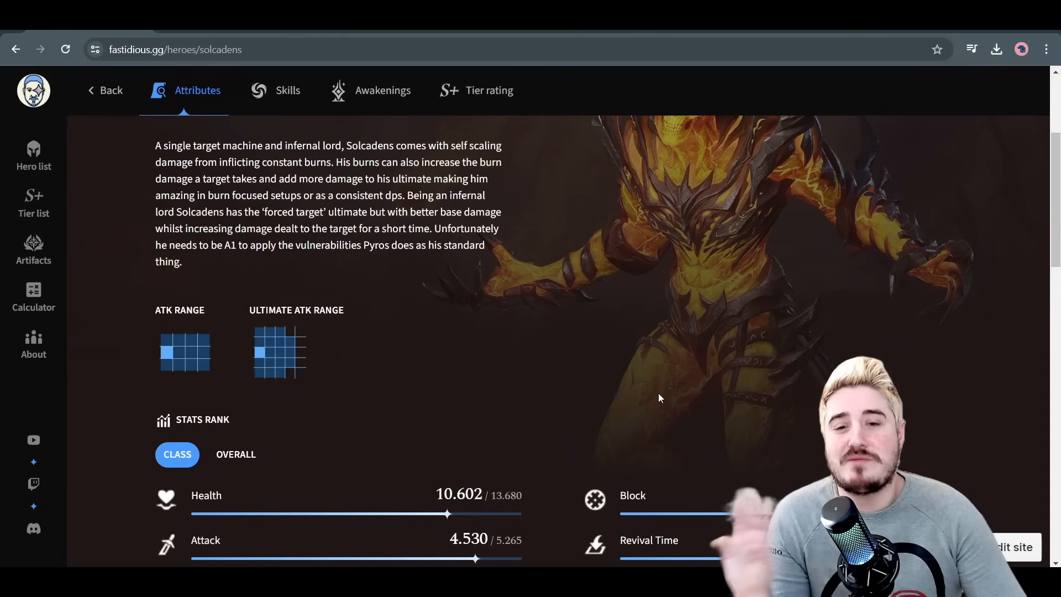
mouse_move(484, 392)
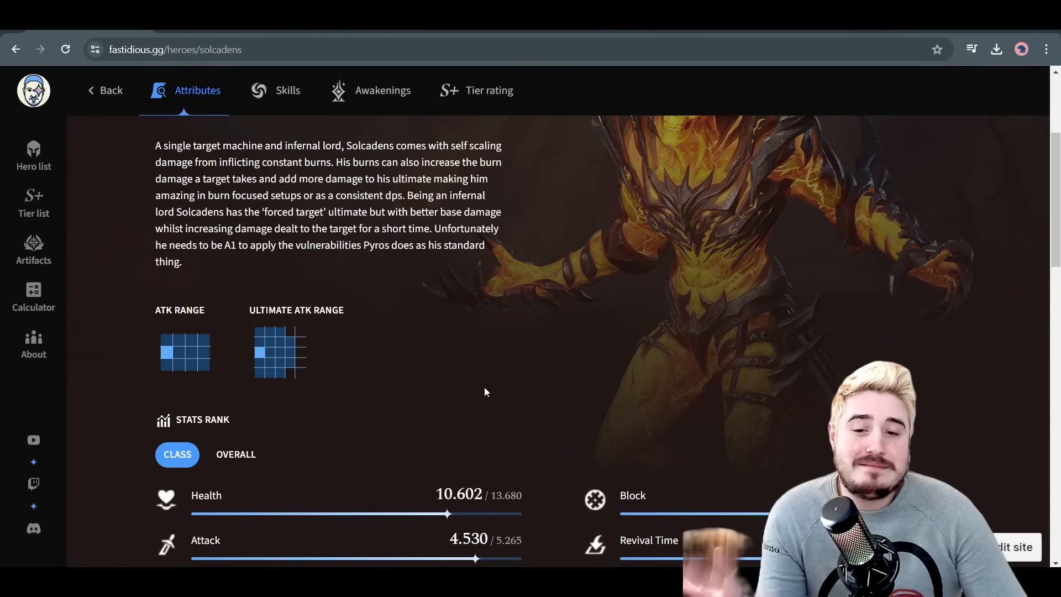
Scroll through Solcadens's class stat ranks, then switch Stats Rank to Overall
scroll(down, 3)
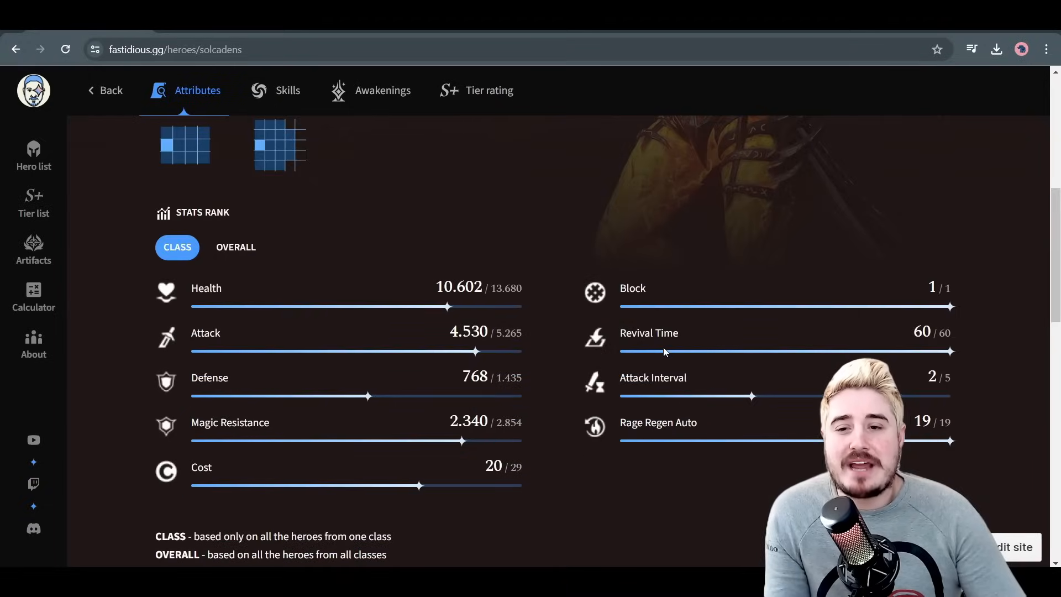
scroll(down, 3)
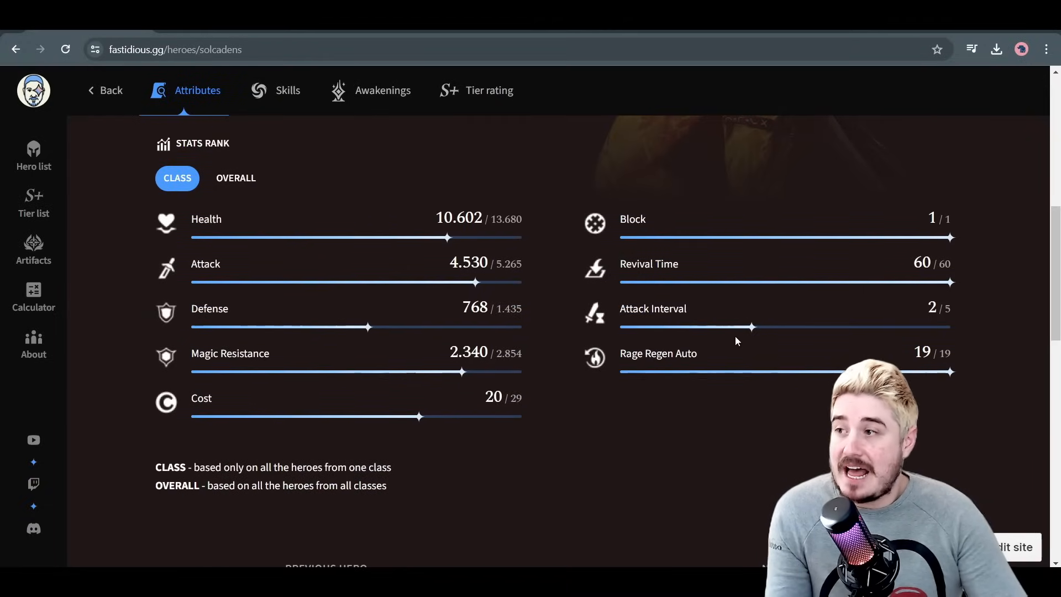
mouse_move(760, 392)
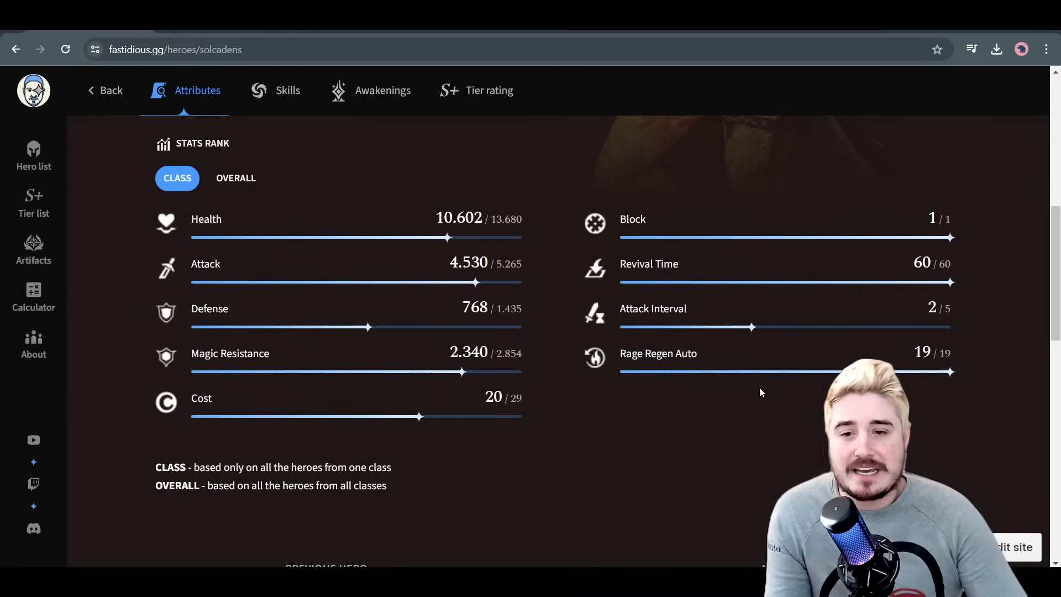
mouse_move(196, 248)
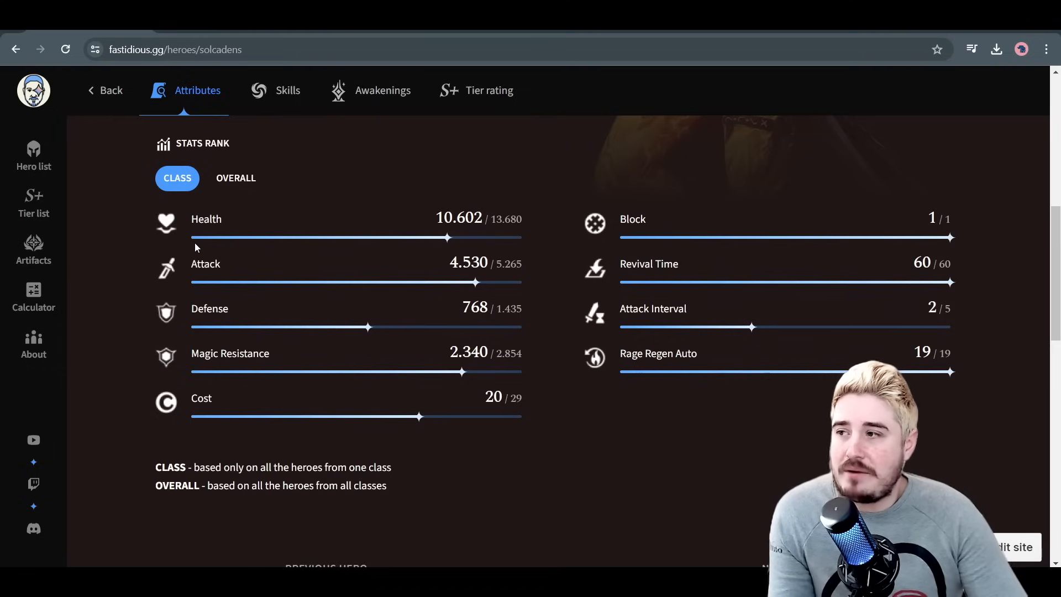
mouse_move(213, 242)
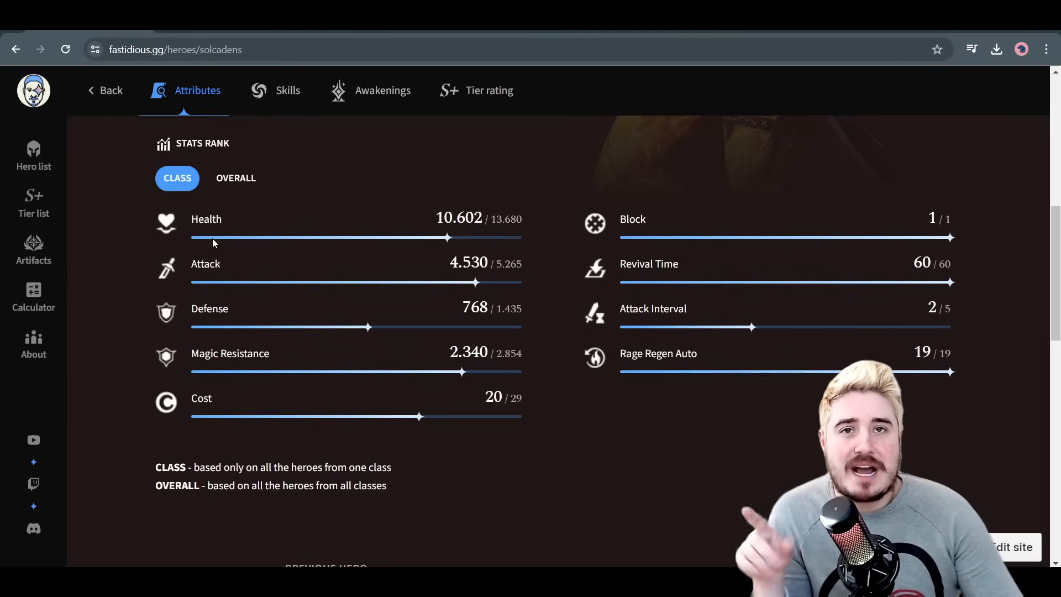
mouse_move(557, 282)
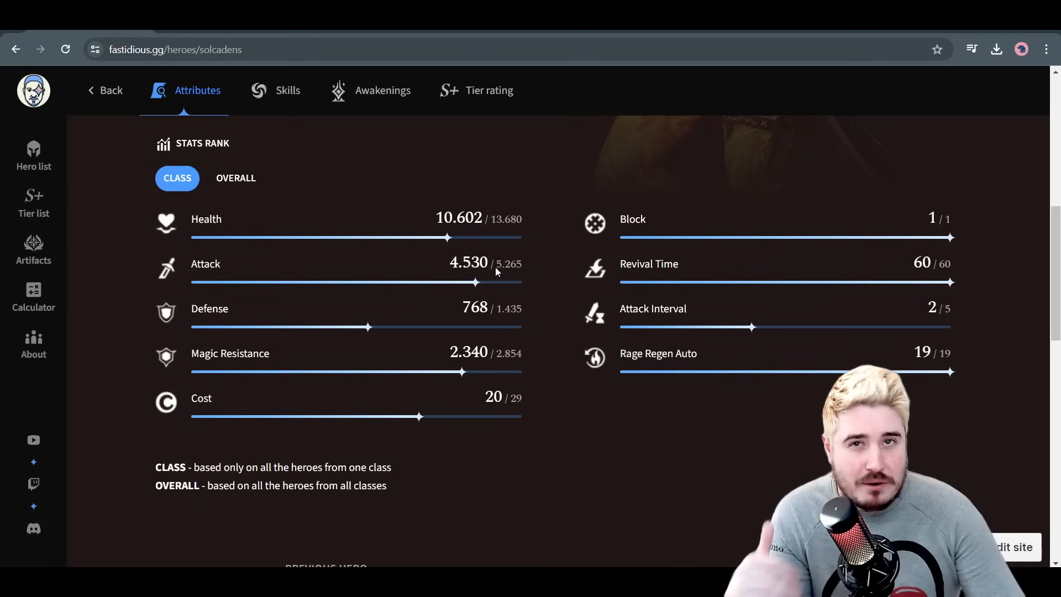
mouse_move(700, 349)
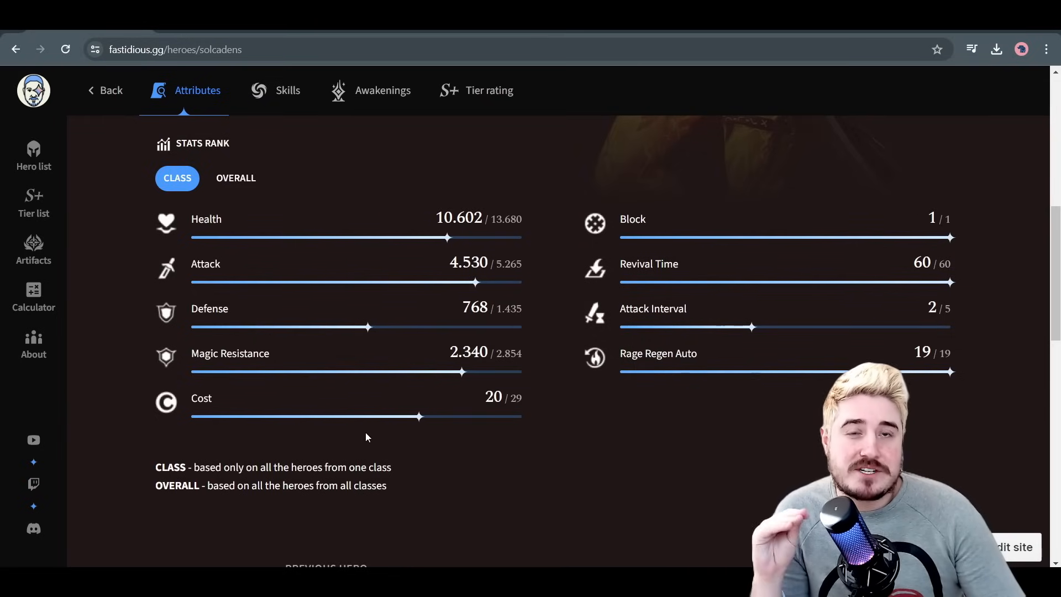
mouse_move(404, 442)
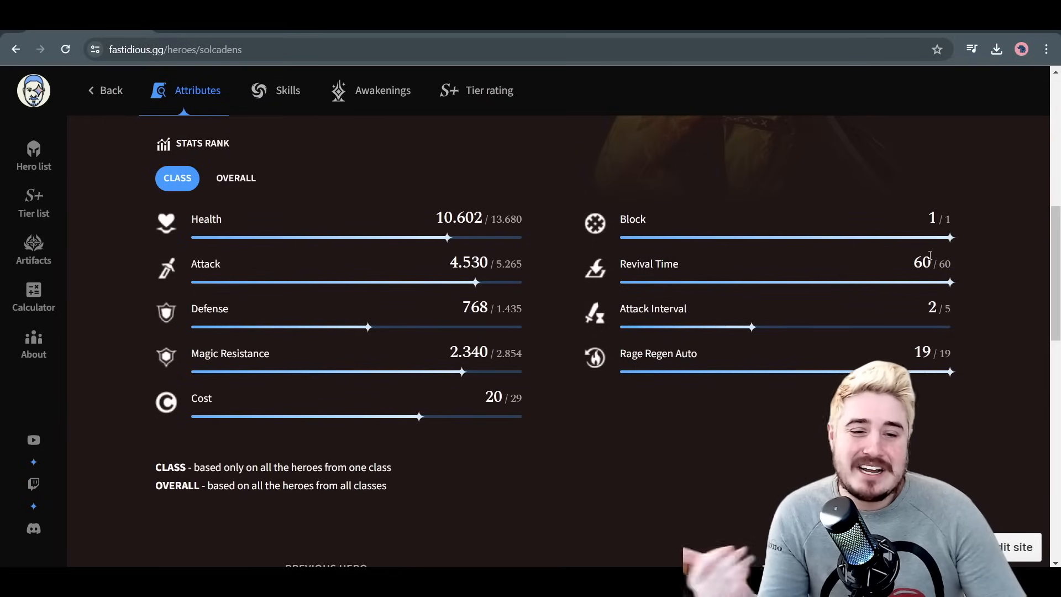
mouse_move(646, 332)
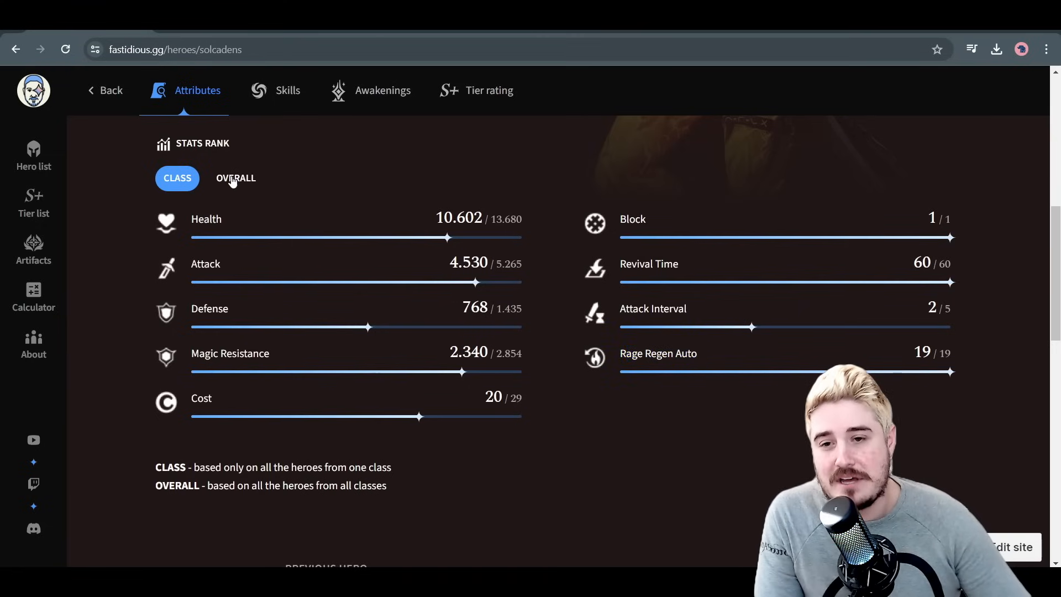
click(236, 178)
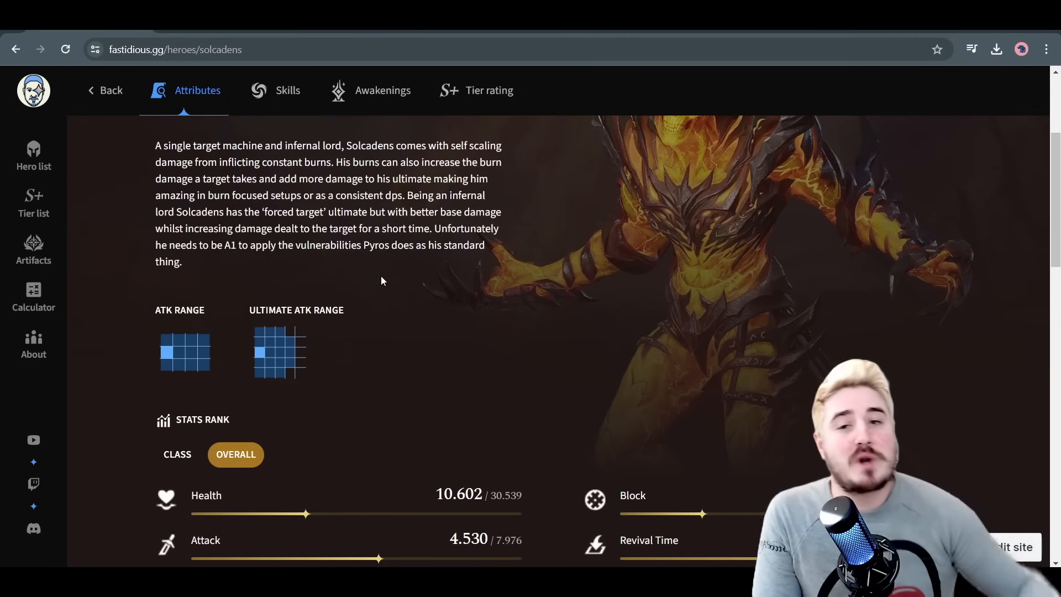
Show Solcadens's Skills and scroll to Talent, Feast of Devastation III and Hell Breaks Loose
click(286, 90)
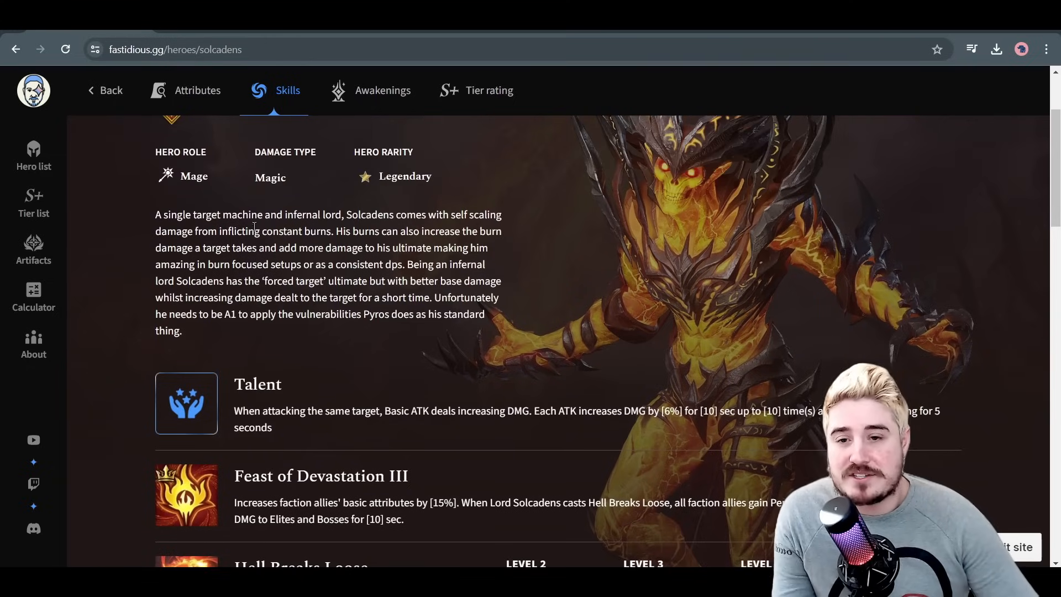
scroll(down, 3)
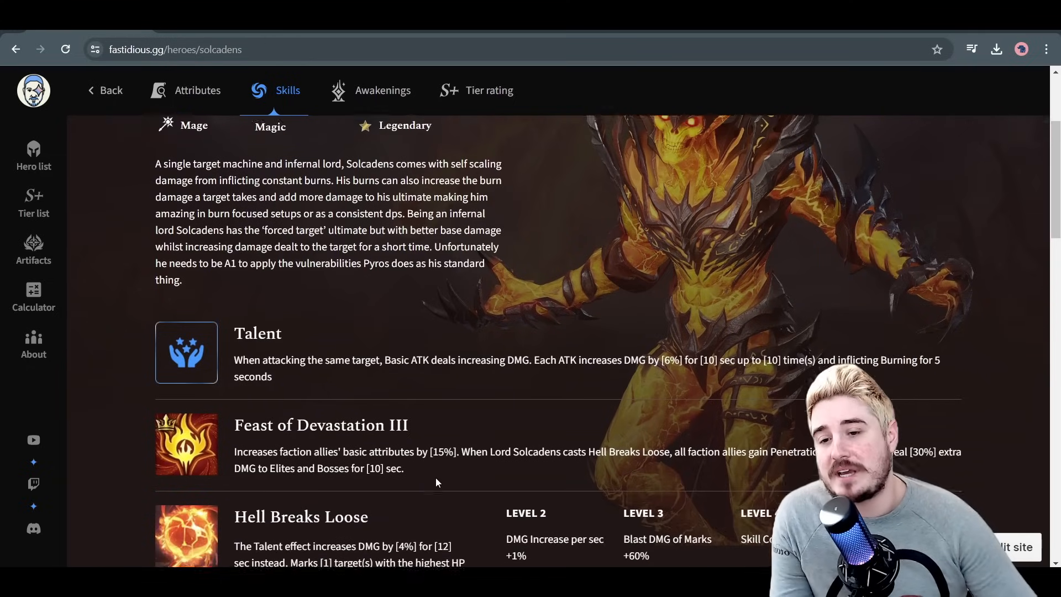
scroll(down, 3)
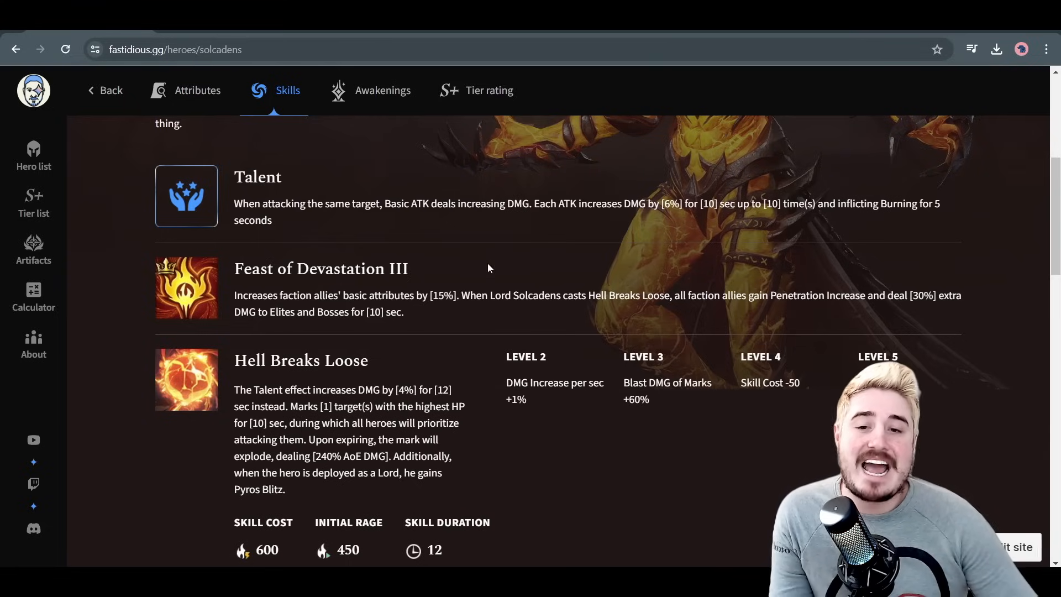
mouse_move(392, 227)
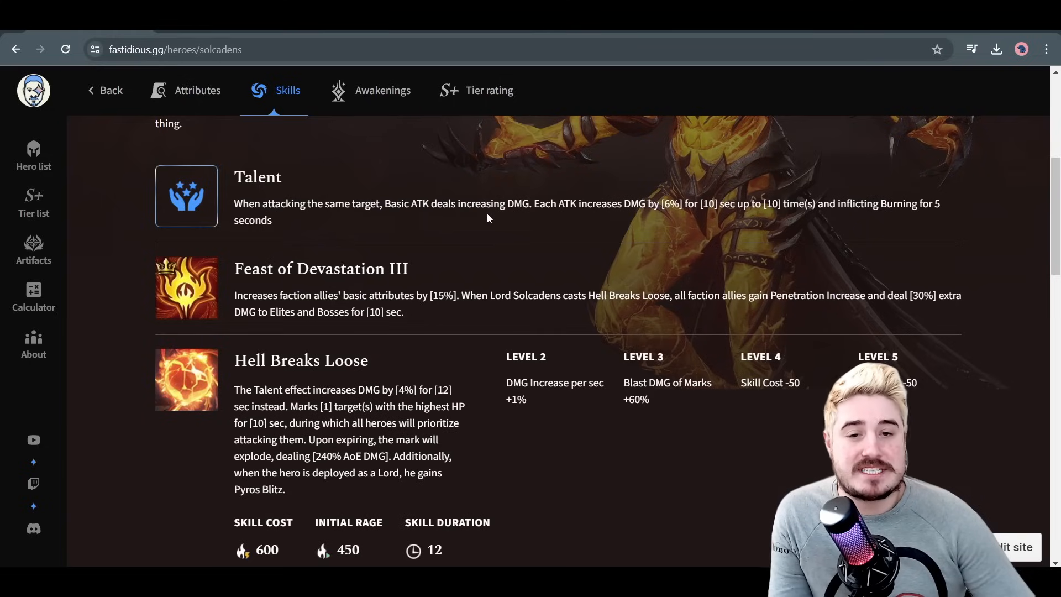
mouse_move(641, 211)
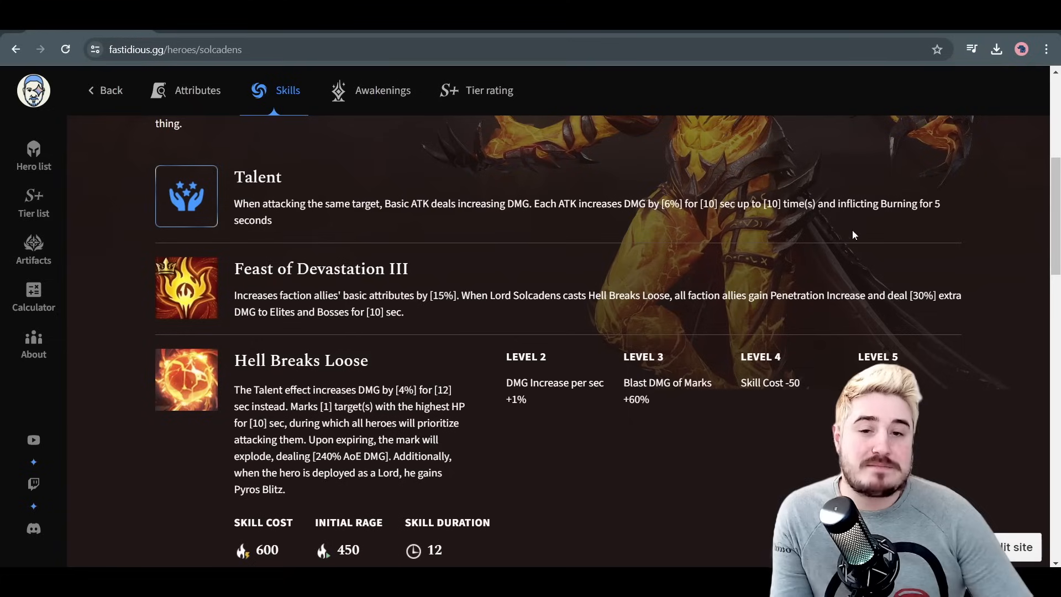
mouse_move(663, 269)
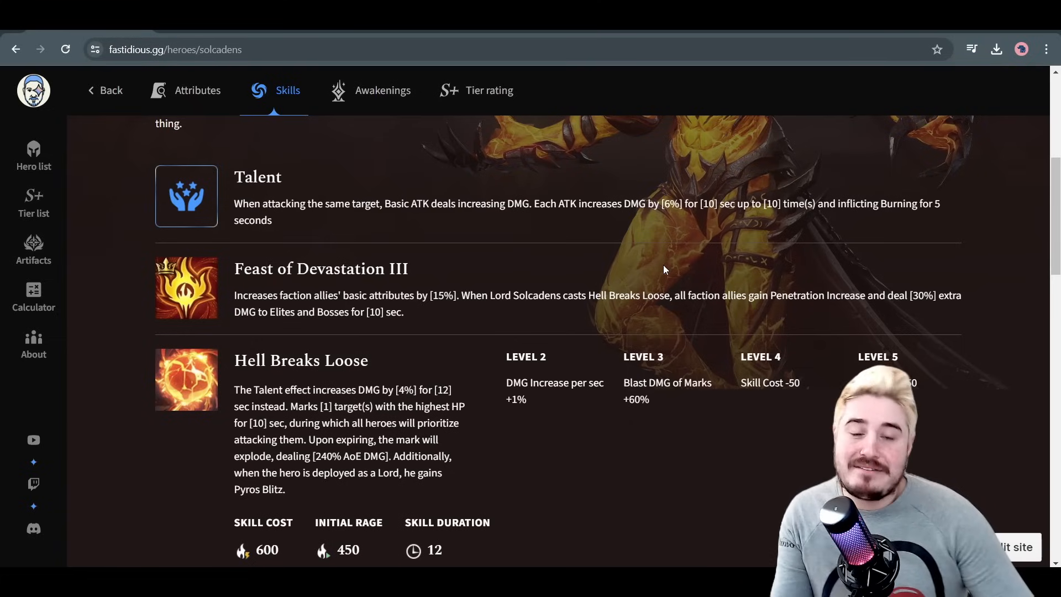
mouse_move(660, 284)
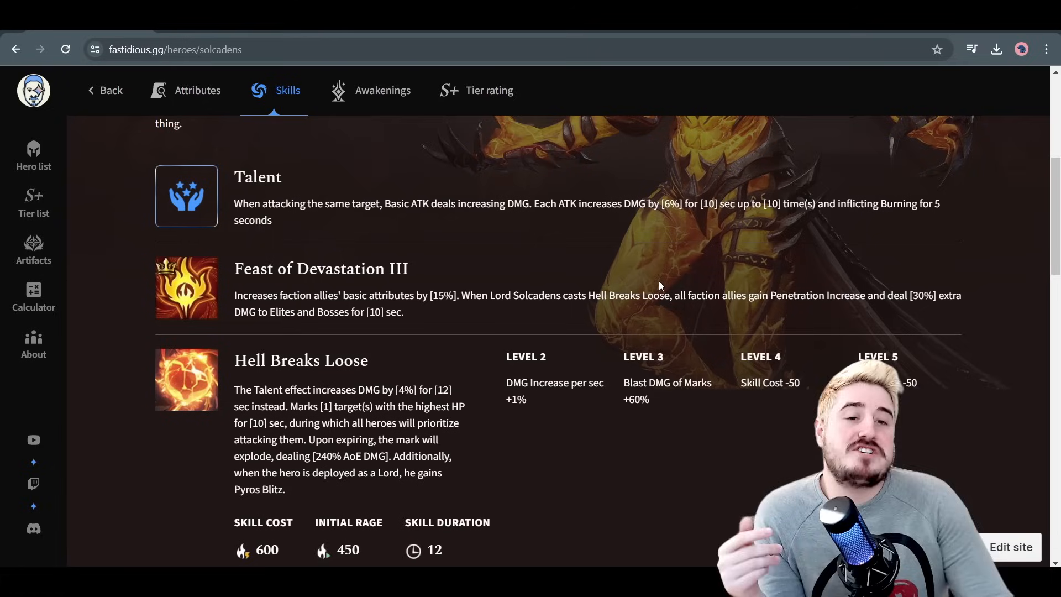
mouse_move(510, 278)
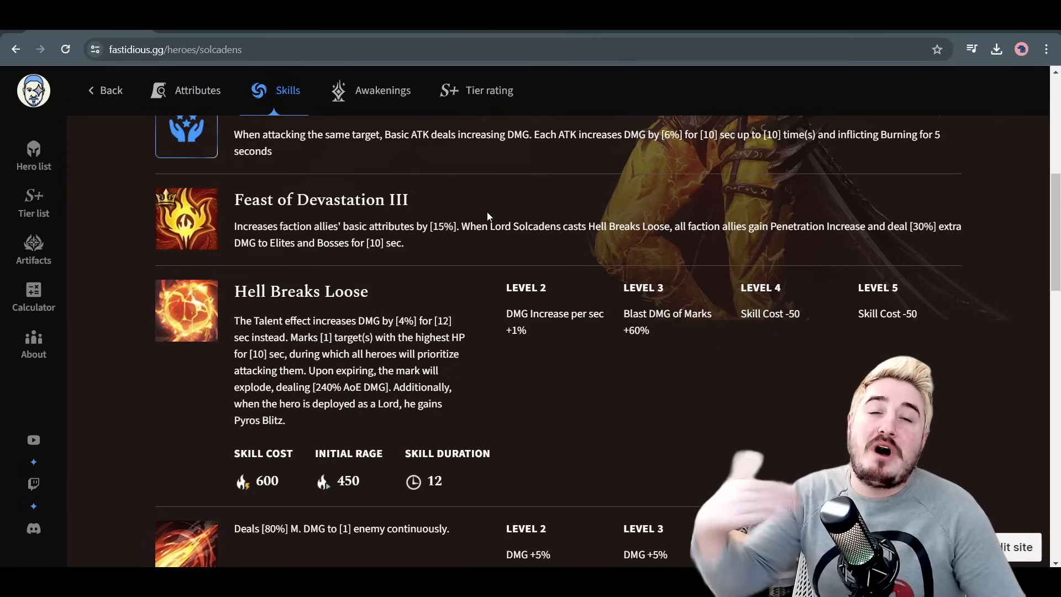
mouse_move(560, 221)
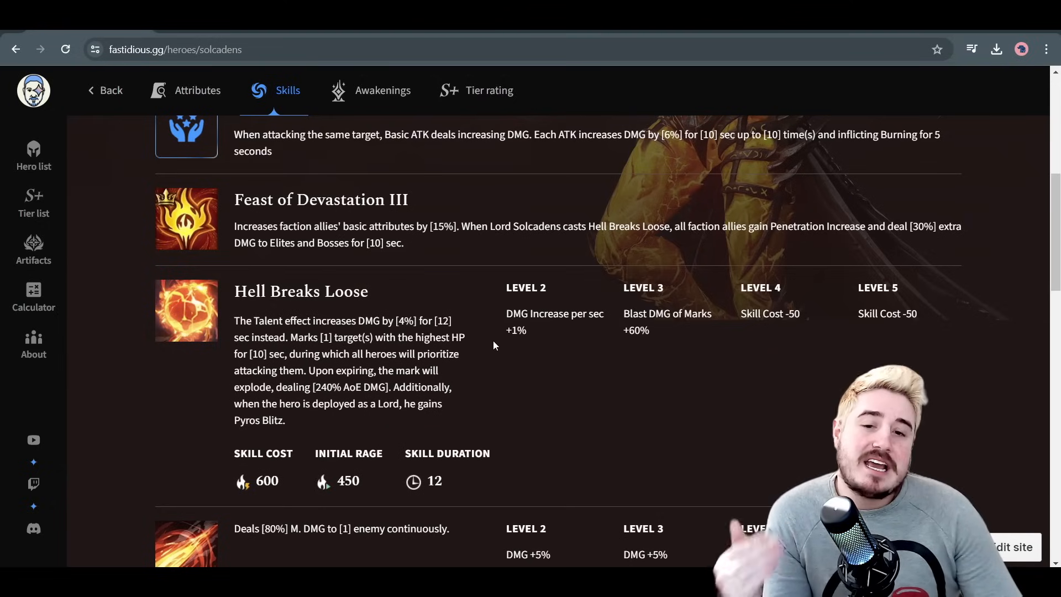
mouse_move(455, 341)
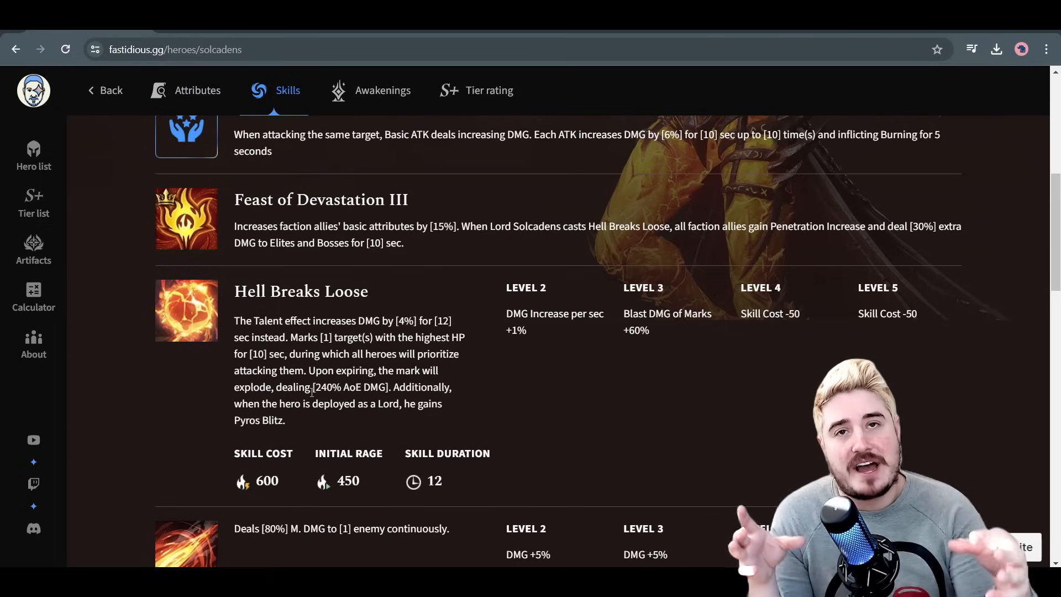
scroll(down, 3)
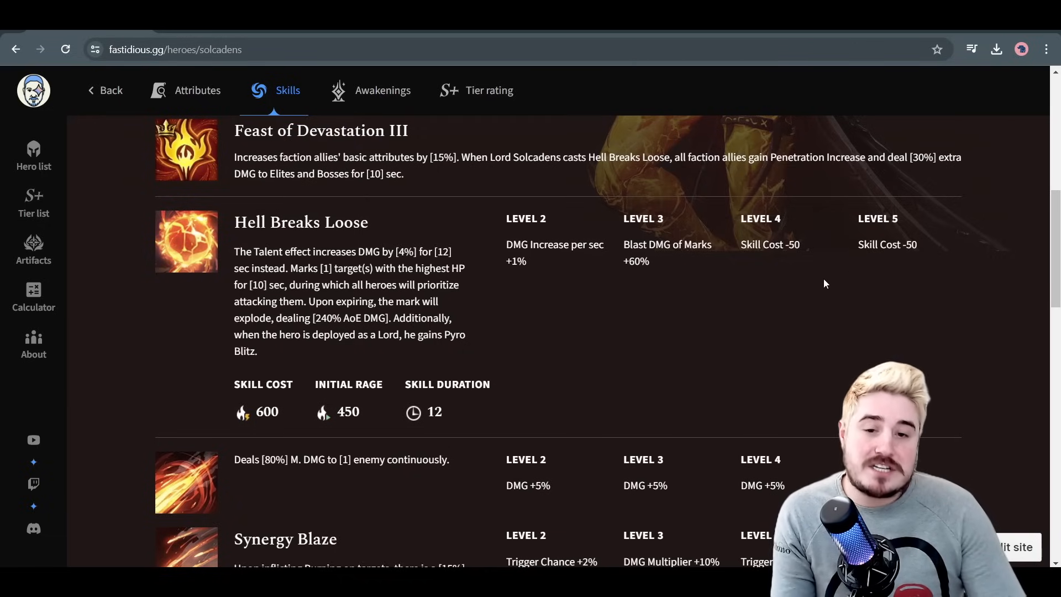
mouse_move(773, 341)
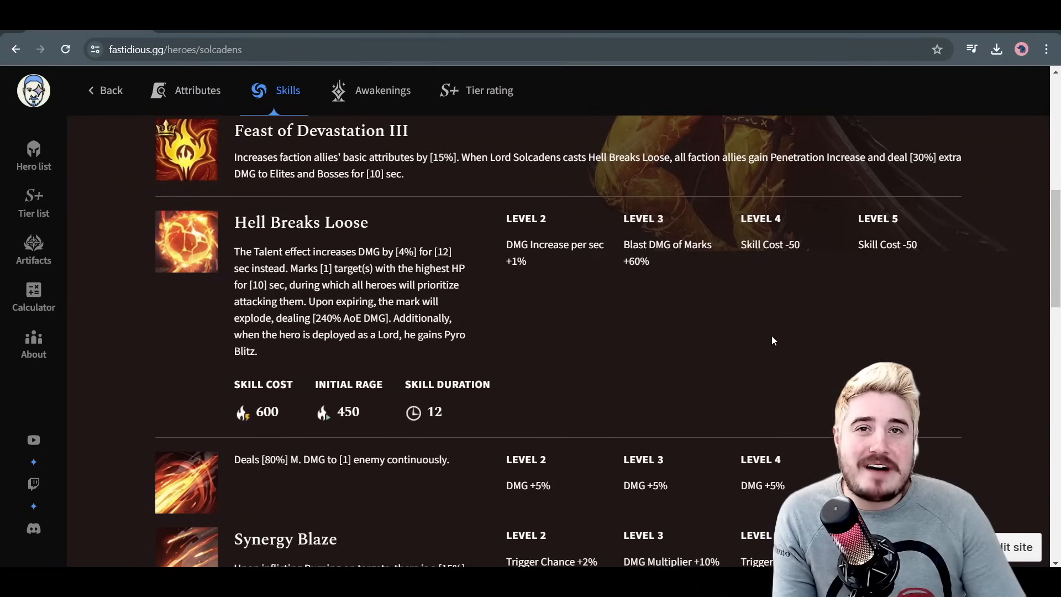
mouse_move(688, 434)
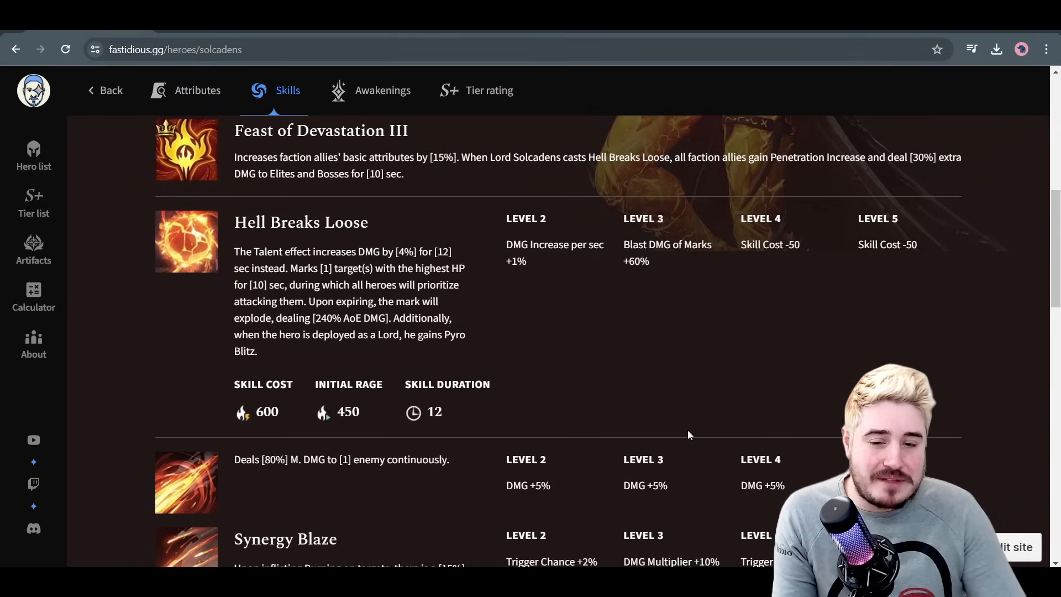
scroll(down, 3)
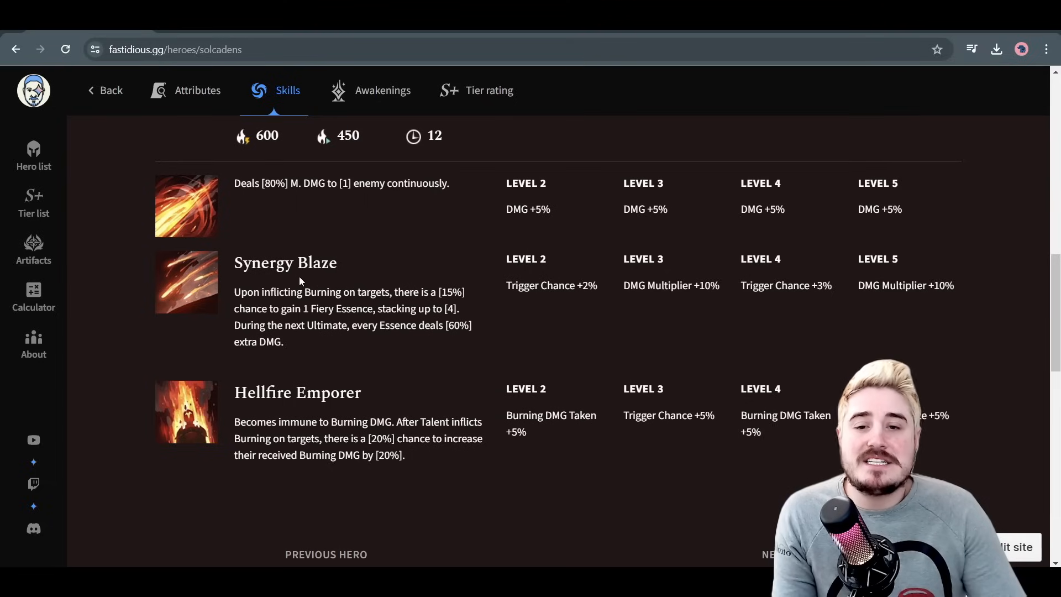
mouse_move(324, 312)
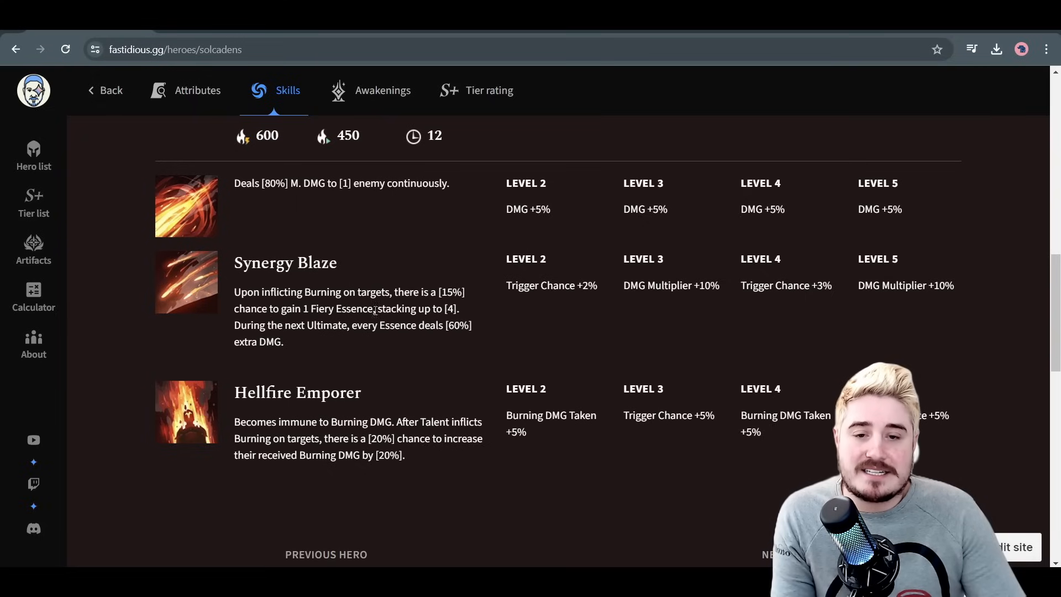
mouse_move(414, 340)
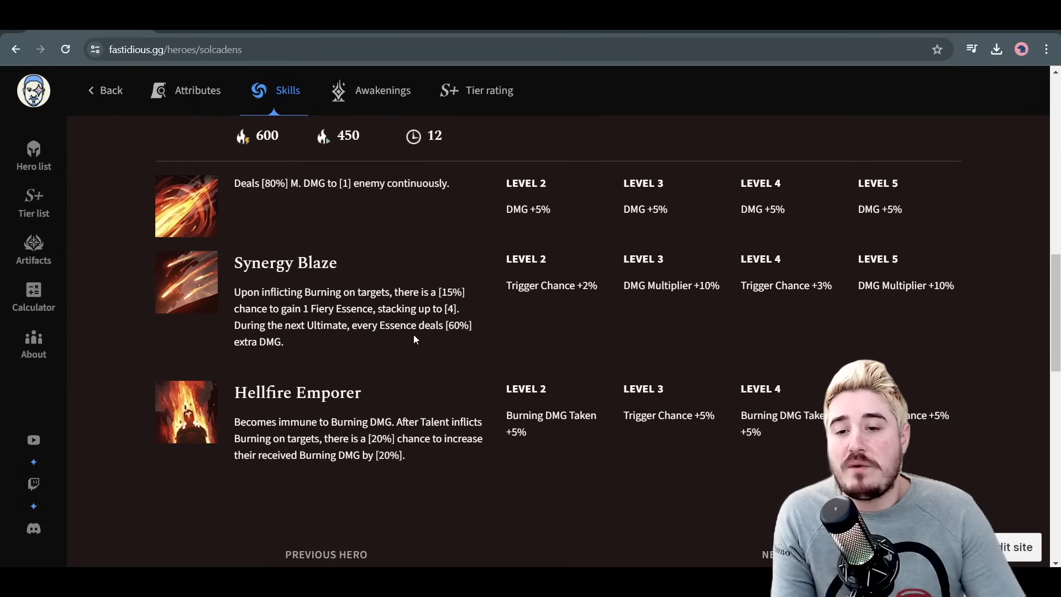
mouse_move(372, 409)
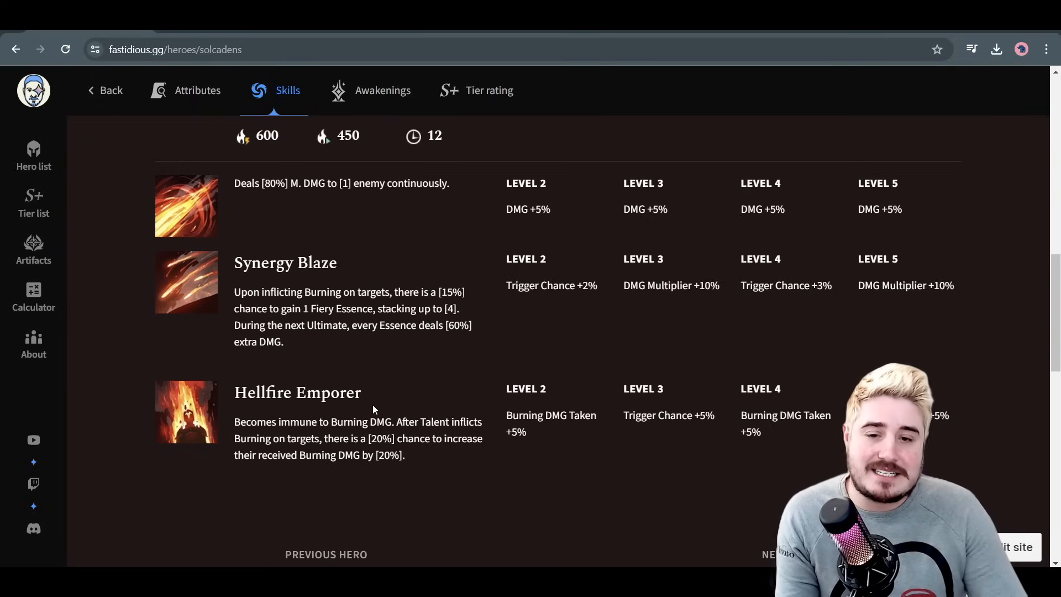
mouse_move(983, 298)
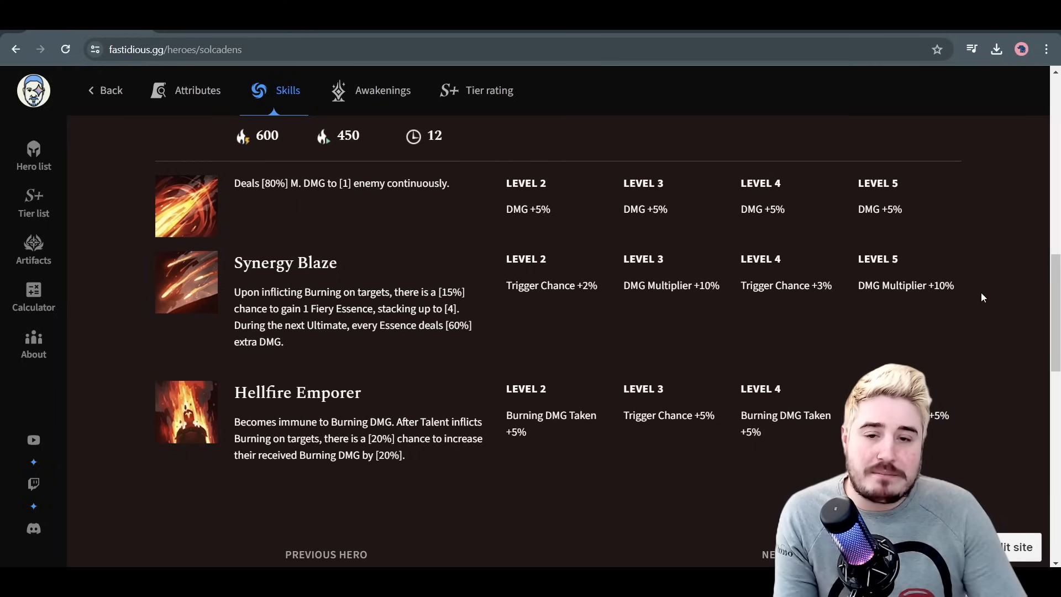
mouse_move(686, 339)
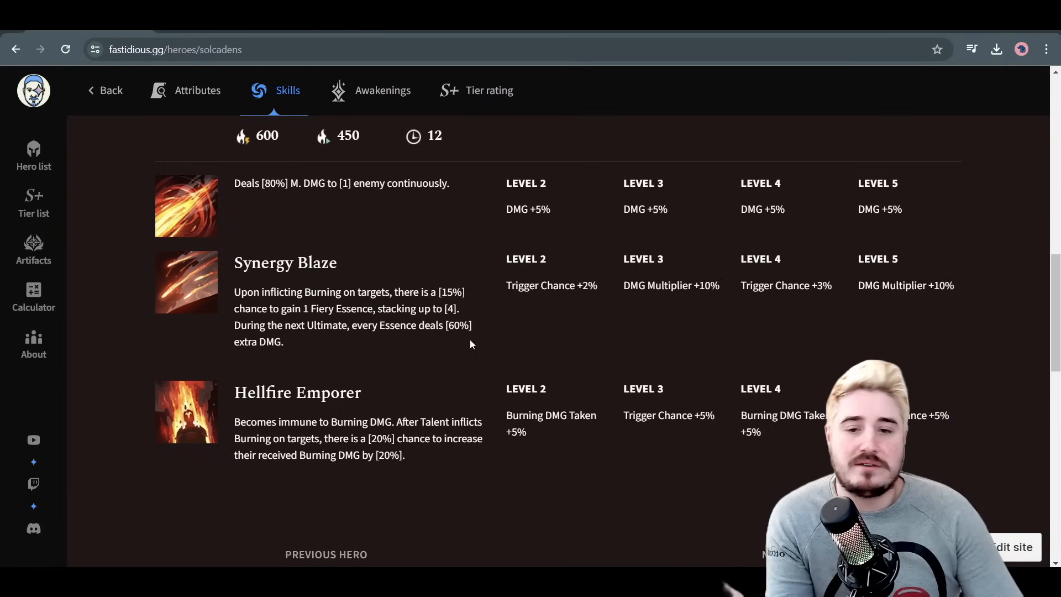
scroll(down, 3)
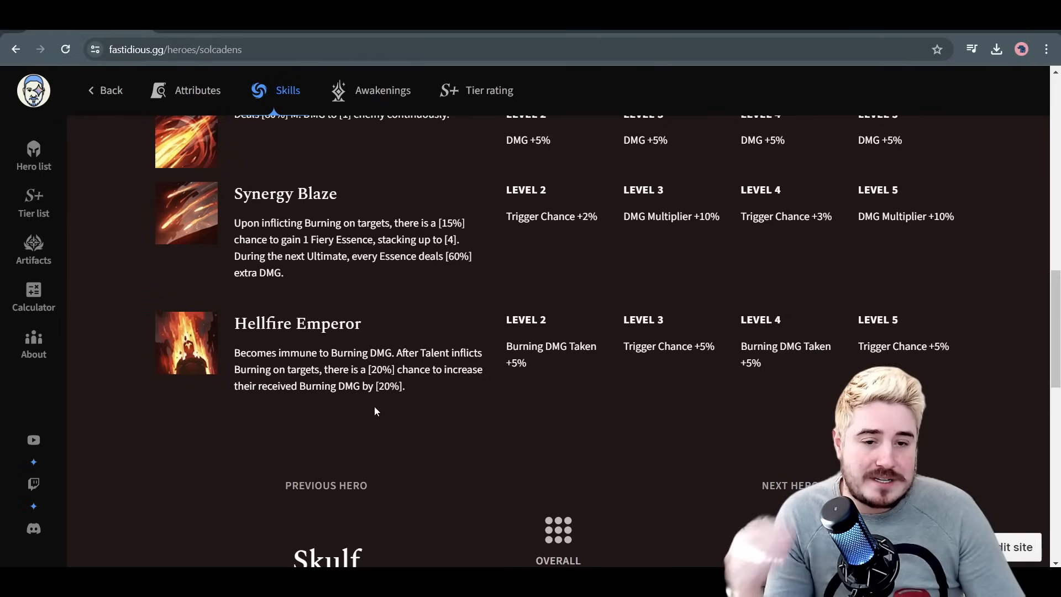
mouse_move(456, 404)
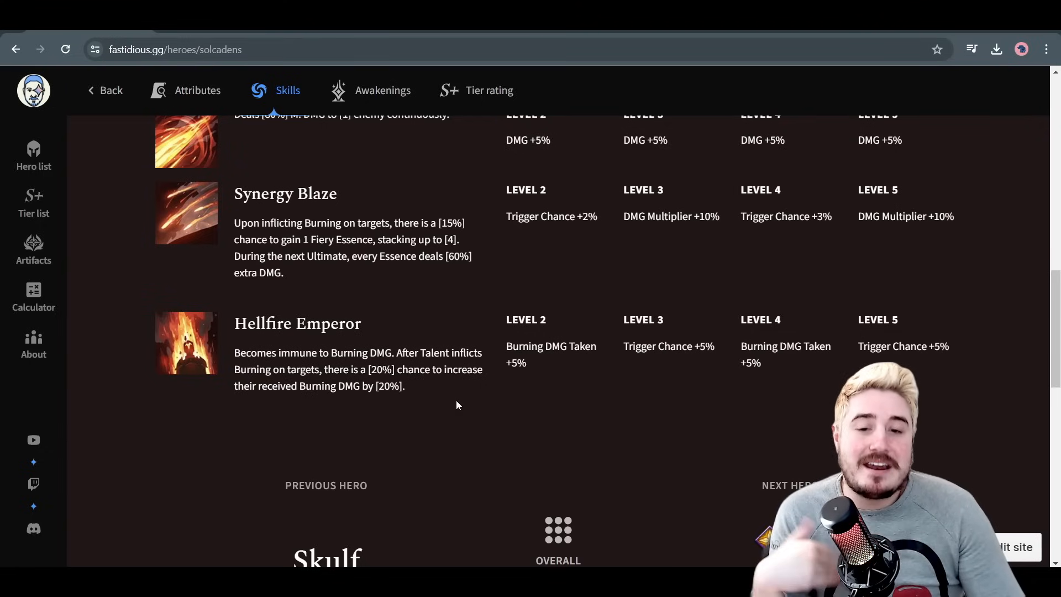
scroll(up, 3)
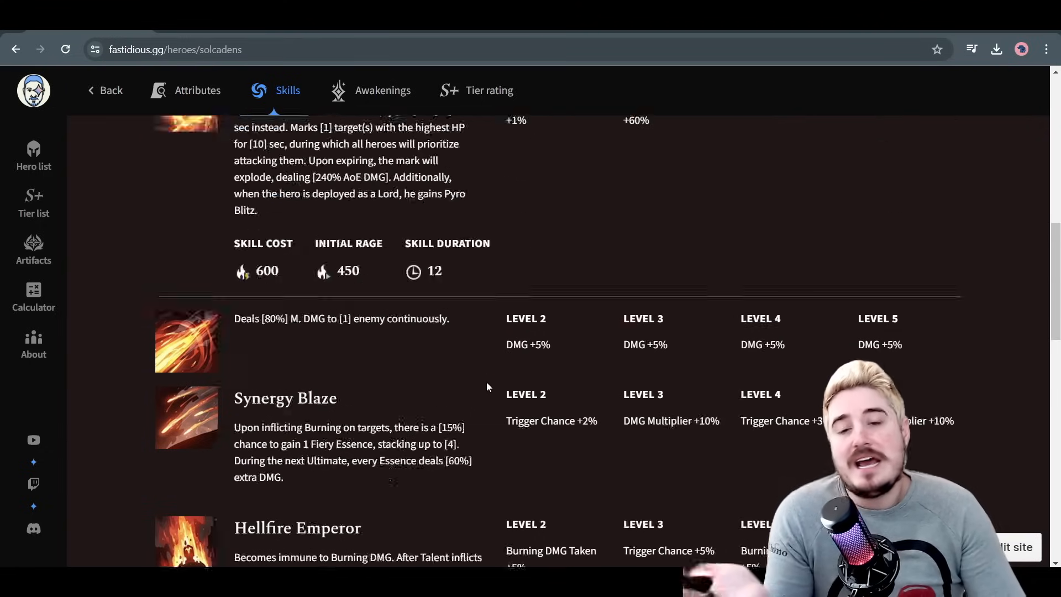
Scroll to Solcadens's awakening bonuses: ultimate-target vulnerability, faction damage, burn-scaling damage
scroll(up, 3)
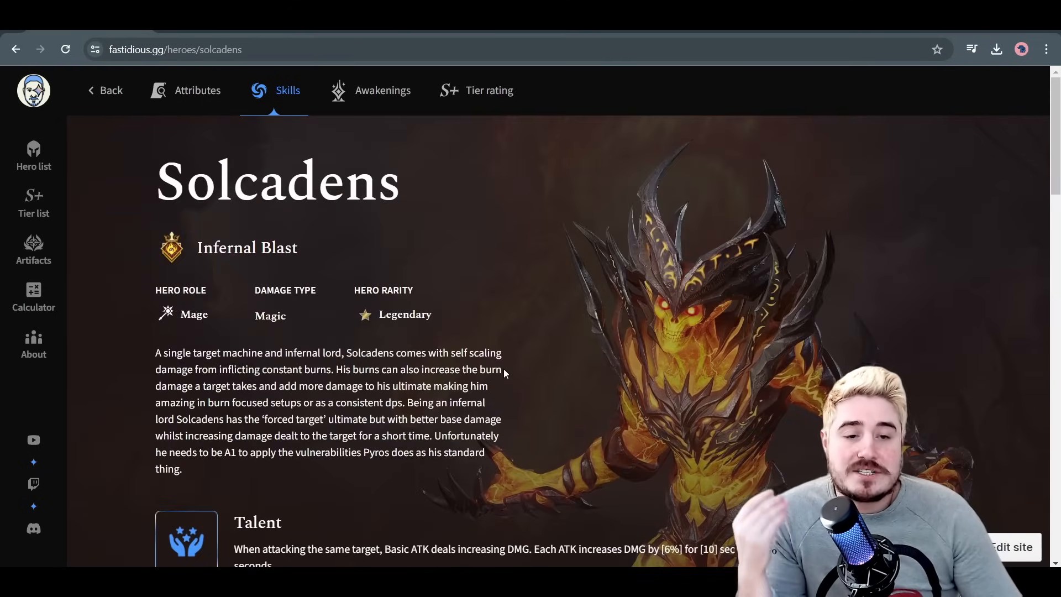
scroll(down, 3)
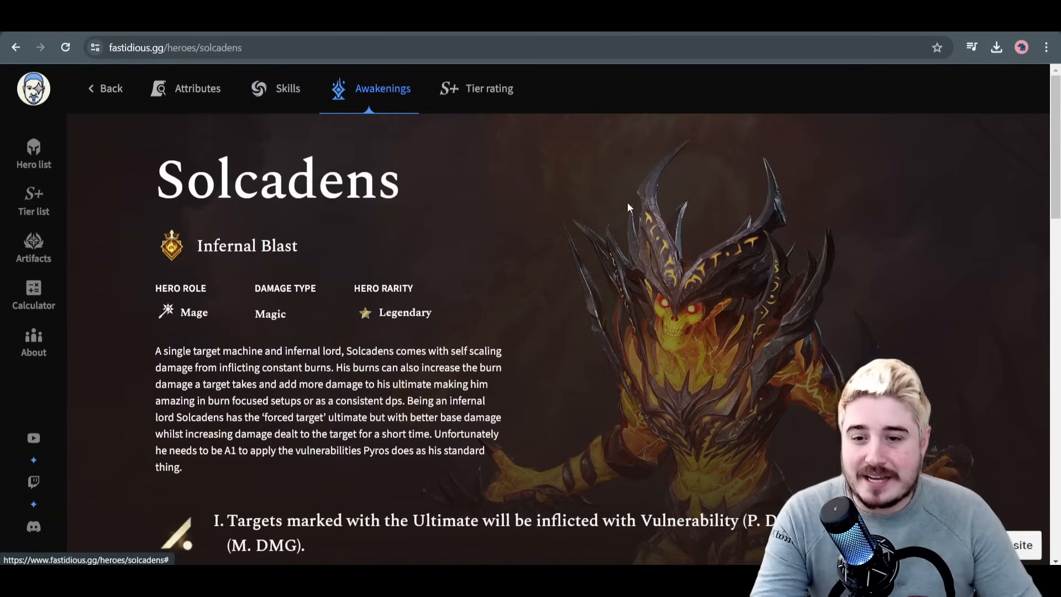
scroll(down, 3)
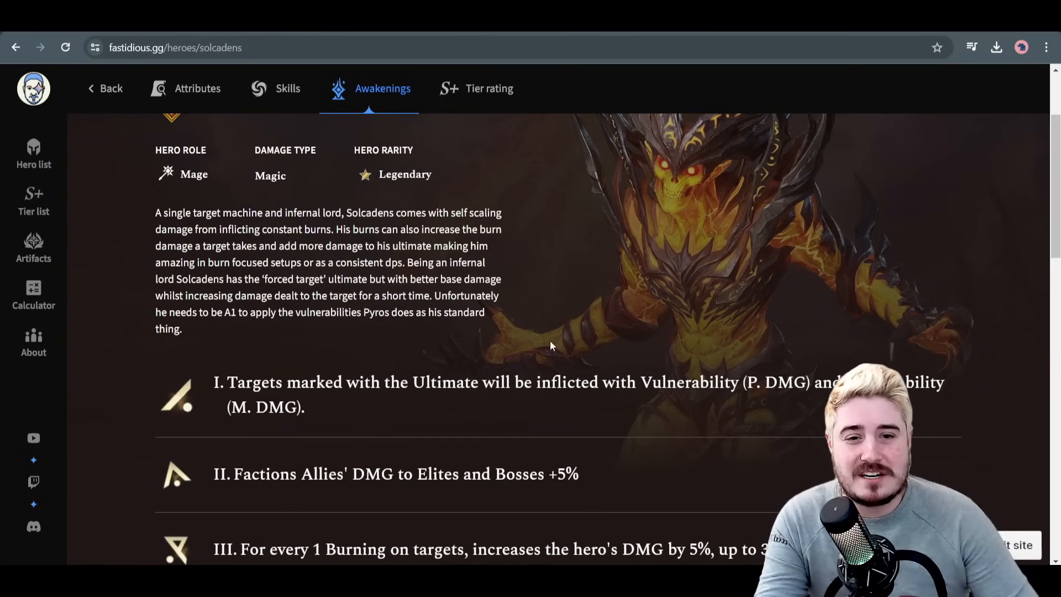
mouse_move(582, 322)
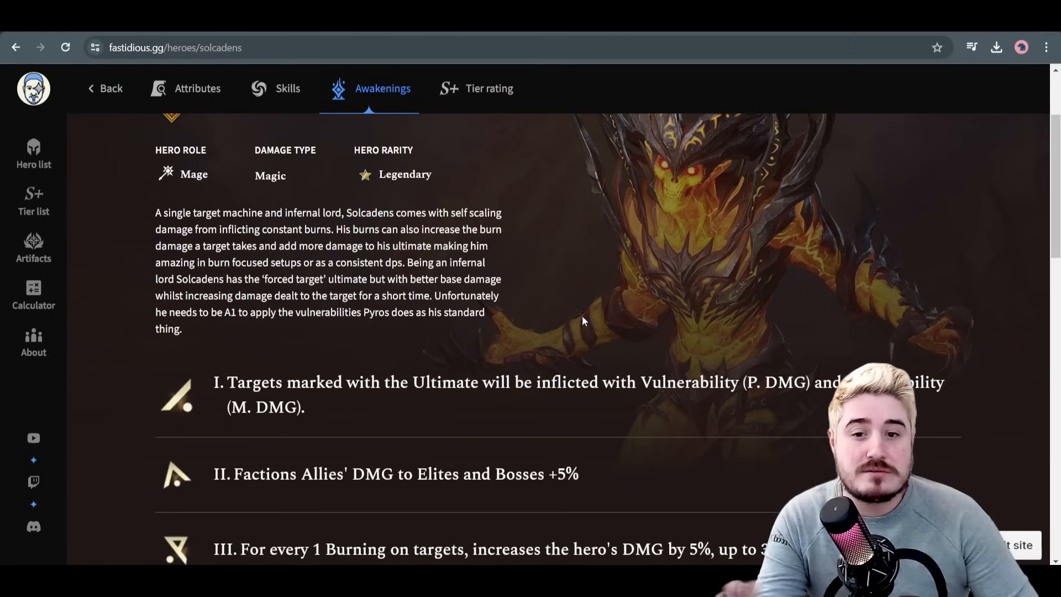
mouse_move(715, 467)
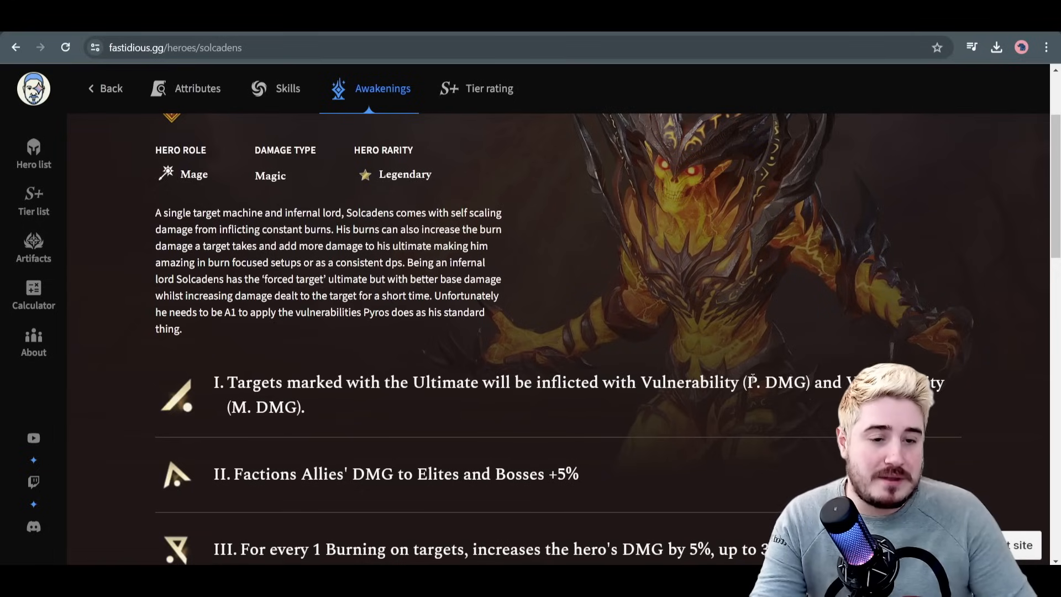
mouse_move(504, 408)
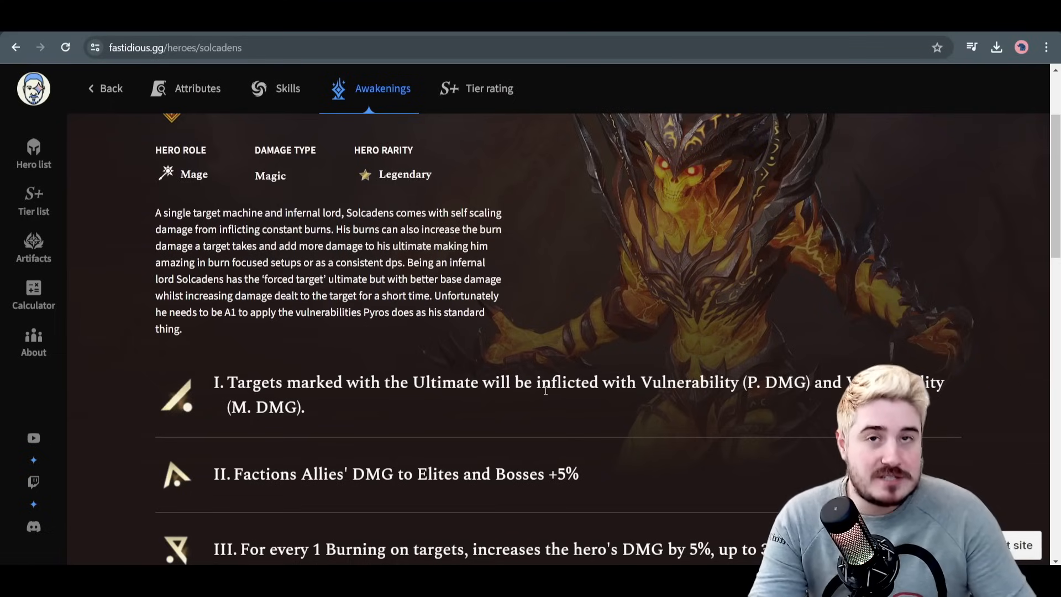
mouse_move(325, 413)
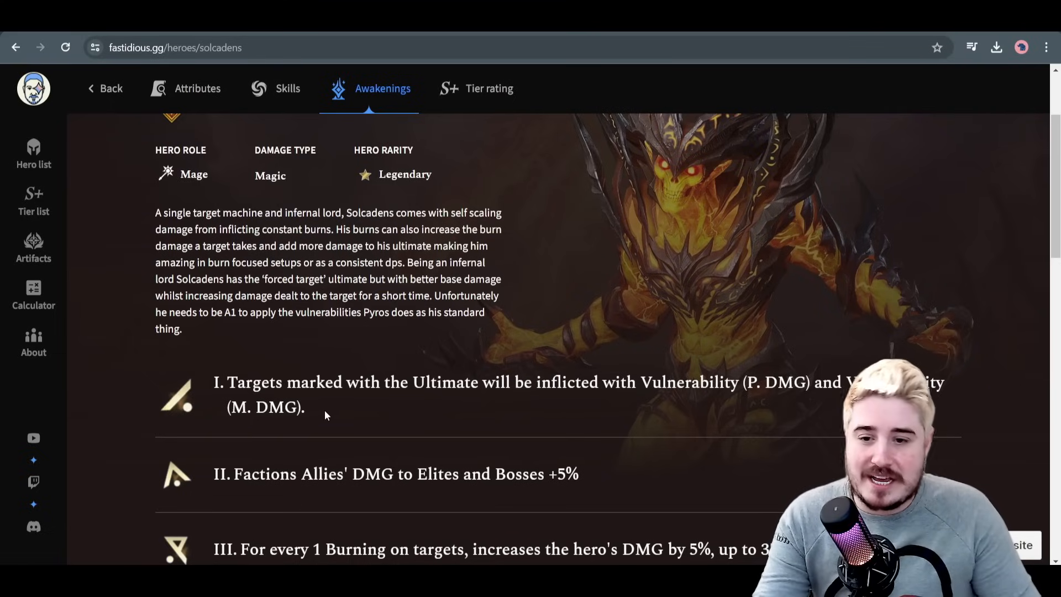
scroll(down, 3)
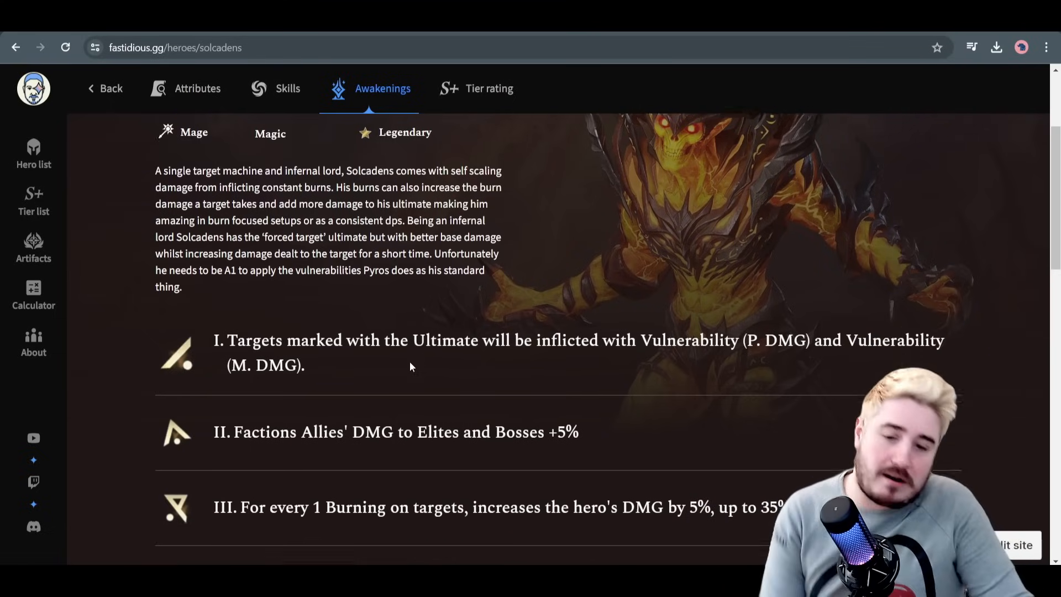
scroll(down, 3)
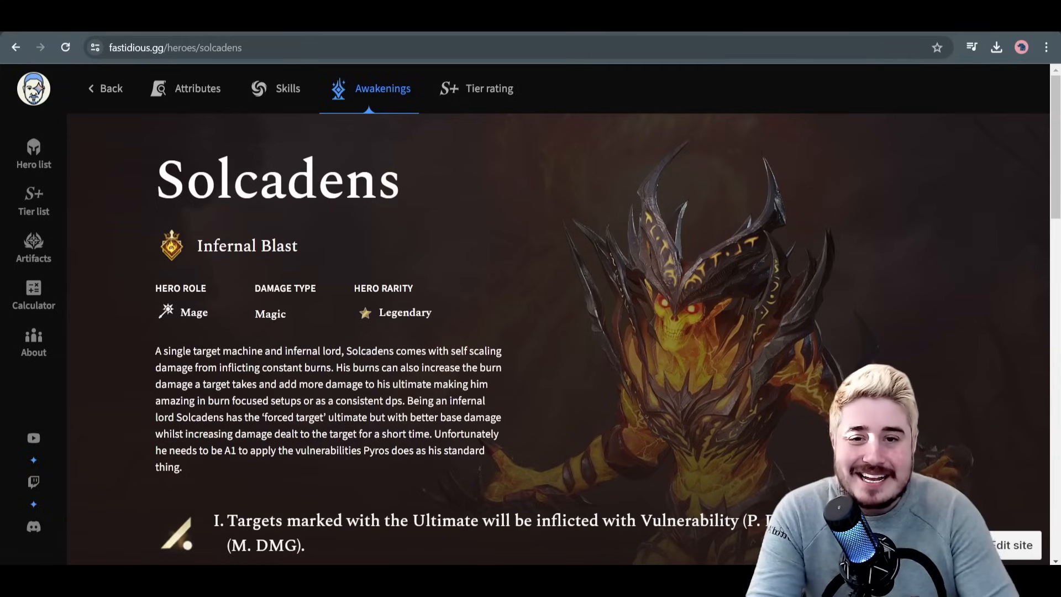
Open Solcadens's Tier rating tab and scroll down to the ratings table
click(488, 87)
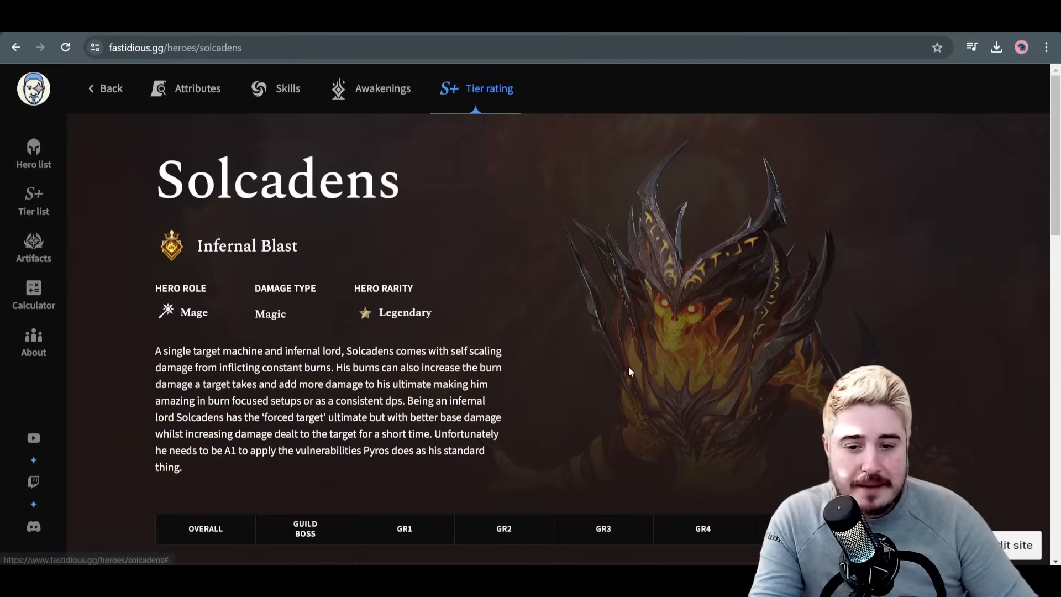
scroll(down, 3)
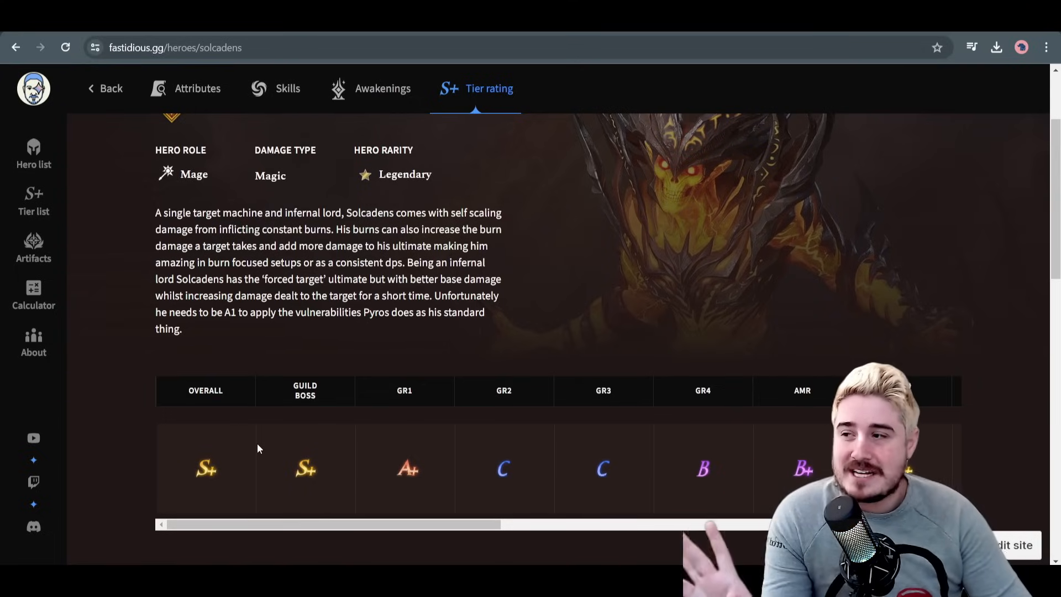
mouse_move(304, 457)
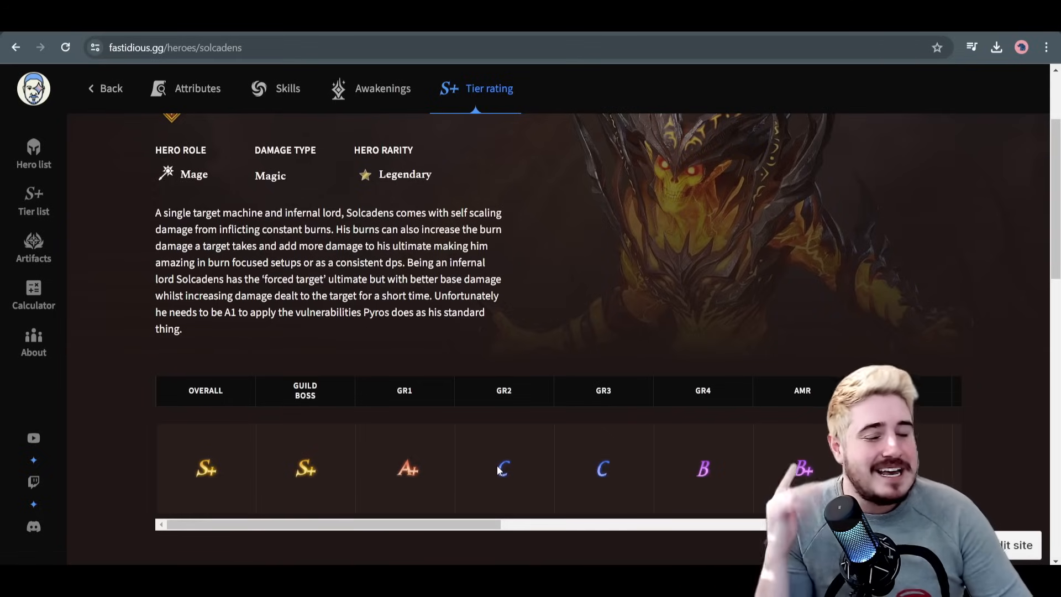
mouse_move(494, 510)
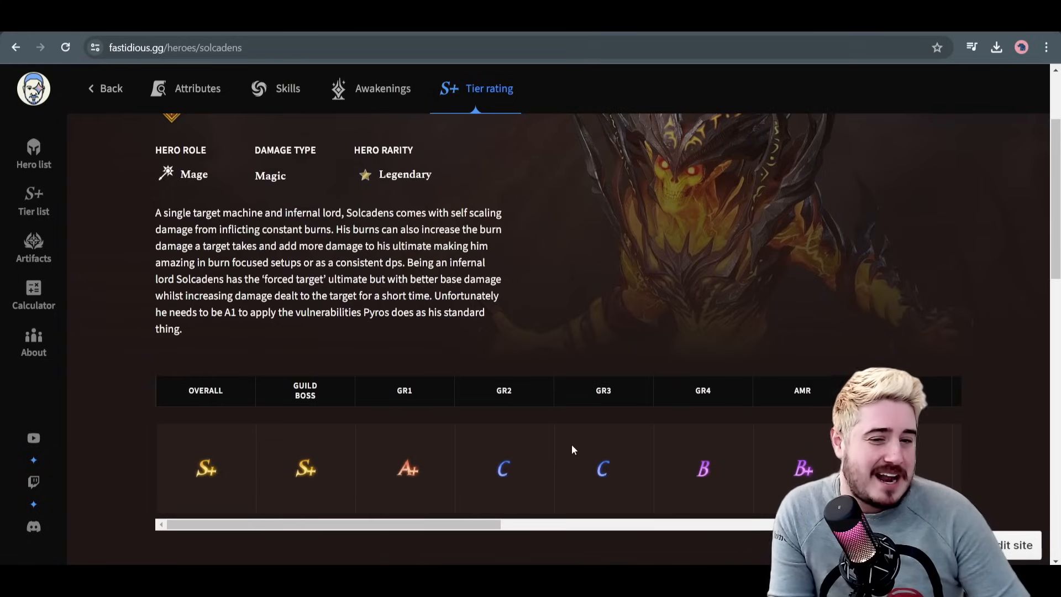
mouse_move(604, 420)
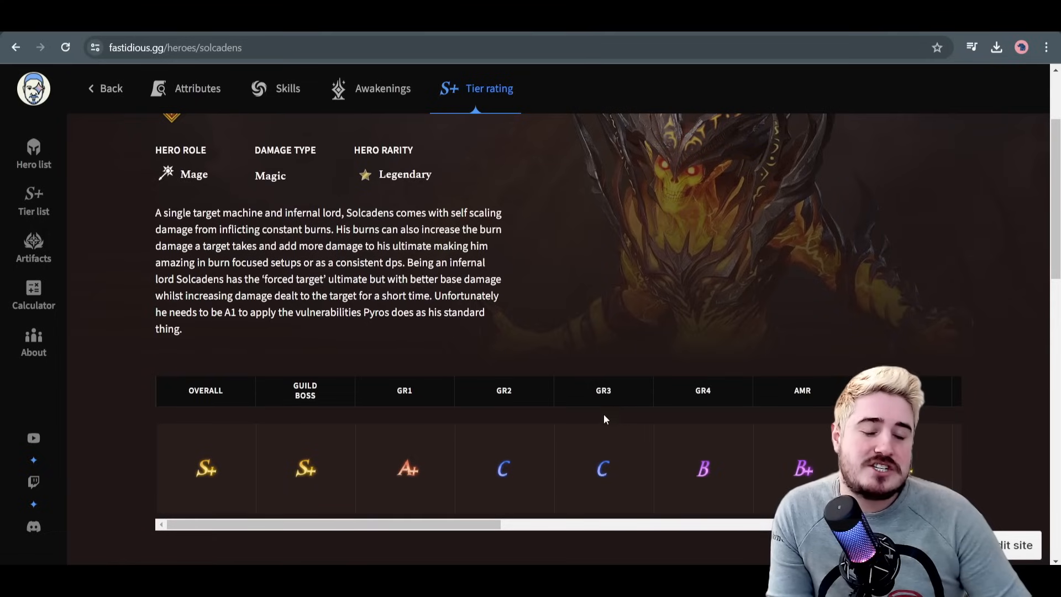
Scroll the tier table right to reveal Void Rift, Campaign, Faction Trial and Codex ratings
drag(324, 524, 635, 524)
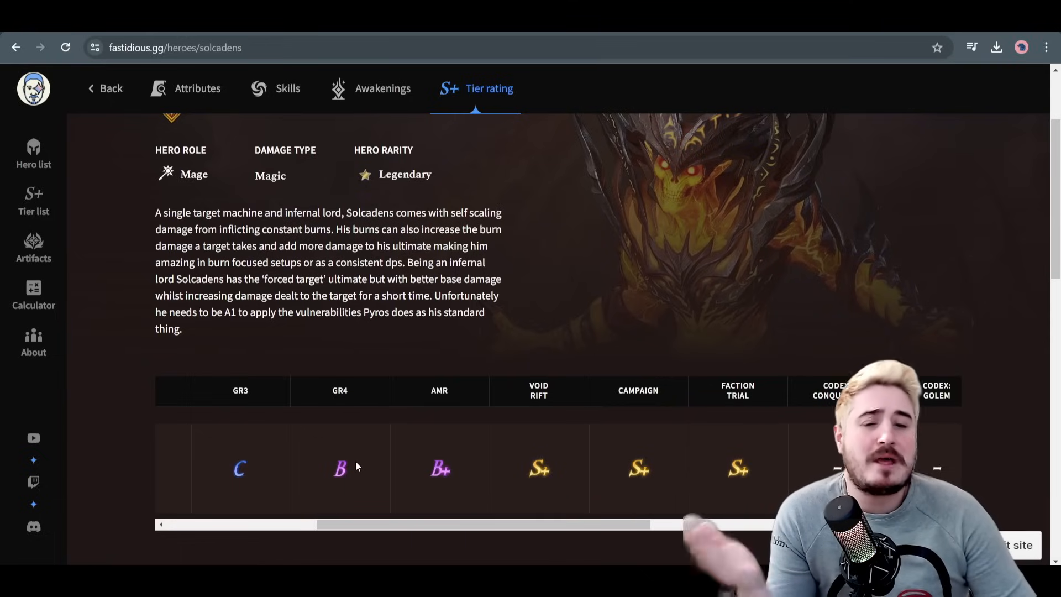
drag(314, 523, 410, 526)
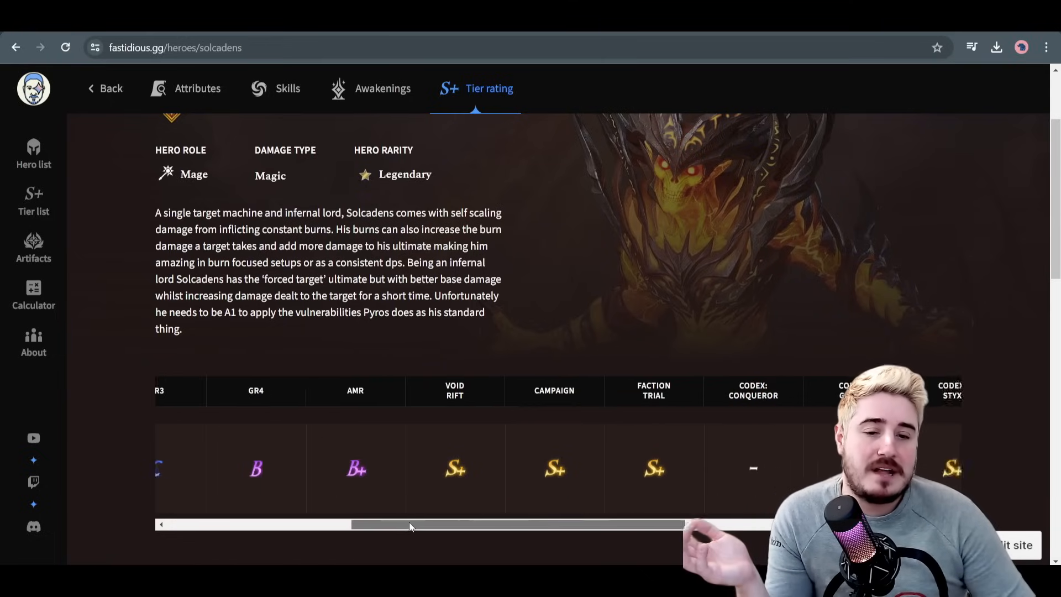
drag(409, 525, 396, 524)
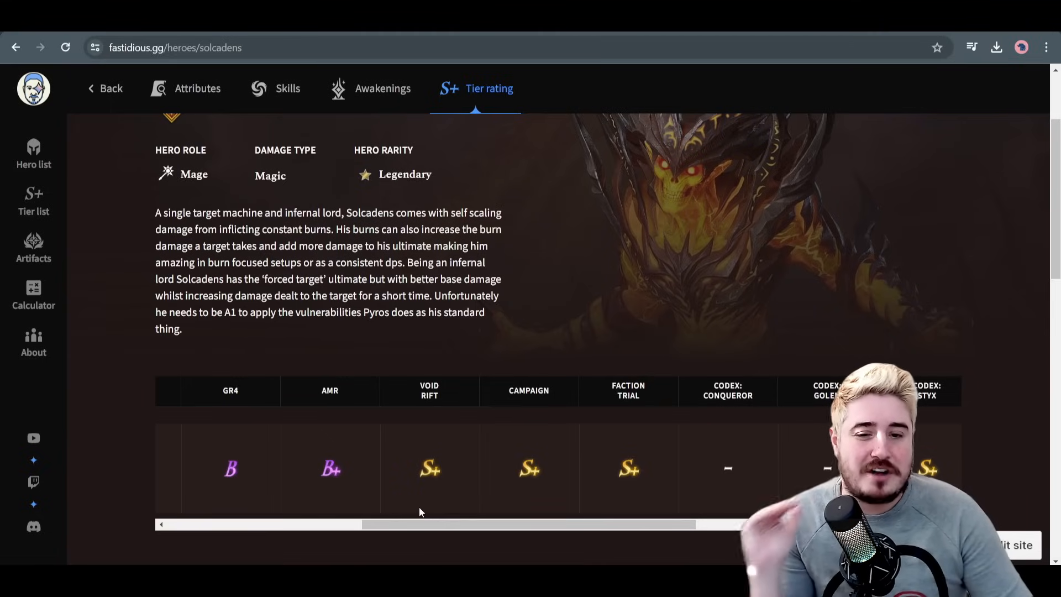
drag(419, 524, 447, 524)
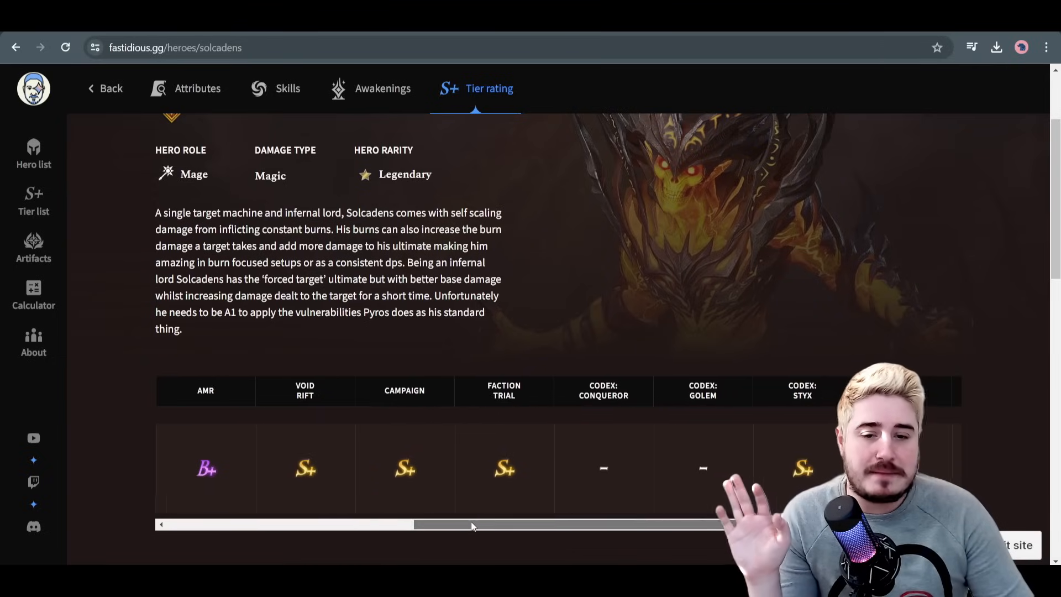
Scroll the tier table back to its first columns, Overall S+ through AMR B+
drag(473, 524, 527, 524)
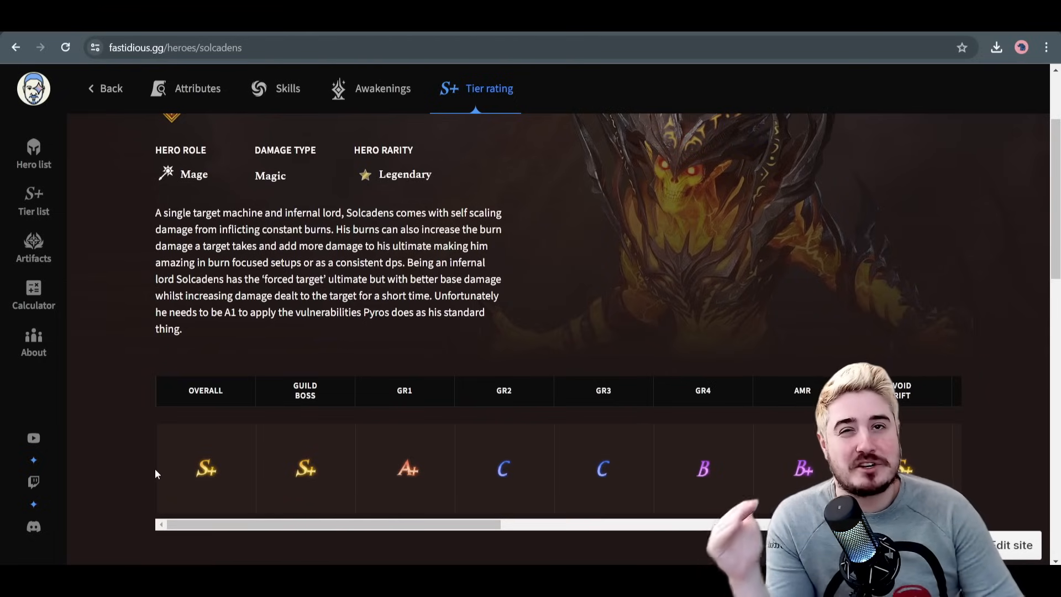
mouse_move(245, 352)
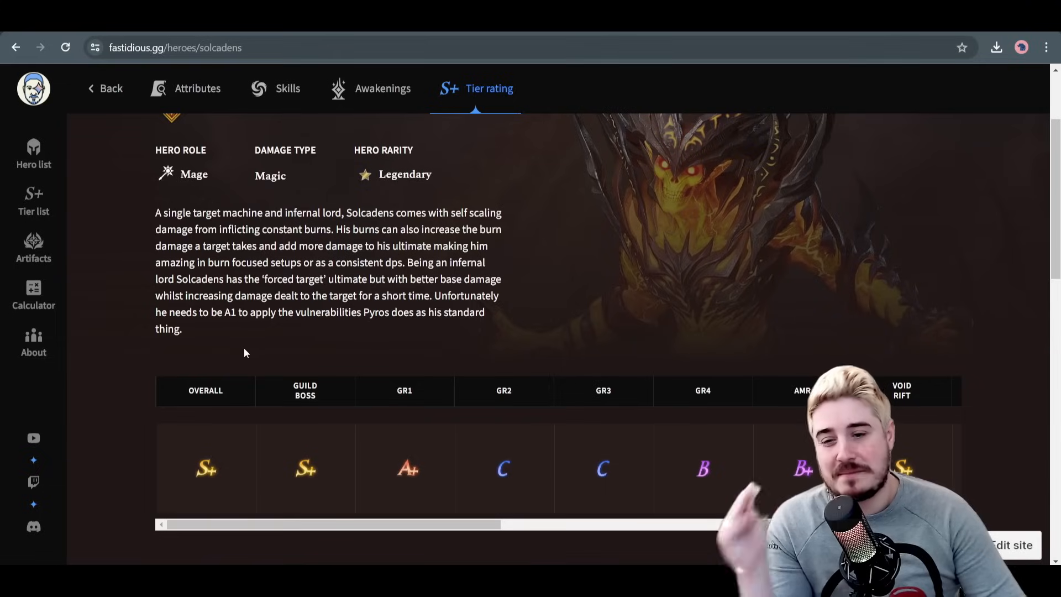
mouse_move(553, 358)
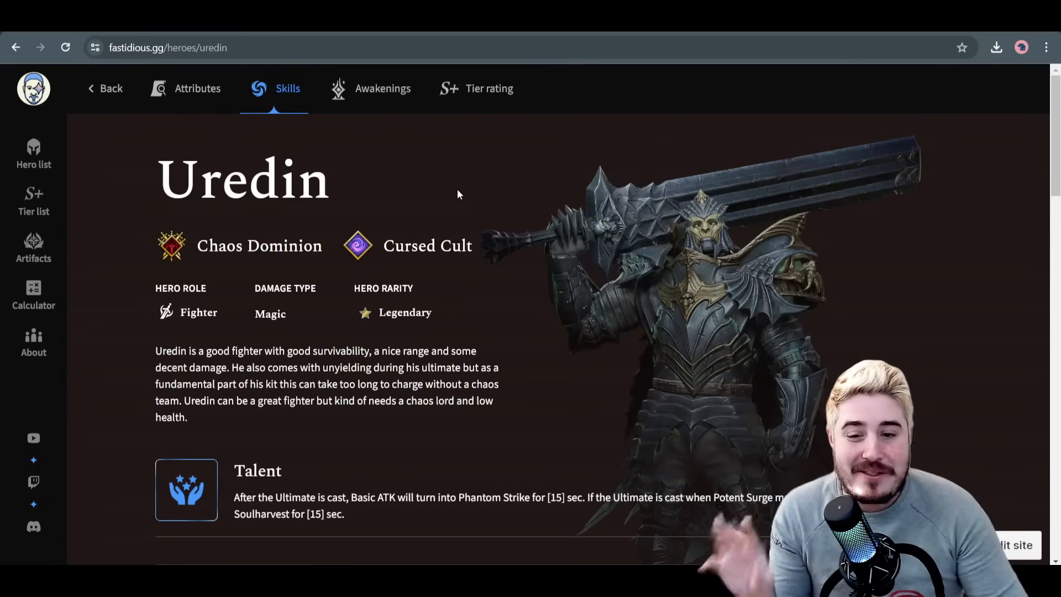
Scroll through Uredin's skill descriptions, then show his Attributes with class stat ranks
scroll(down, 3)
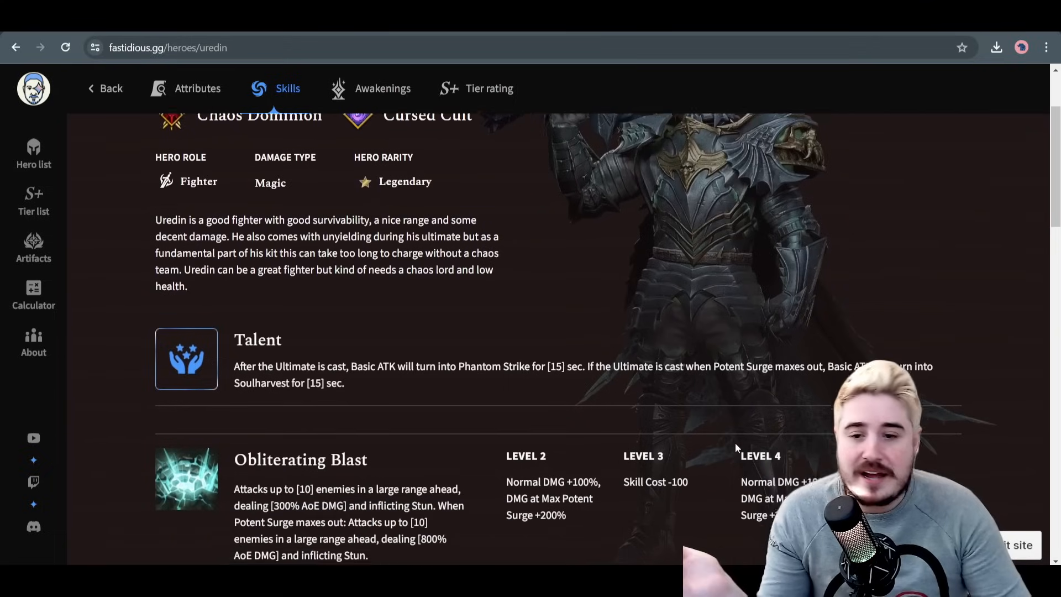
scroll(down, 3)
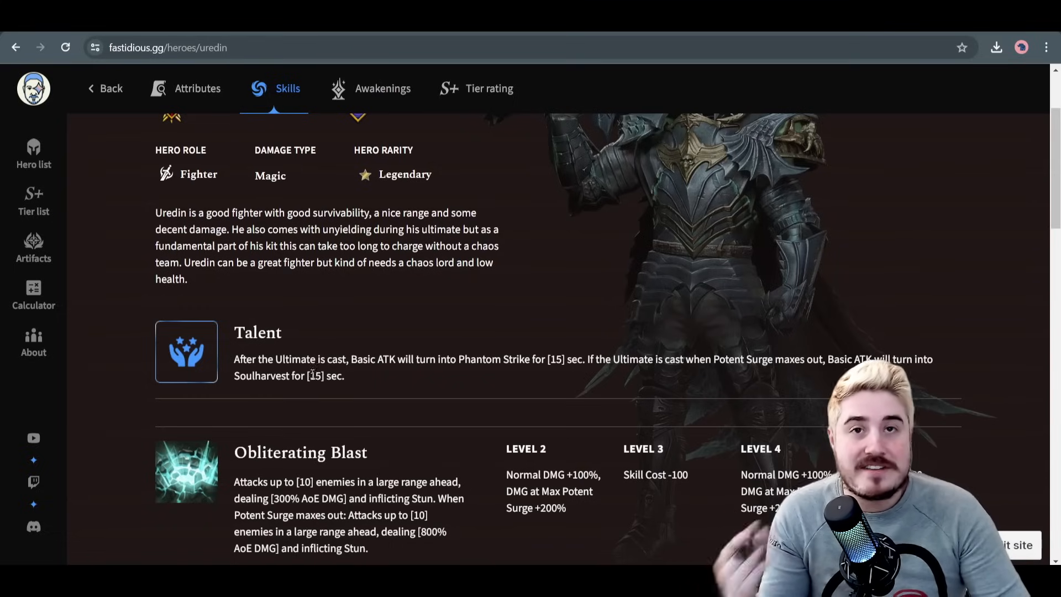
scroll(down, 3)
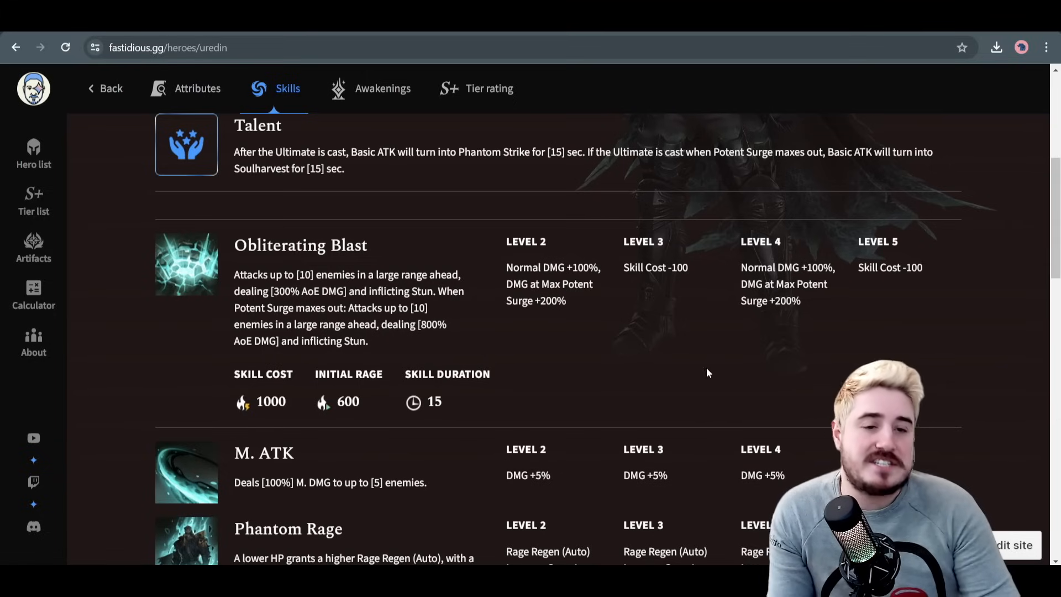
scroll(down, 3)
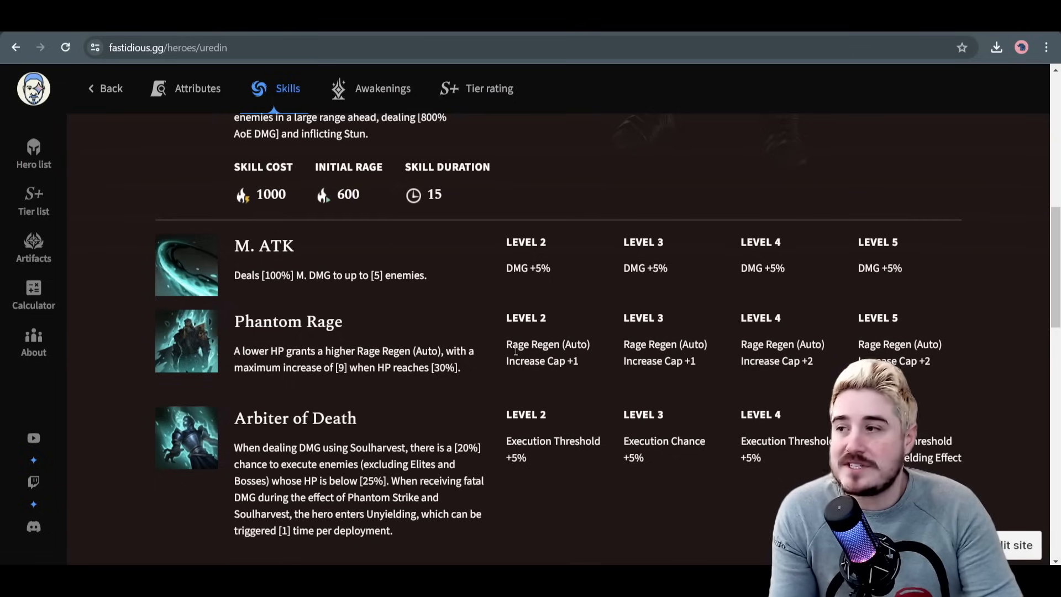
mouse_move(550, 322)
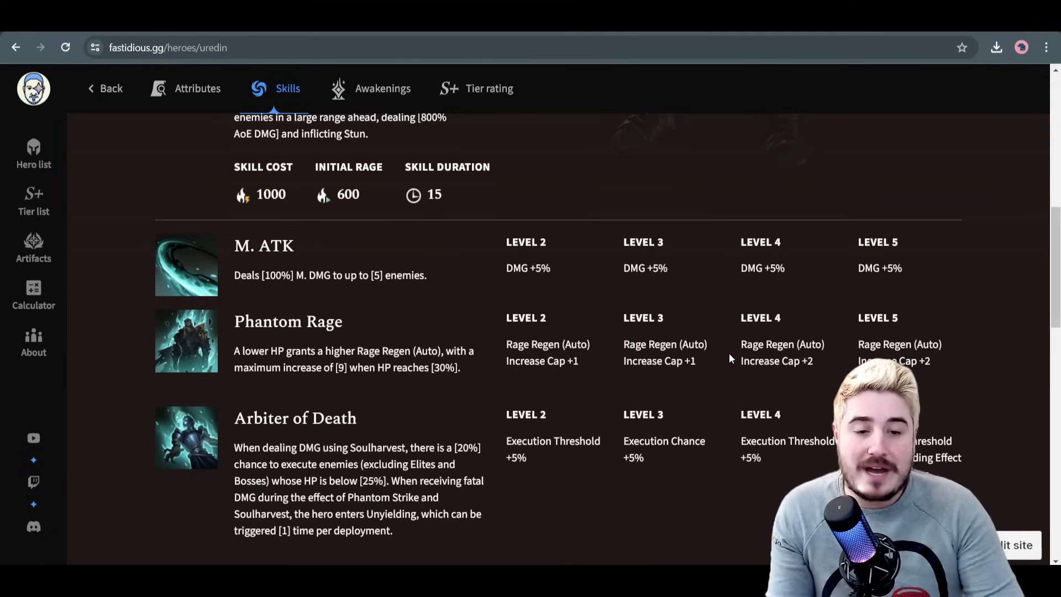
mouse_move(606, 206)
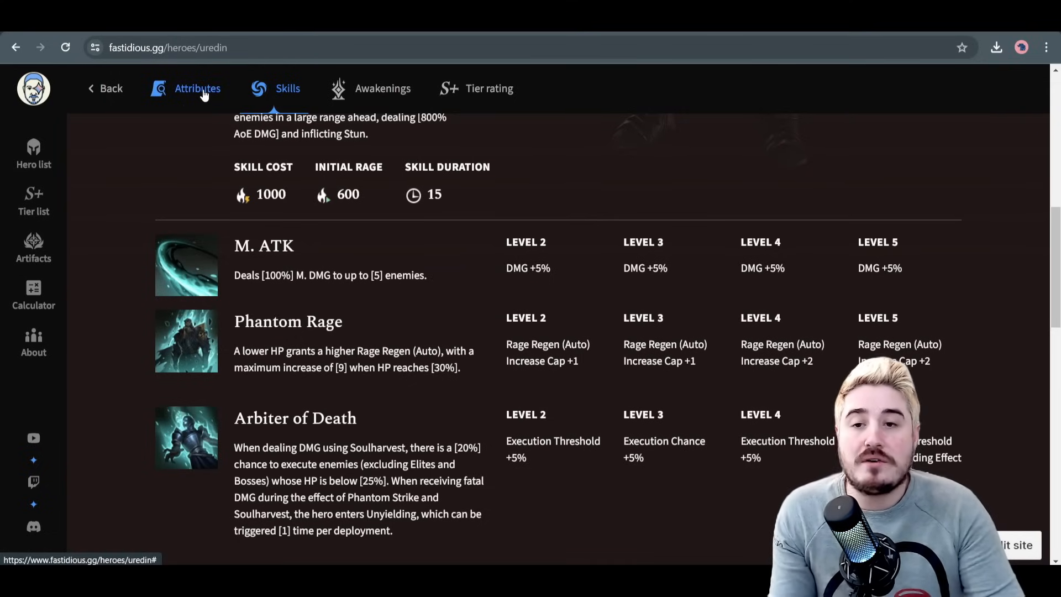
click(197, 88)
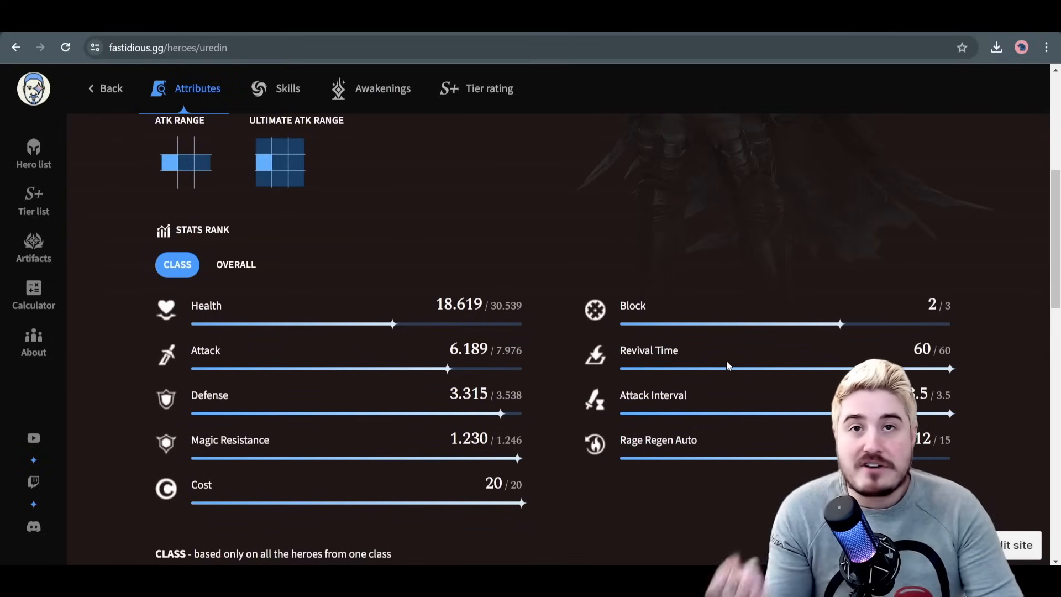
mouse_move(680, 352)
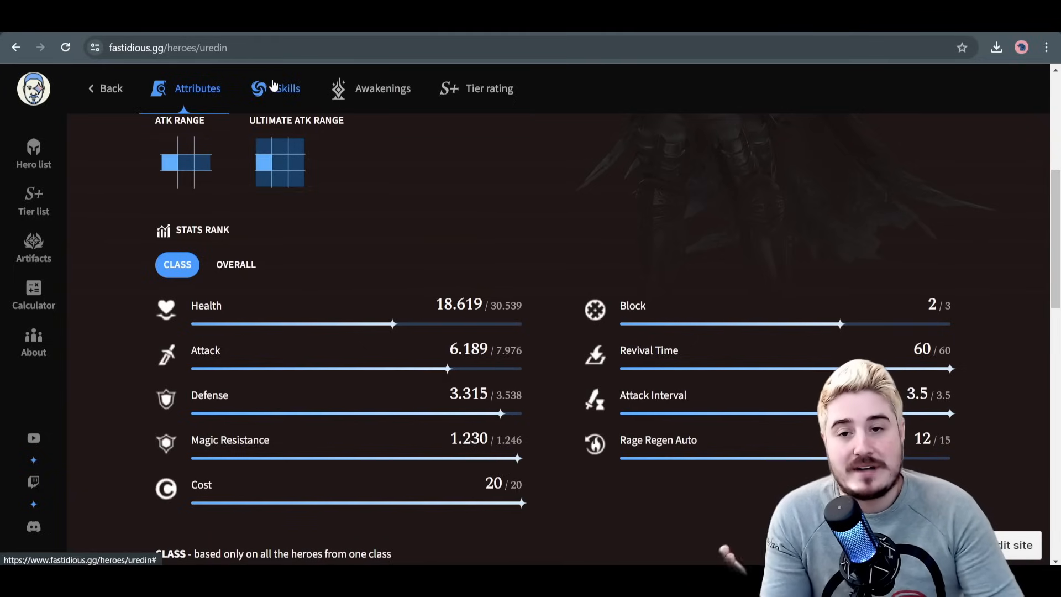
mouse_move(290, 87)
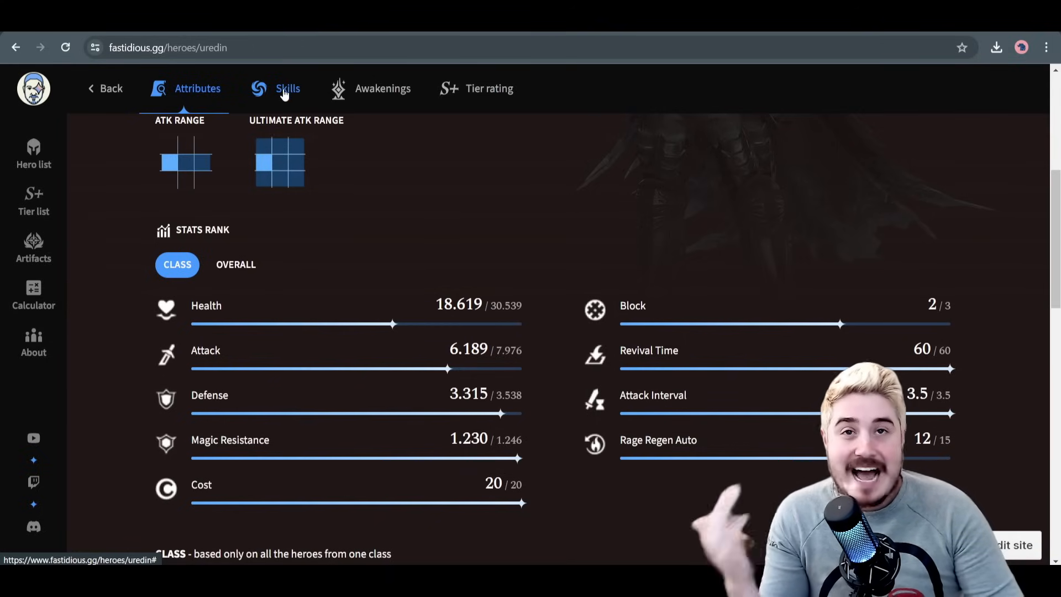
mouse_move(488, 88)
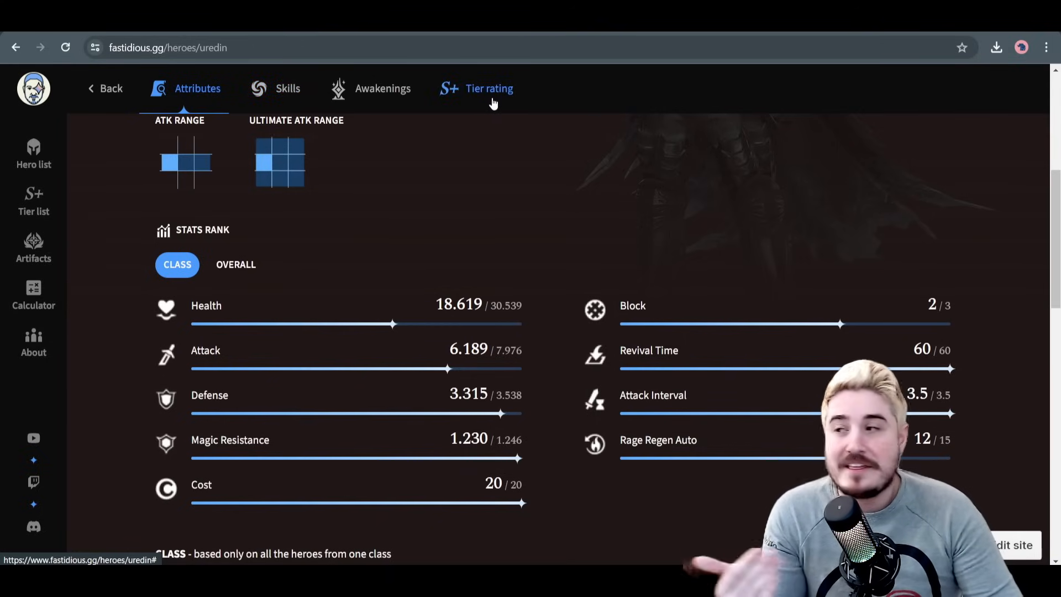
mouse_move(399, 132)
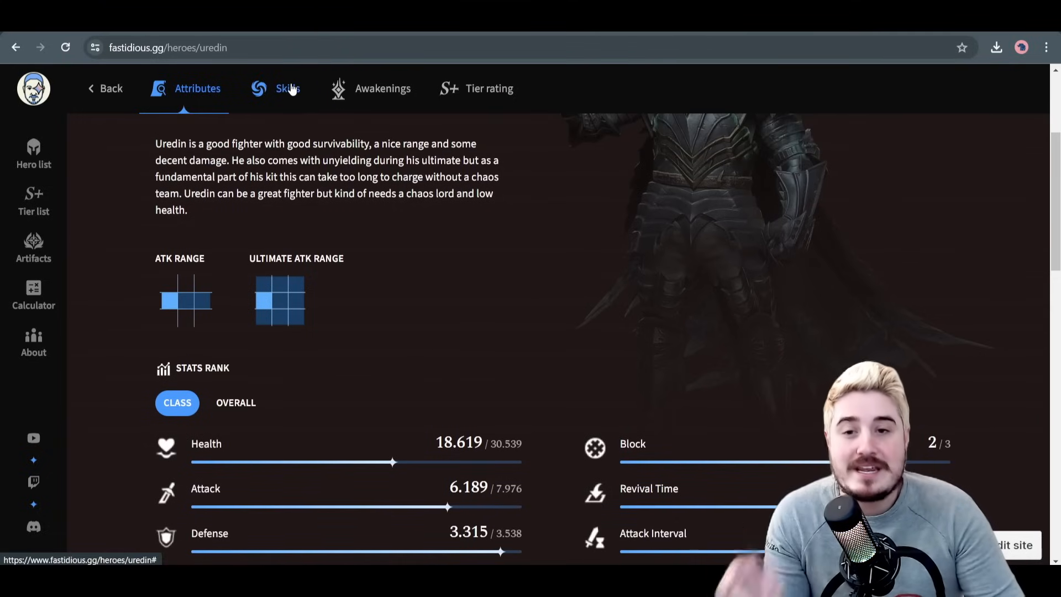
click(287, 88)
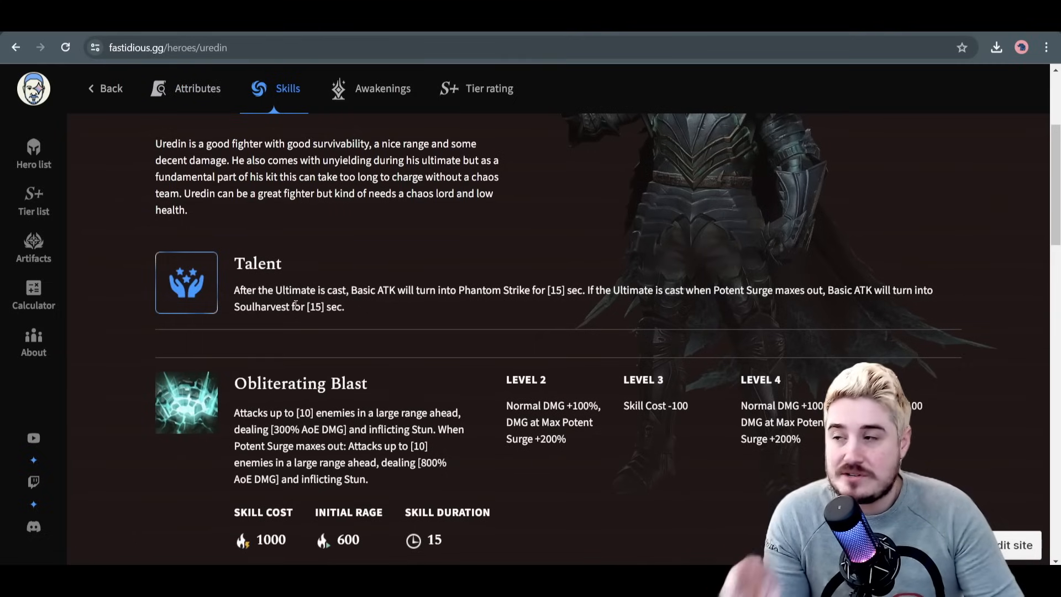
scroll(up, 3)
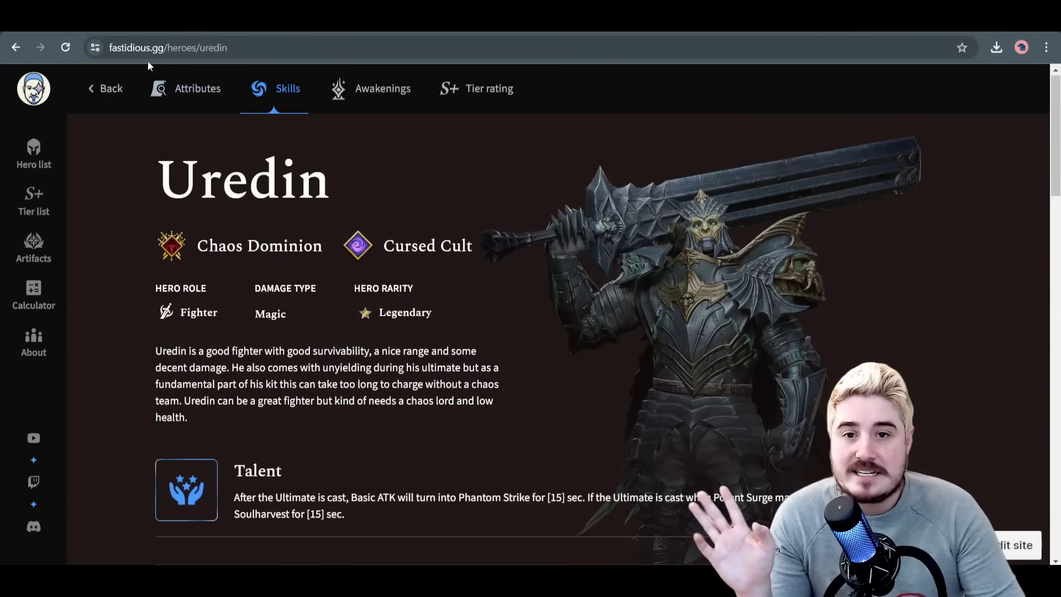
mouse_move(399, 211)
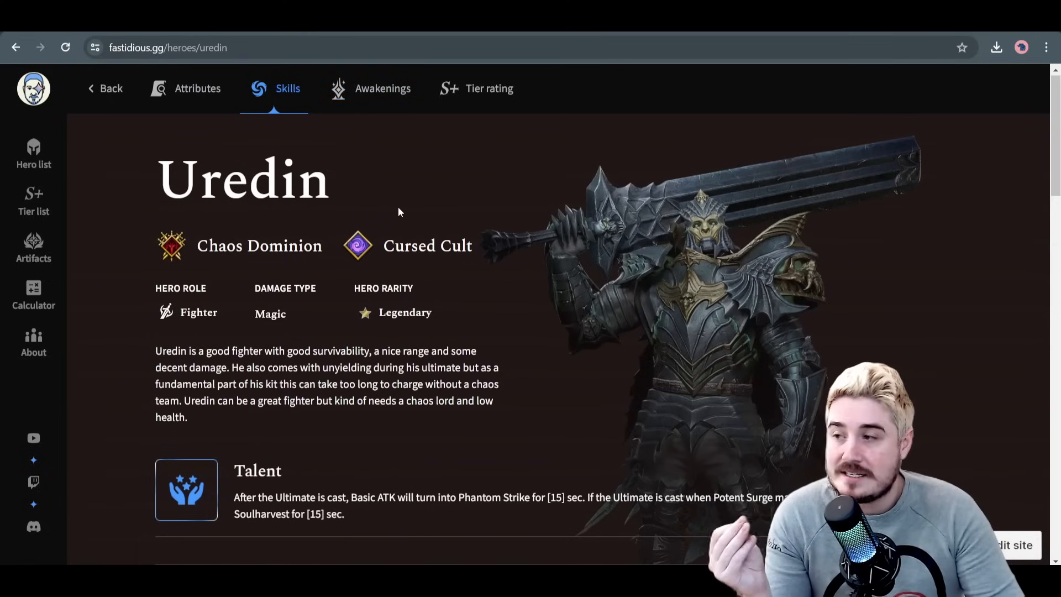
mouse_move(213, 134)
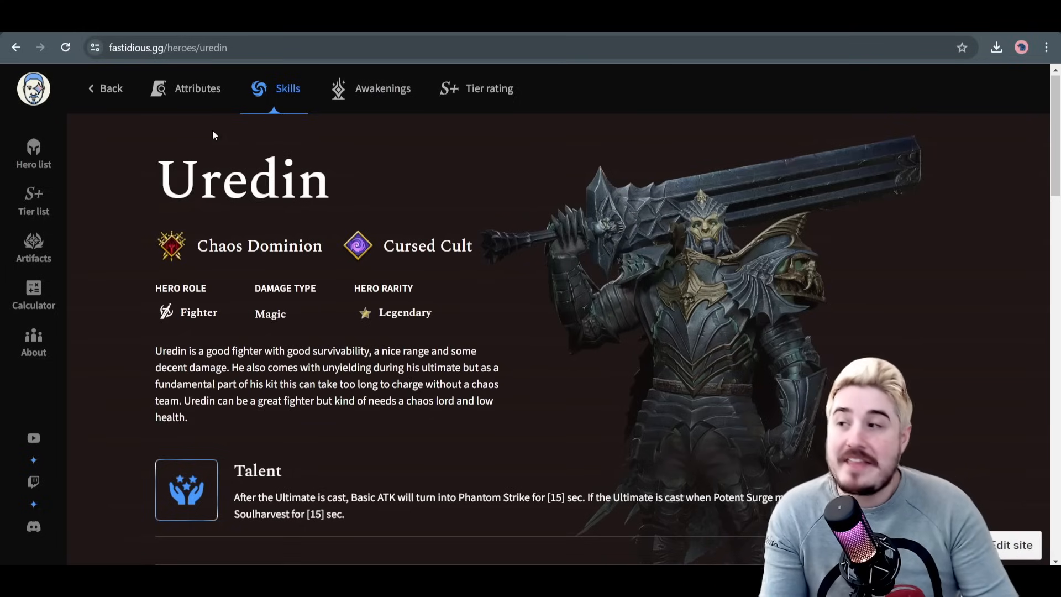
mouse_move(381, 88)
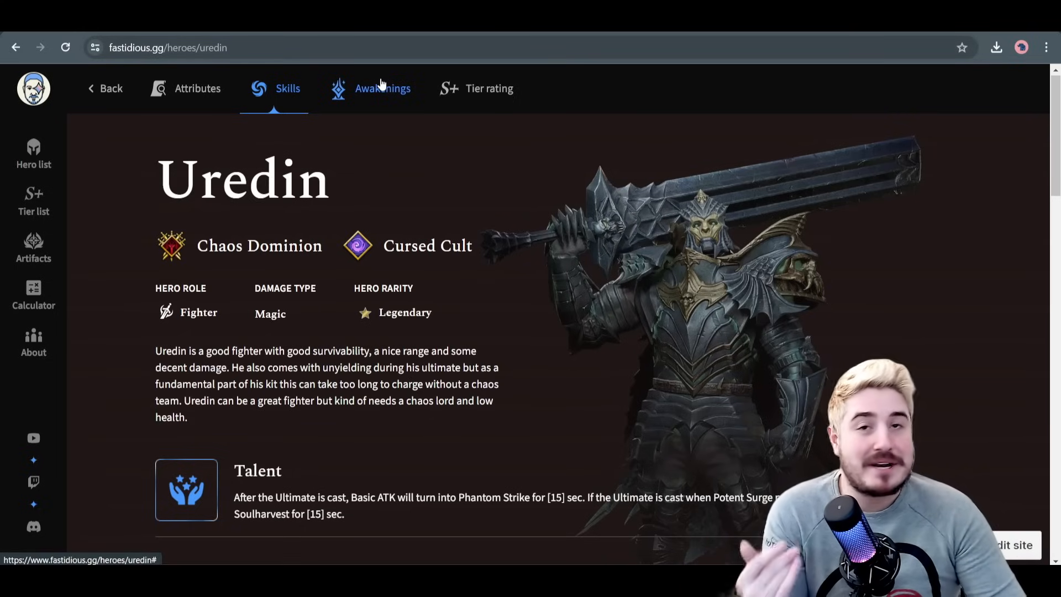
click(196, 88)
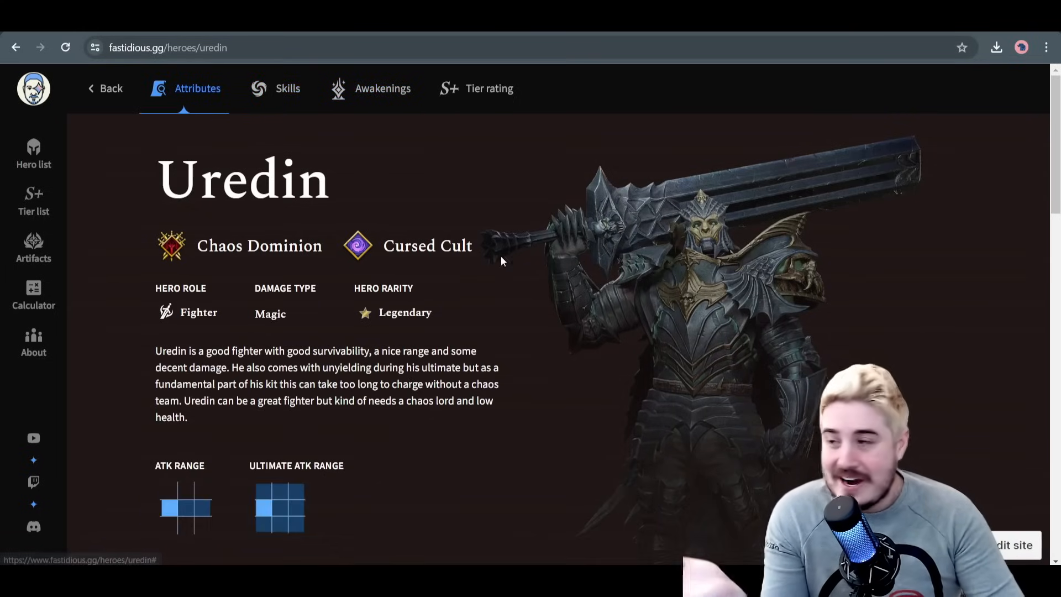
scroll(down, 3)
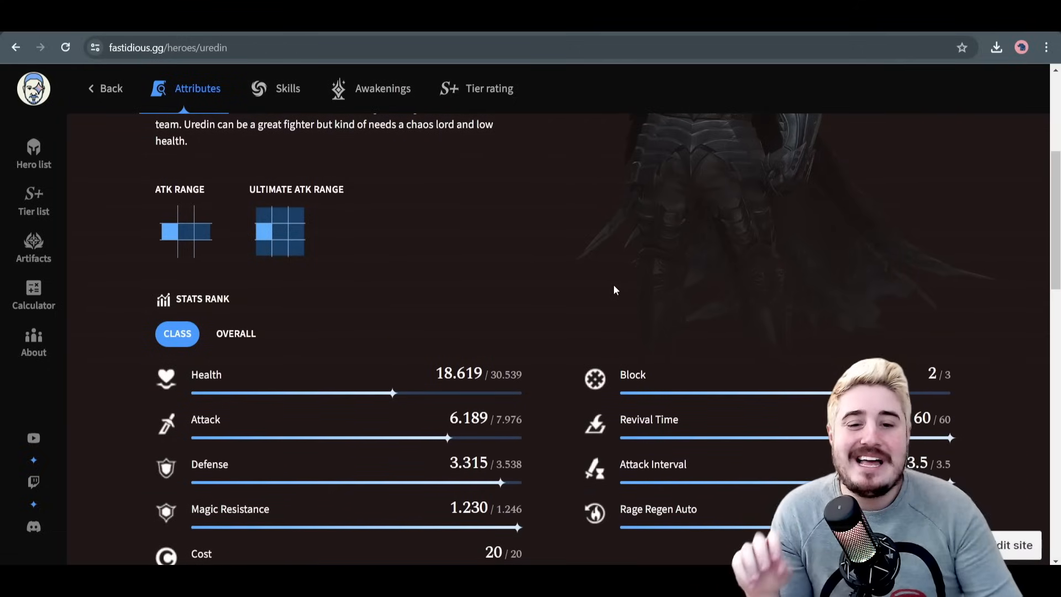
scroll(down, 3)
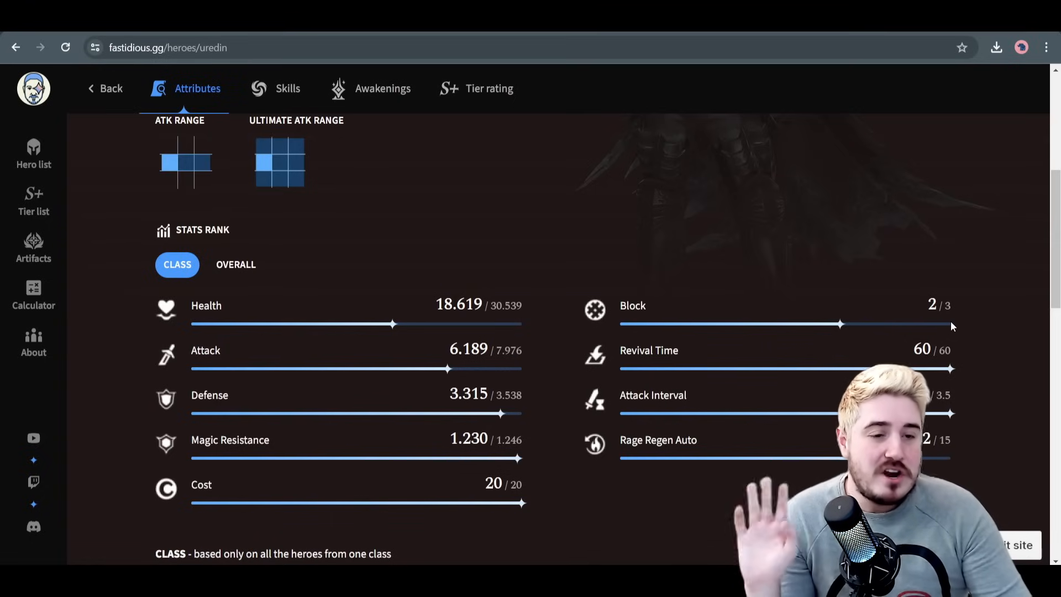
Rank Uredin's stats overall, then show his Skills including Obliterating Blast and Phantom Rage
click(236, 264)
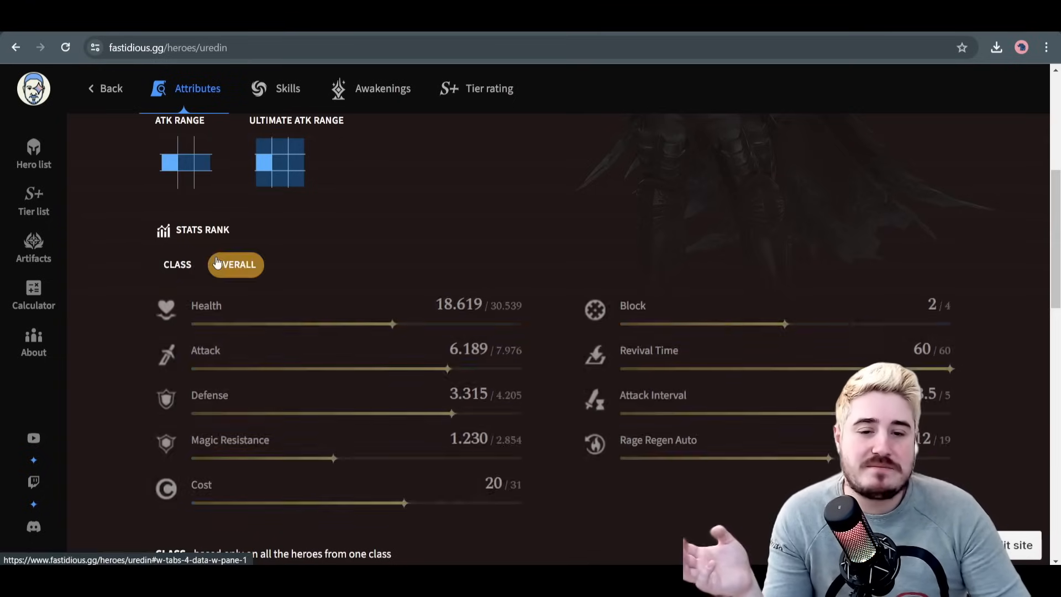
click(234, 264)
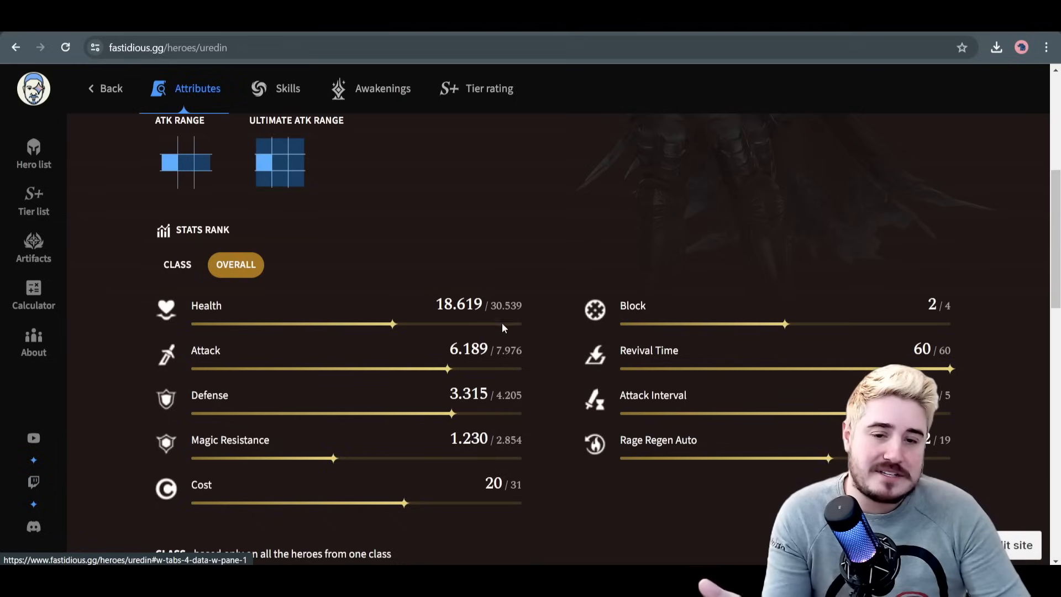
mouse_move(401, 454)
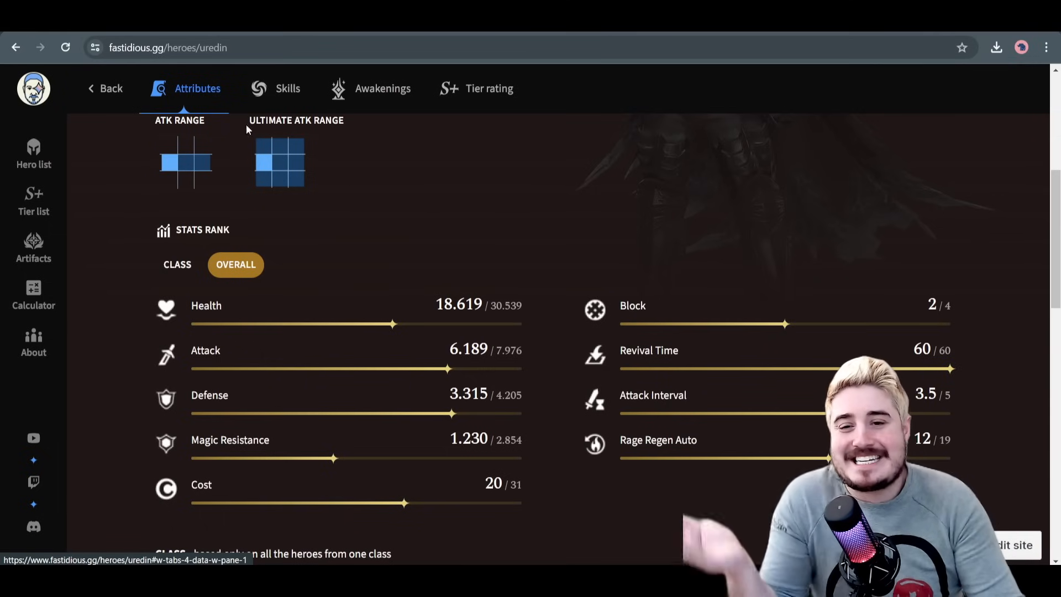
click(287, 88)
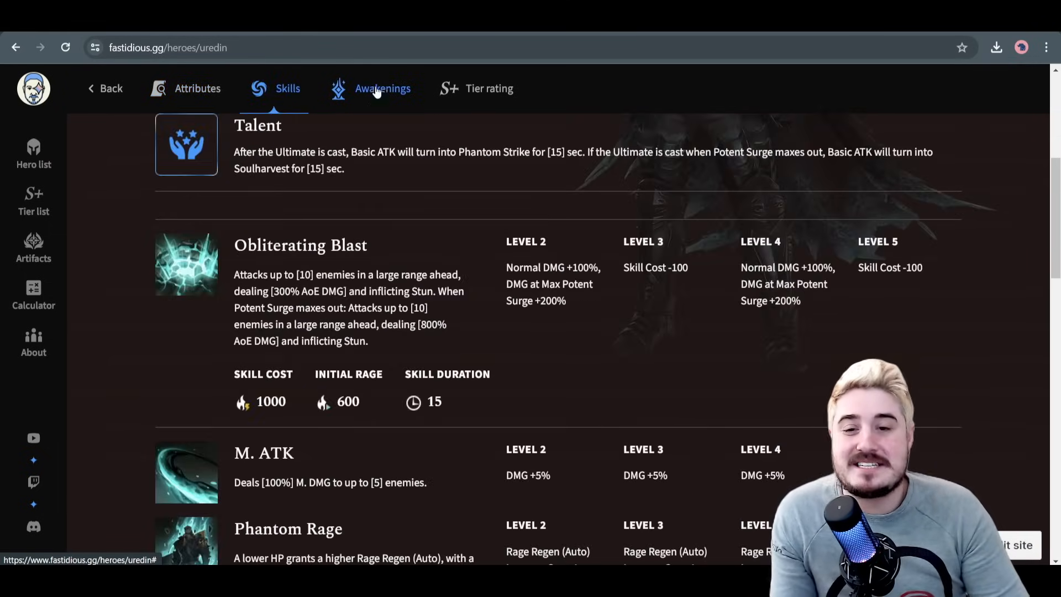
Show Uredin's awakenings I–V, from Unyielding ATK Spd. to stacking ATK
click(382, 88)
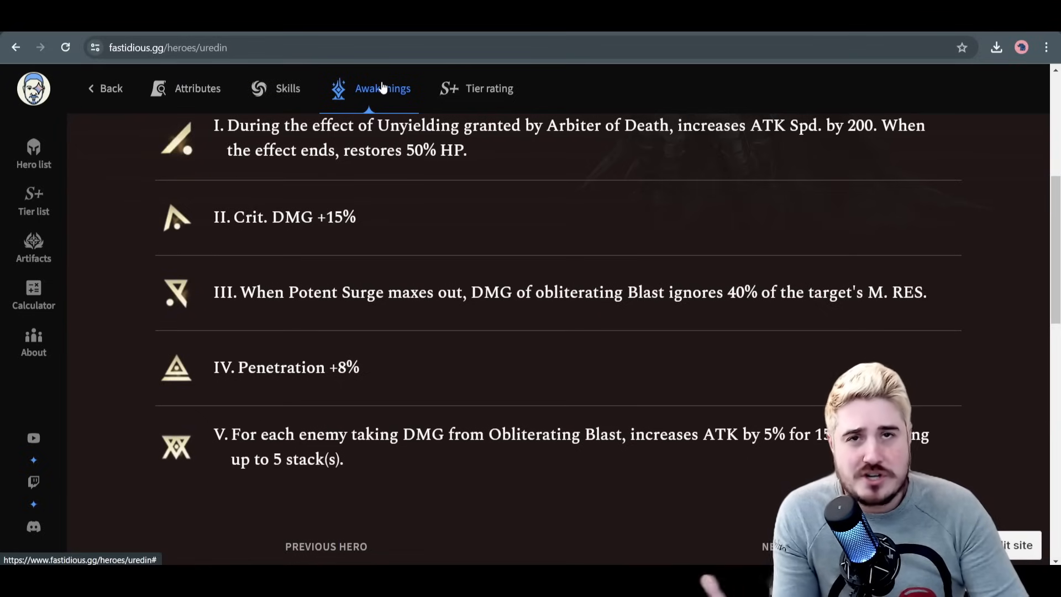
mouse_move(445, 186)
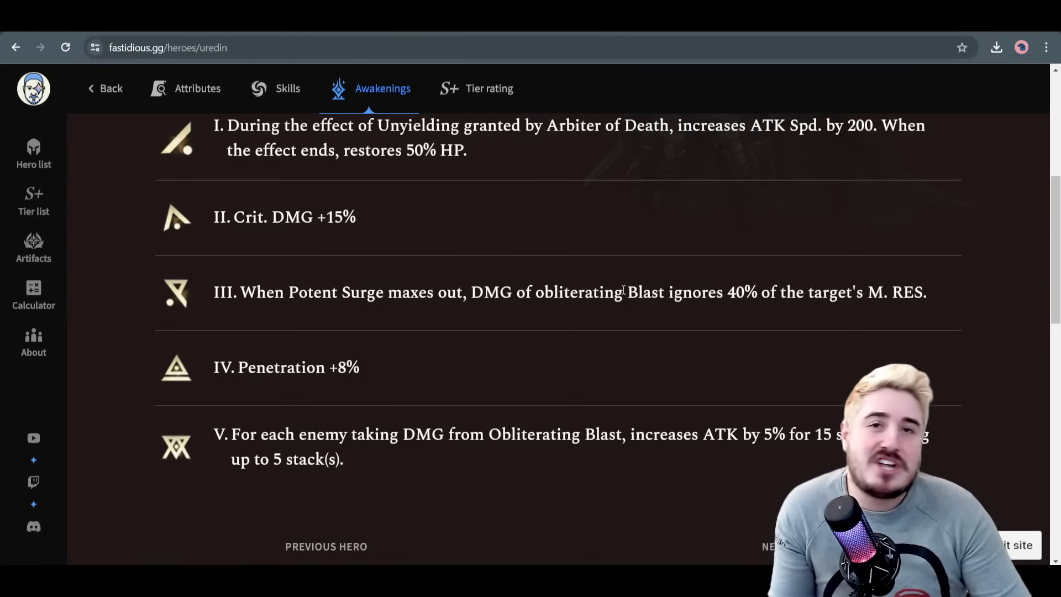
scroll(up, 3)
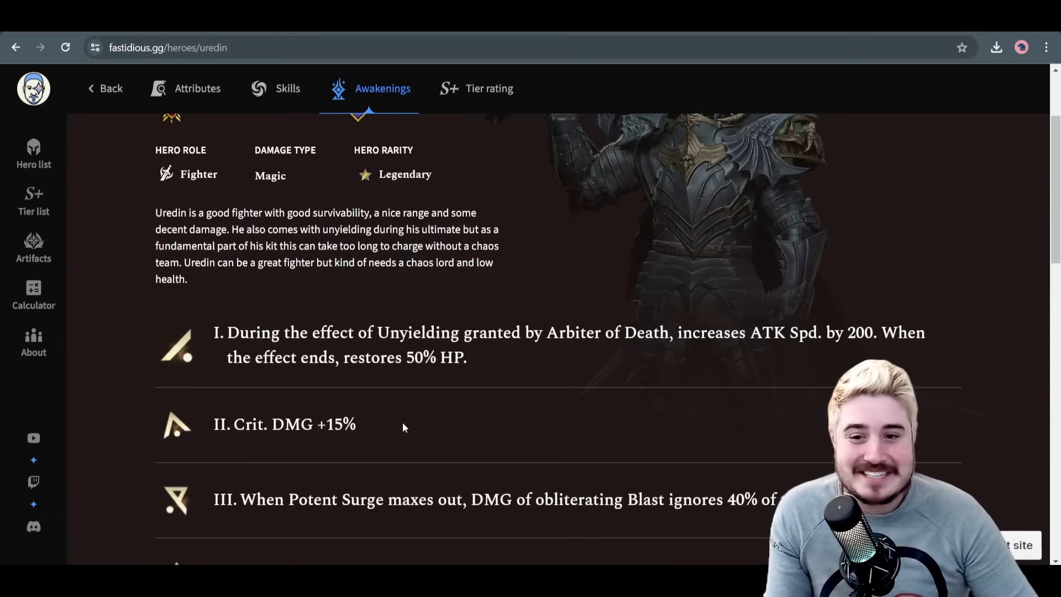
mouse_move(484, 302)
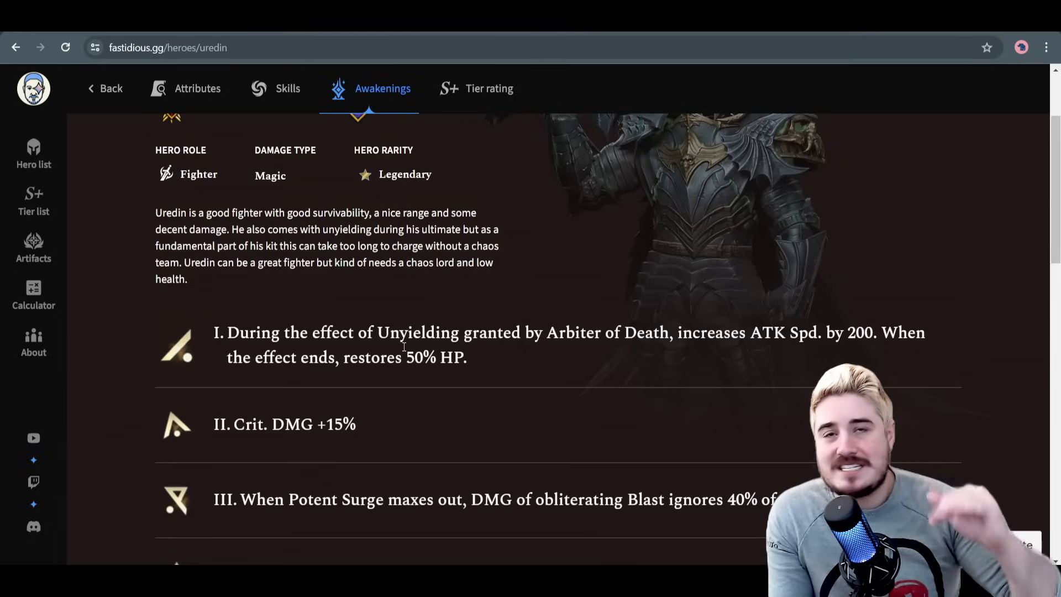
mouse_move(364, 403)
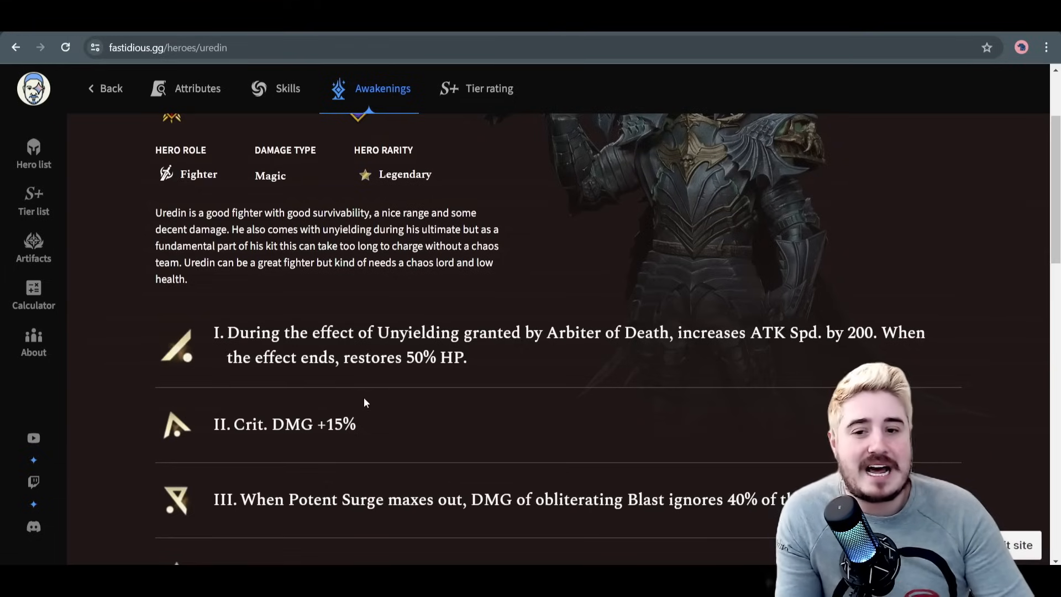
scroll(down, 3)
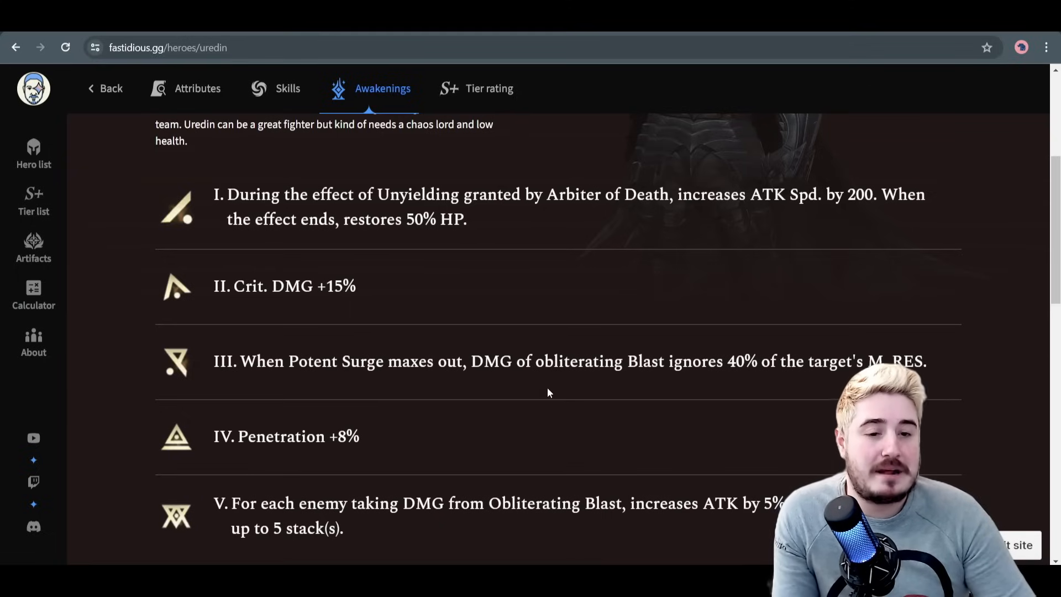
mouse_move(805, 396)
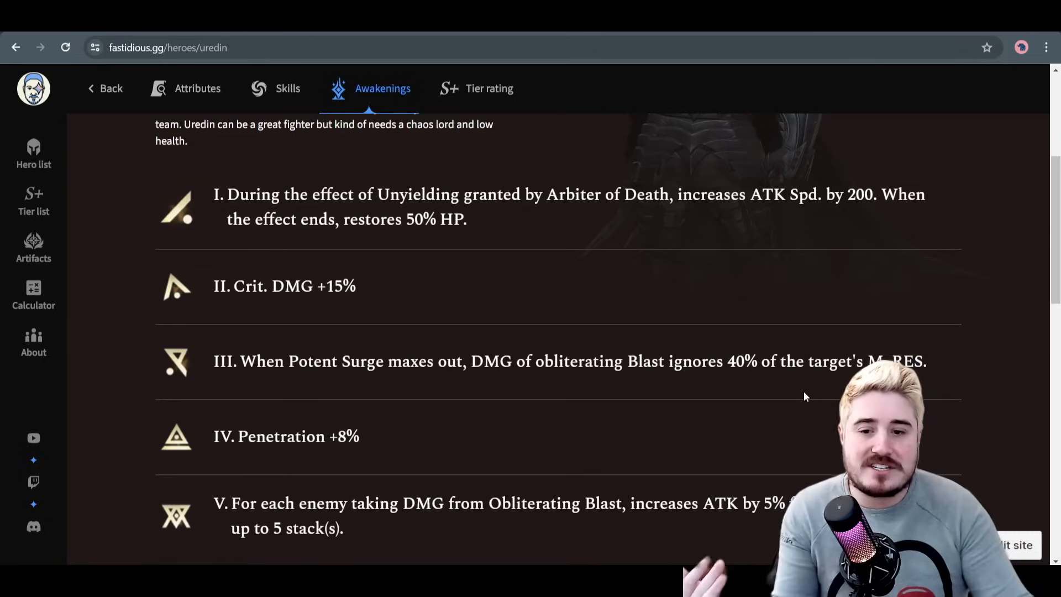
scroll(down, 3)
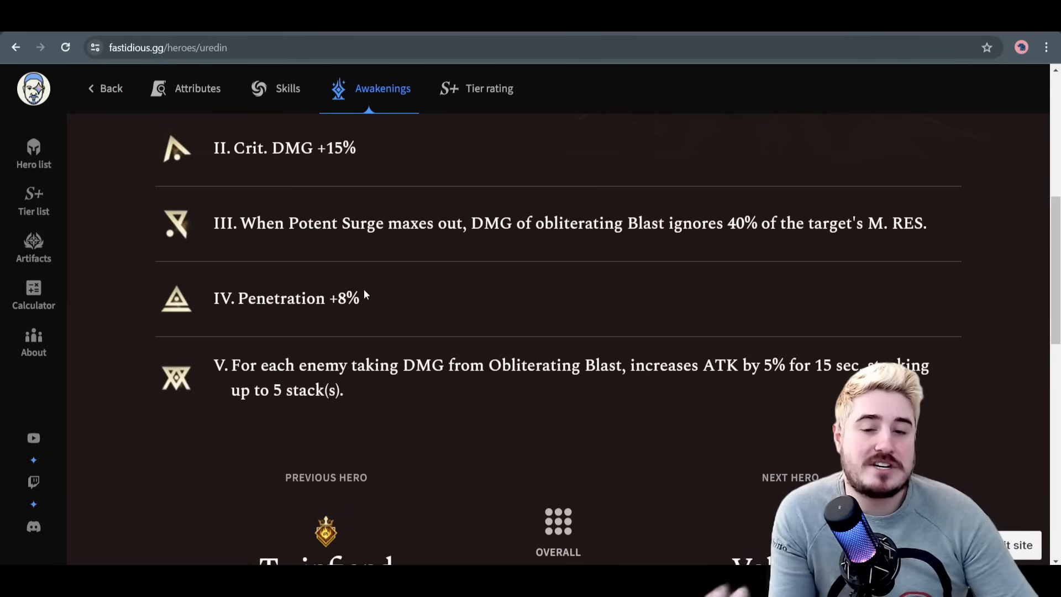
mouse_move(358, 408)
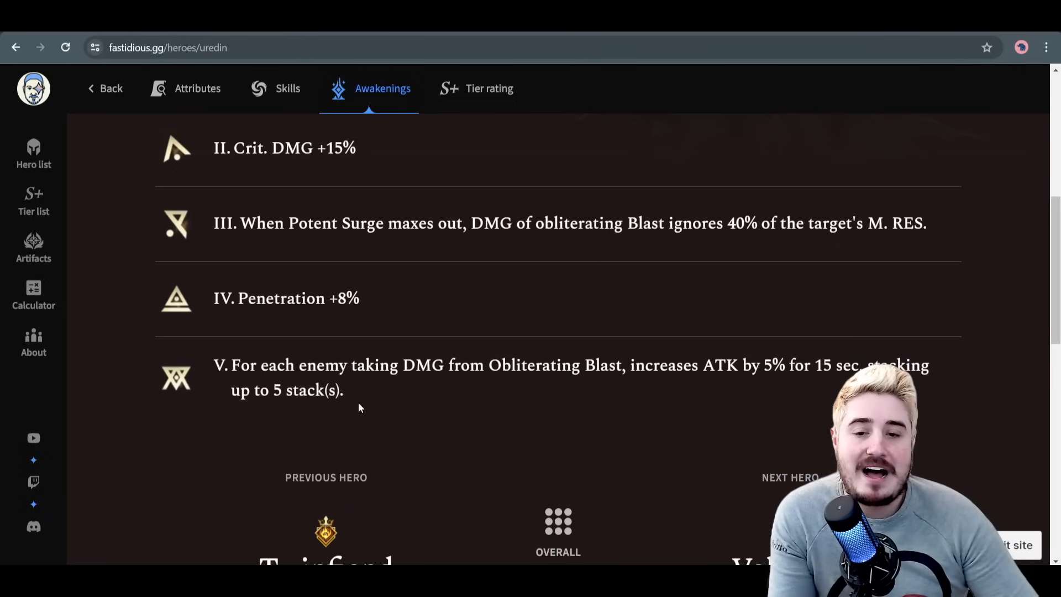
mouse_move(555, 407)
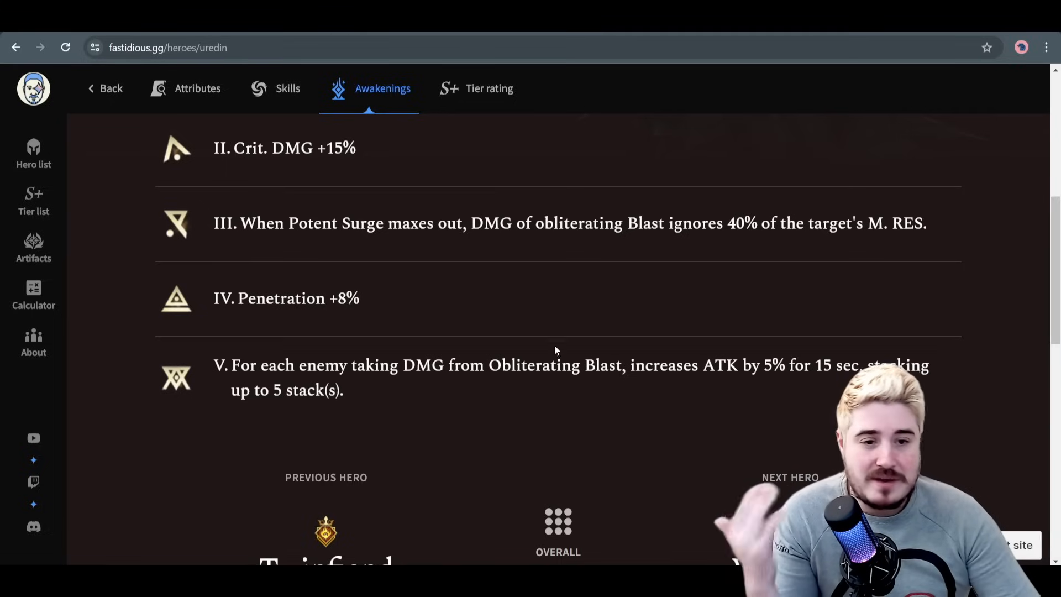
mouse_move(749, 392)
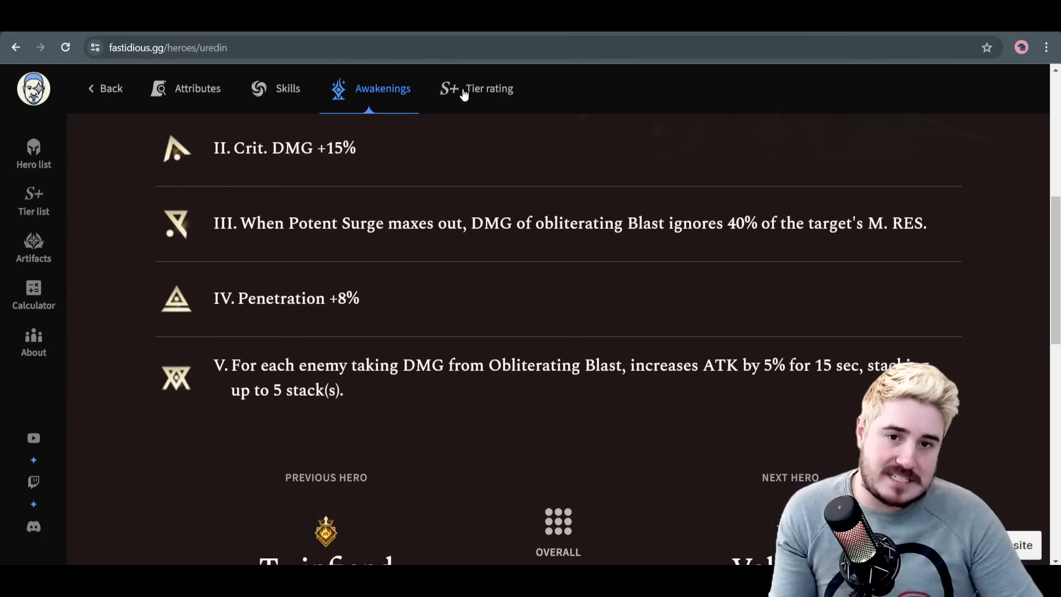
View Uredin's per-mode tier ratings: B guild boss, S GR1 and Campaign
click(489, 88)
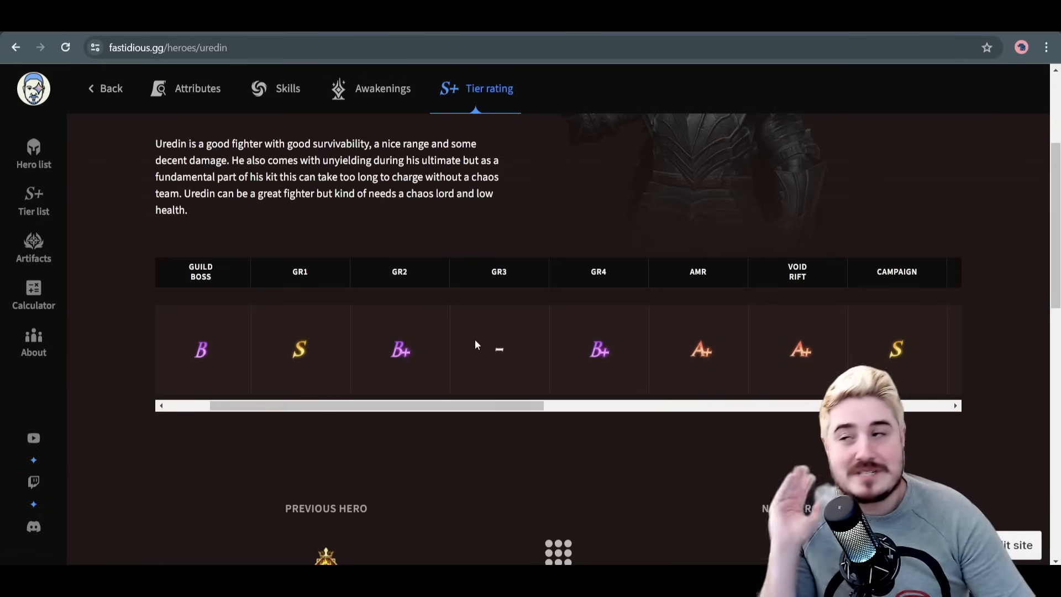
mouse_move(477, 340)
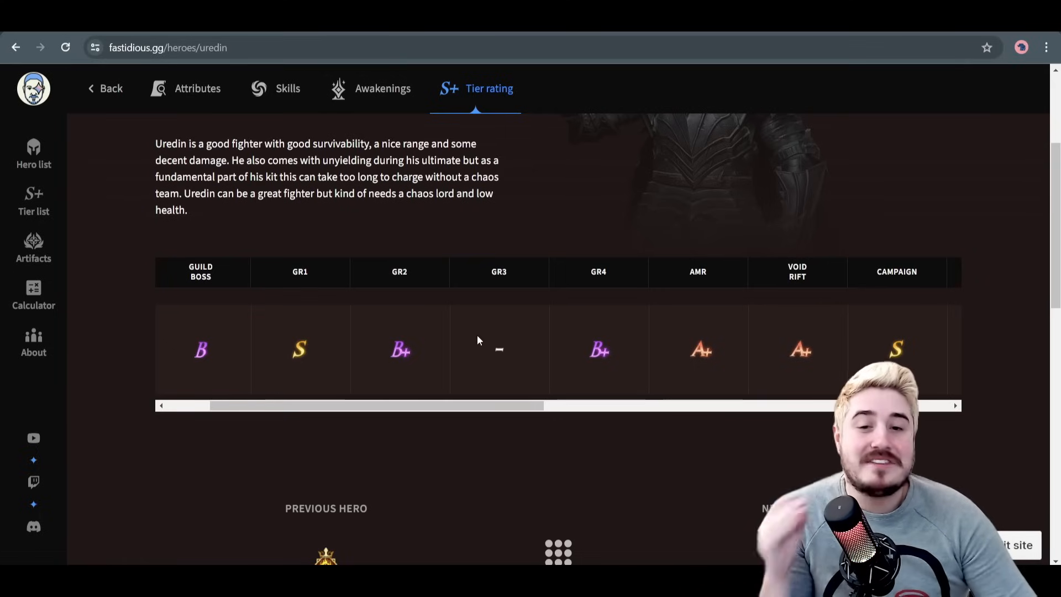
mouse_move(362, 395)
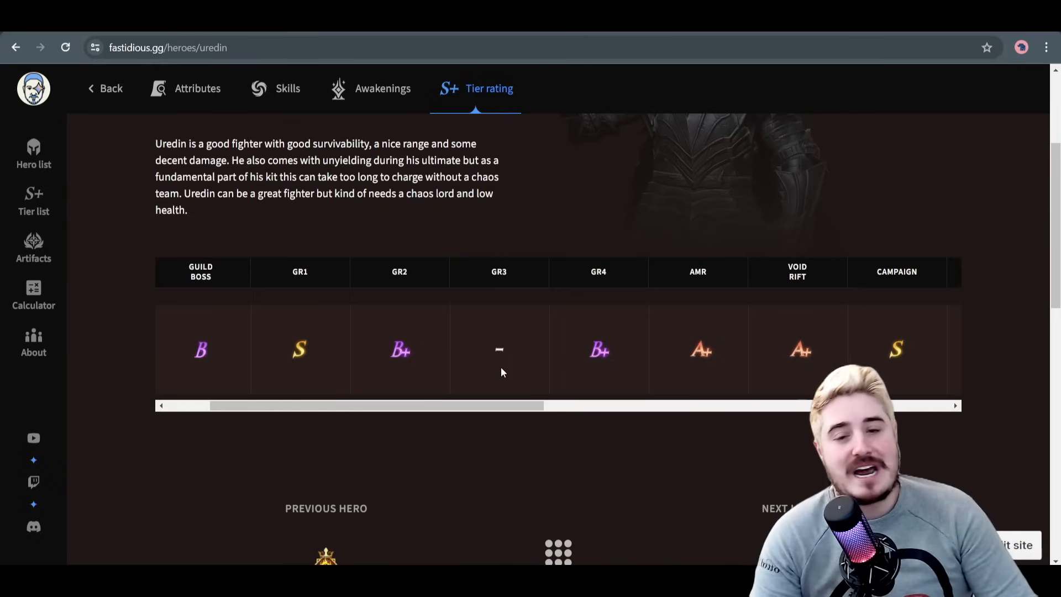
mouse_move(549, 366)
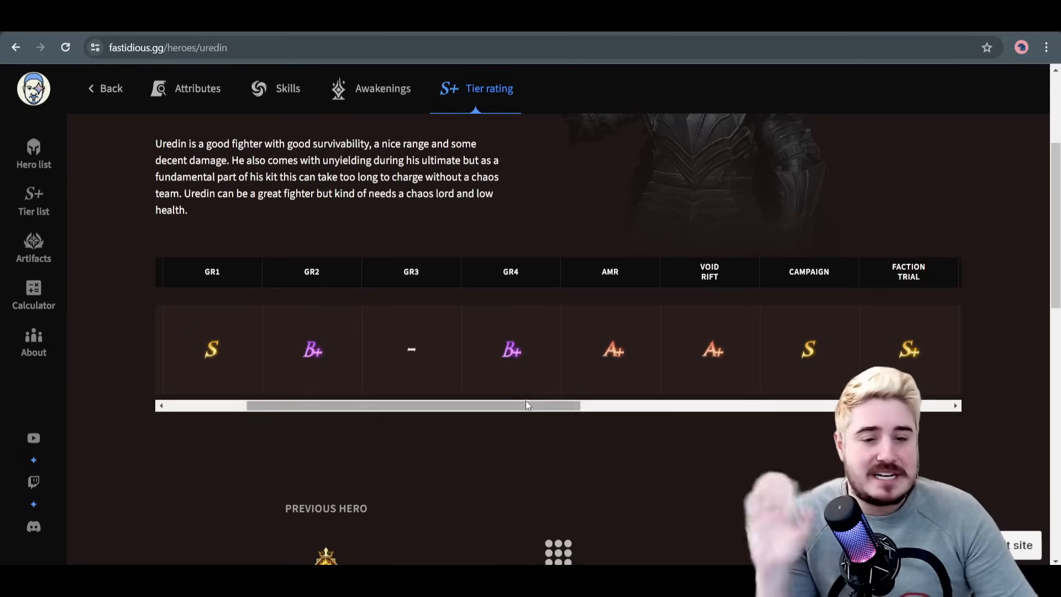
Scroll Uredin's tier table right to see S+ Faction Trial and Codex: Conqueror
drag(528, 405, 618, 405)
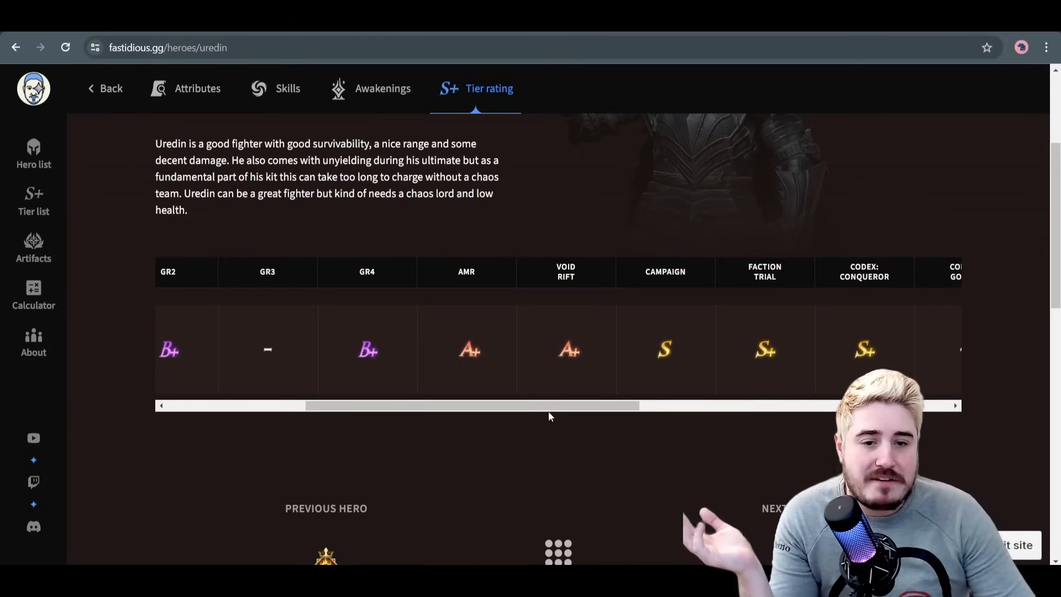
drag(548, 405, 604, 405)
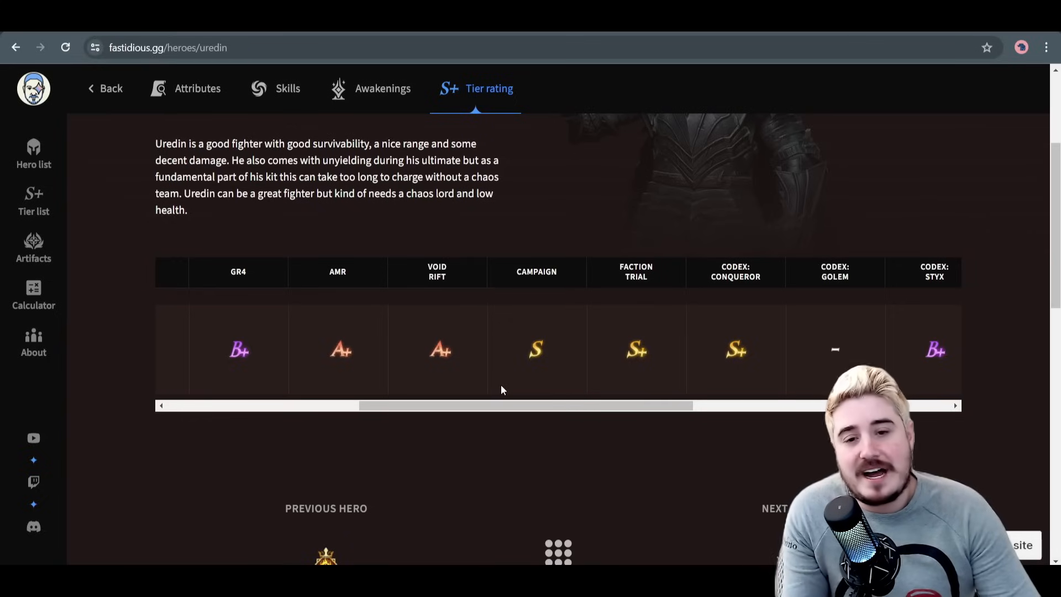
mouse_move(653, 378)
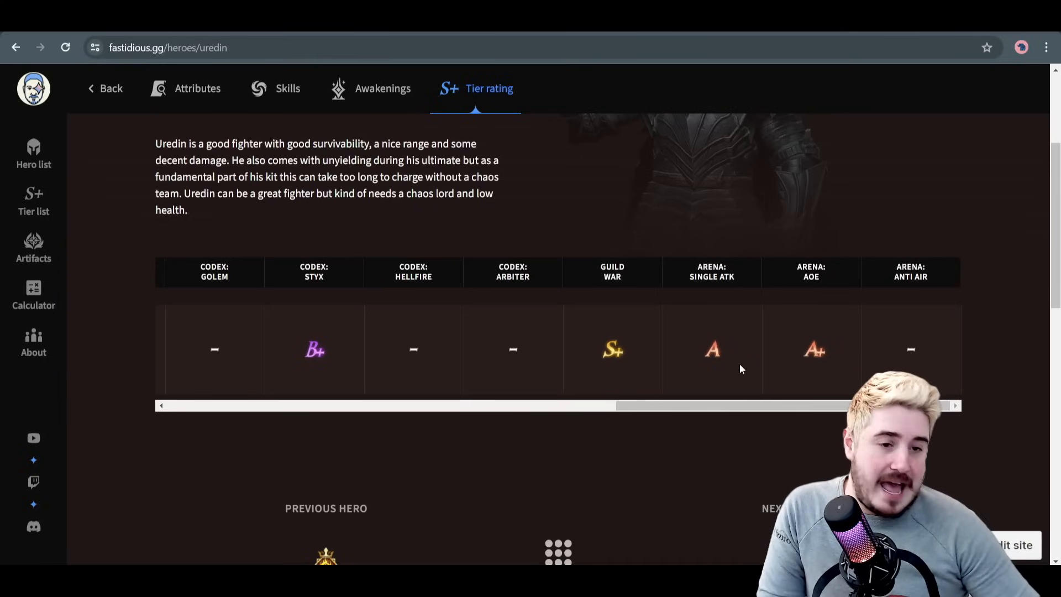
mouse_move(834, 298)
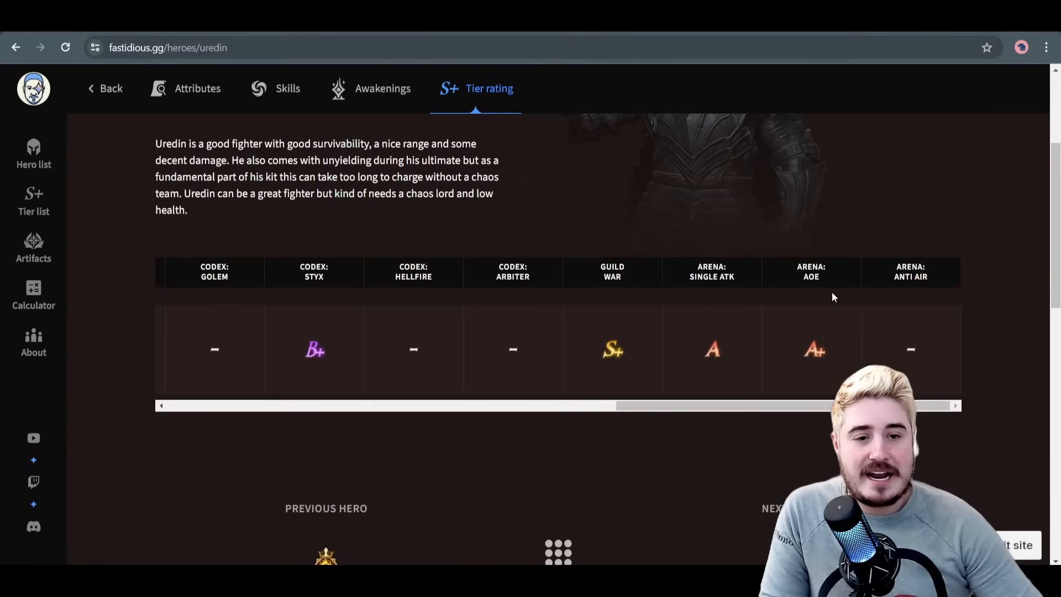
mouse_move(611, 276)
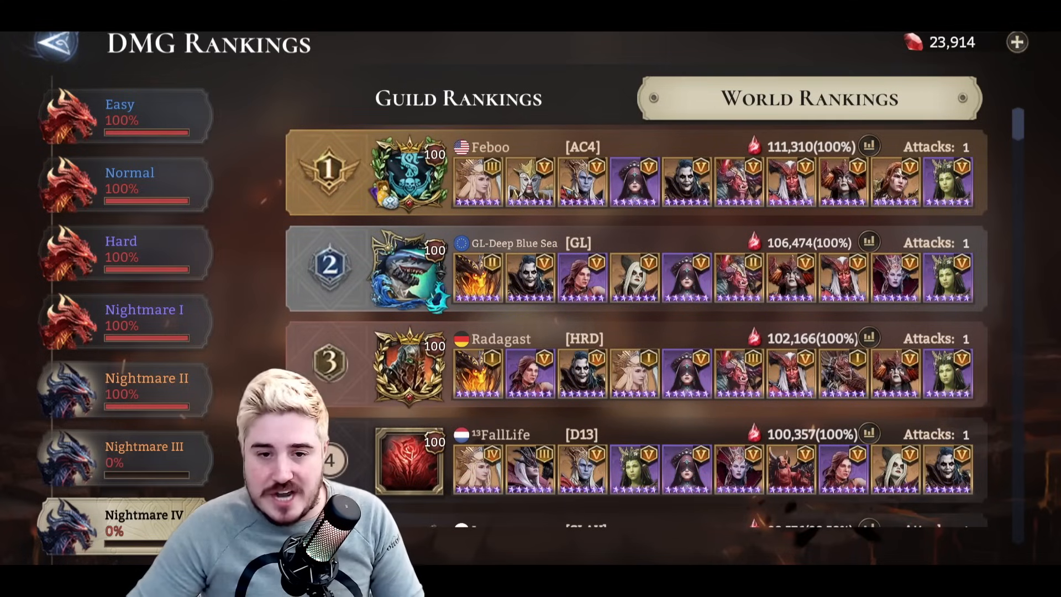
Scroll the world DMG rankings and view a top player's 85,895-power Solcadens
scroll(down, 3)
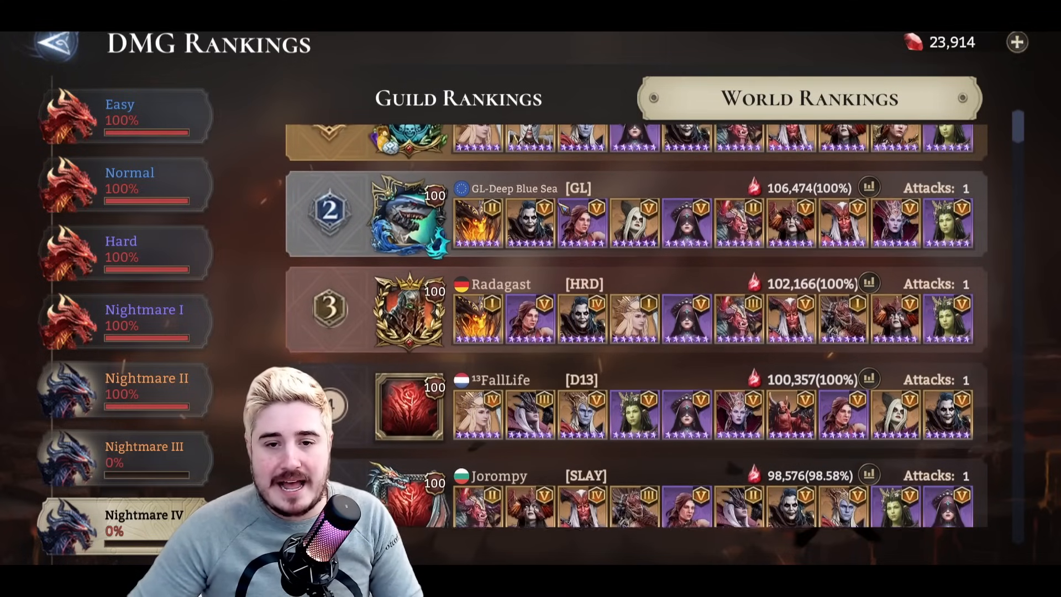
scroll(down, 3)
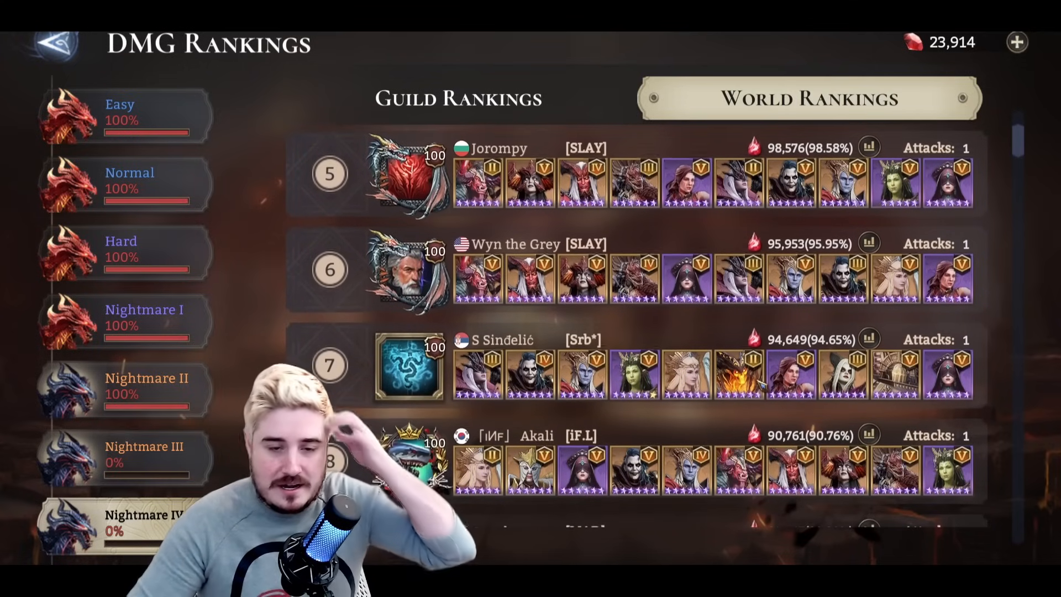
scroll(down, 3)
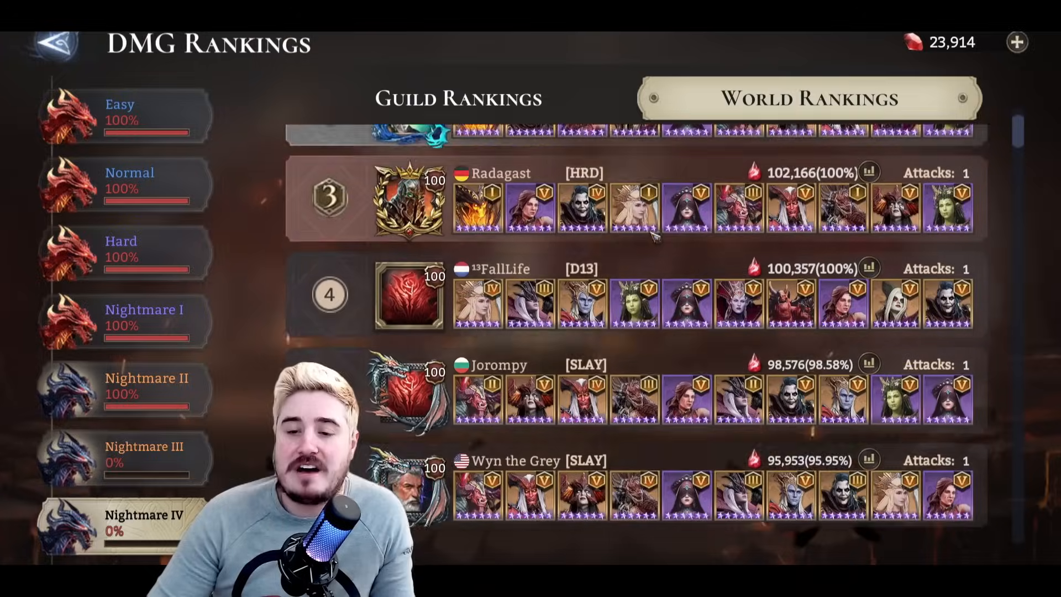
scroll(down, 3)
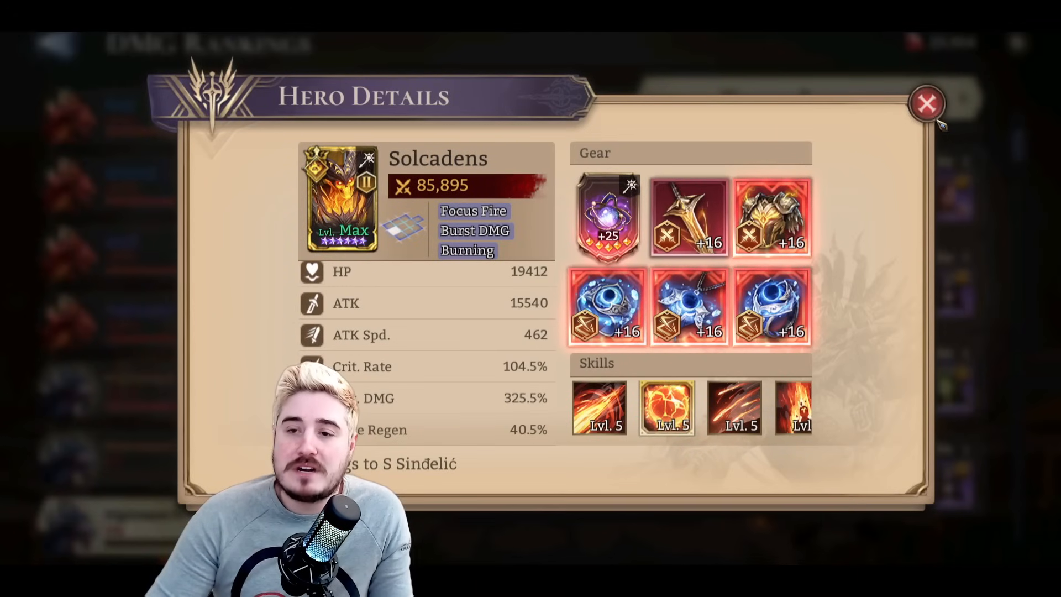
Close Solcadens' hero details to return to the world DMG rankings
click(926, 103)
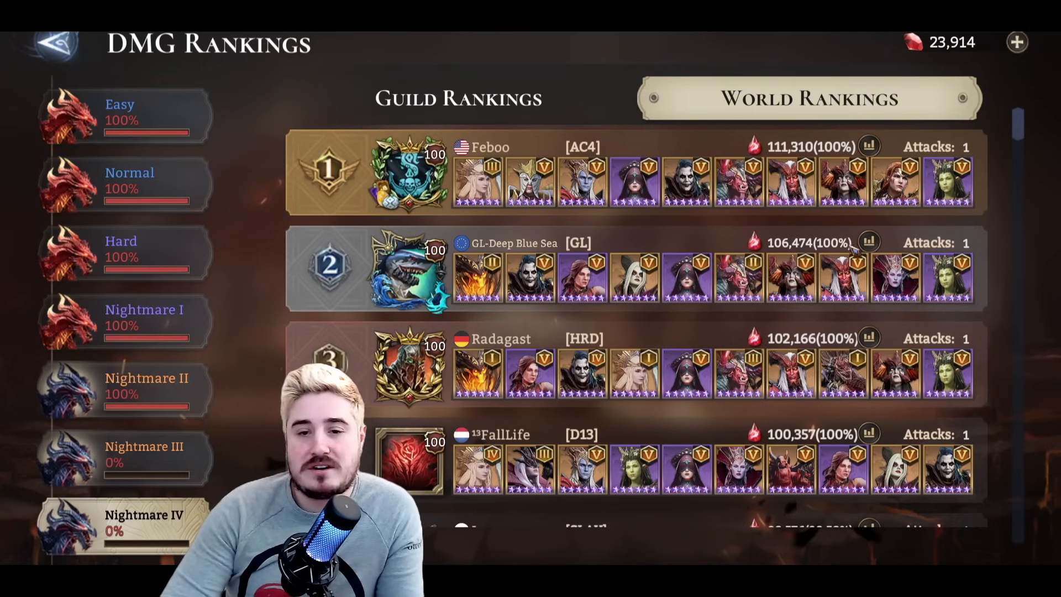
click(869, 146)
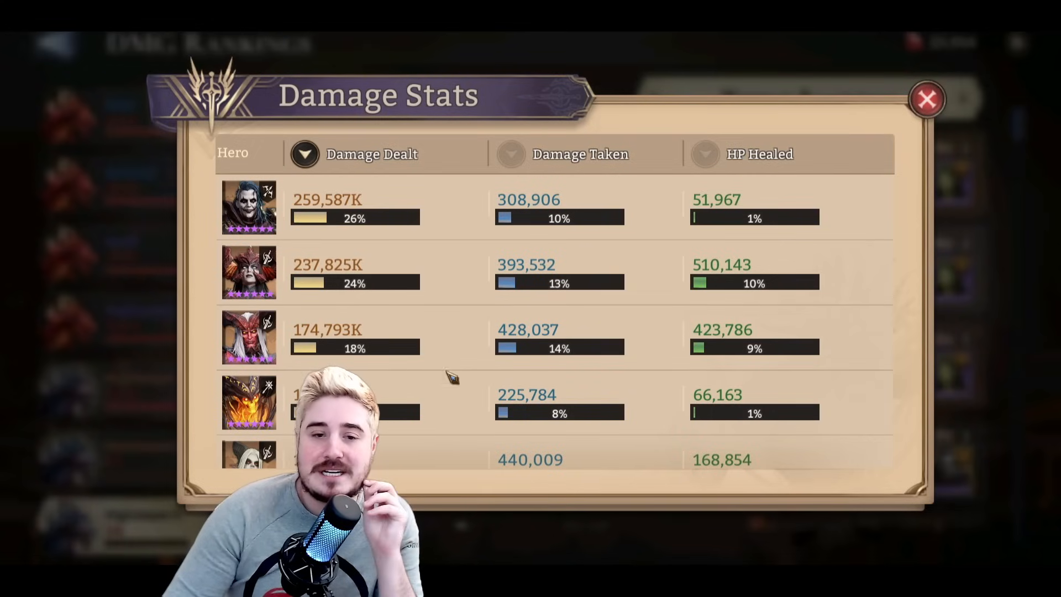
scroll(down, 3)
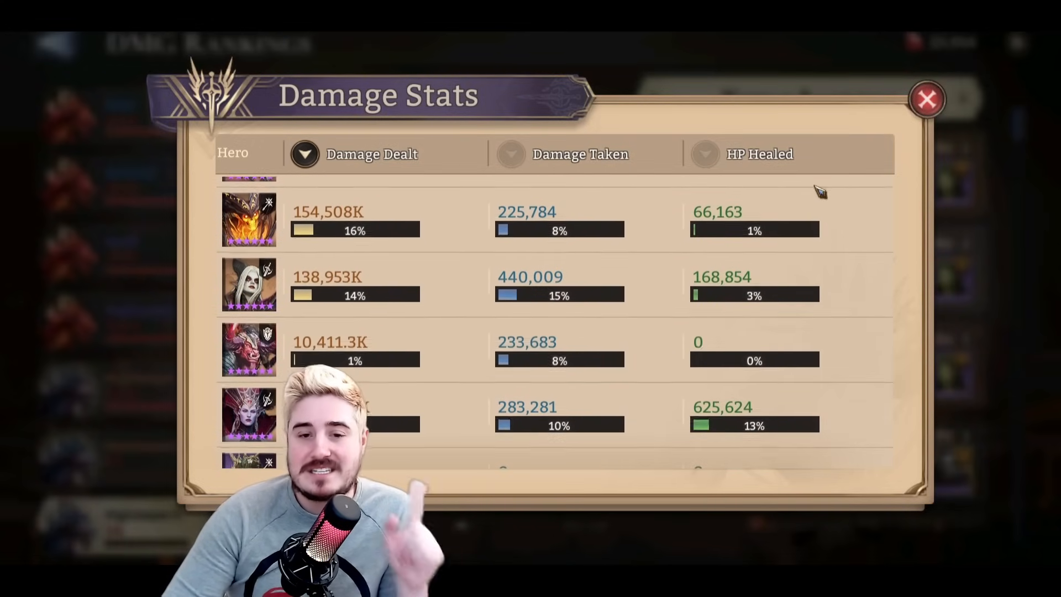
click(928, 99)
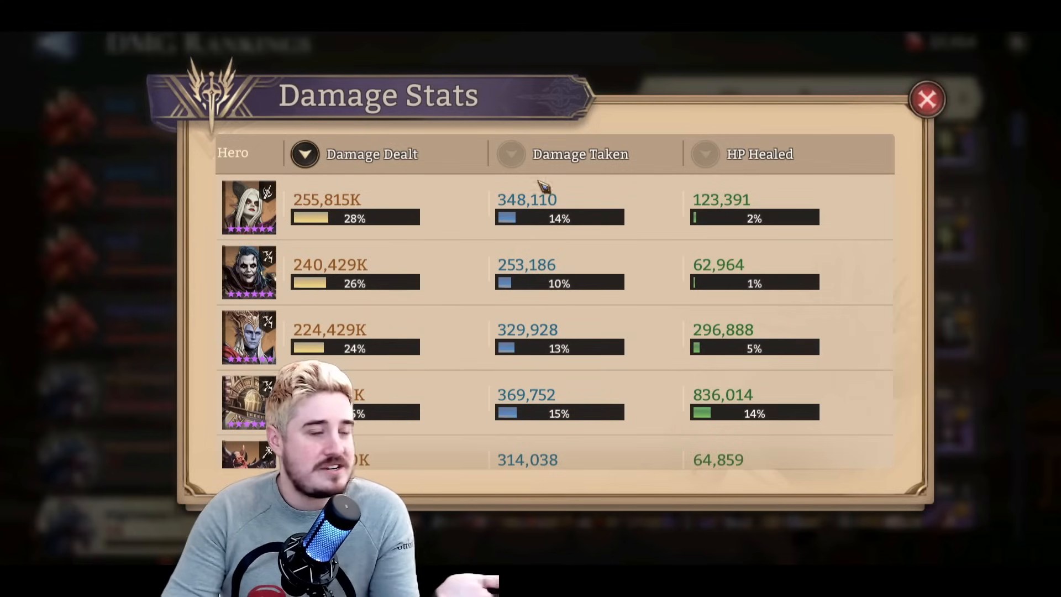
click(927, 99)
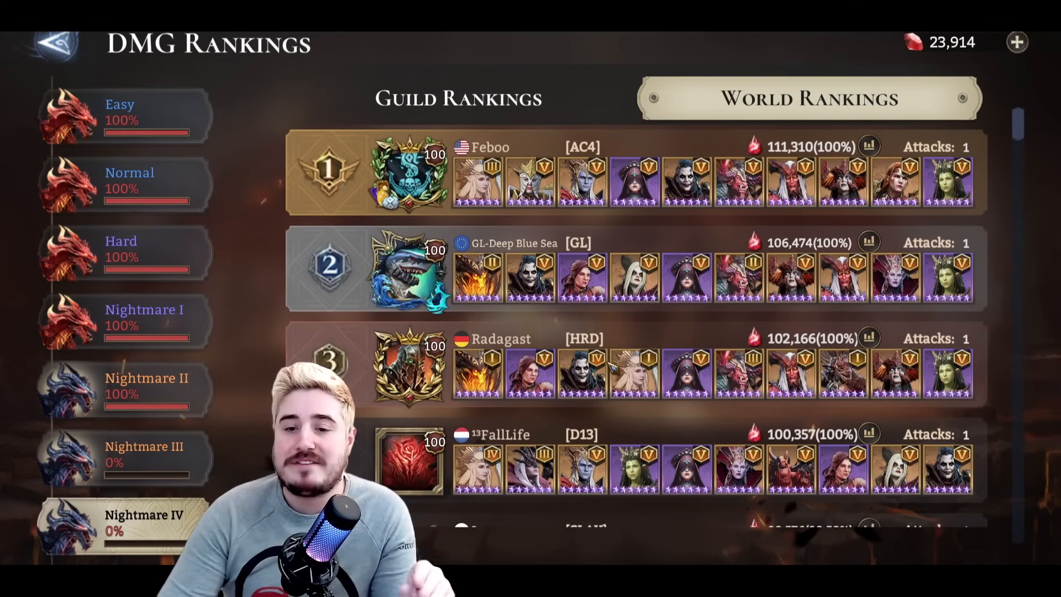
Scroll the Nightmare IV world rankings down to ranks eight through eleven
scroll(down, 3)
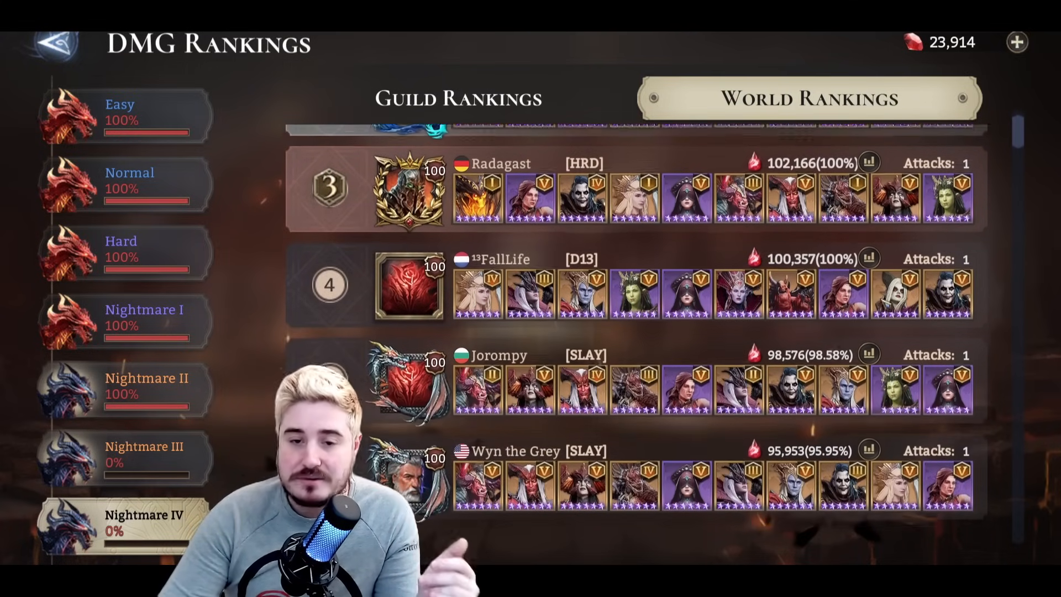
scroll(down, 3)
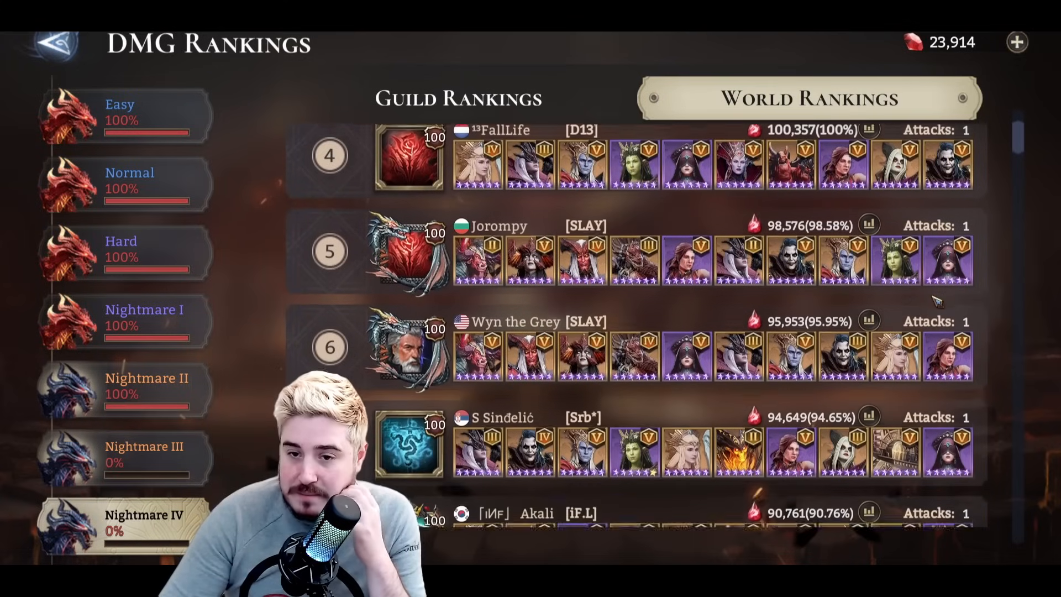
scroll(down, 3)
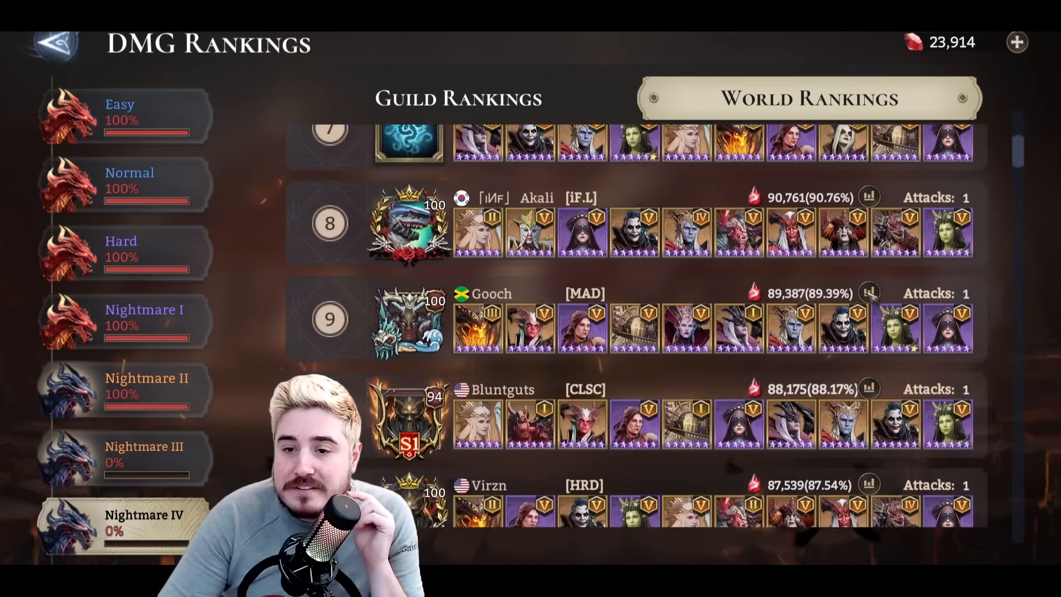
scroll(down, 3)
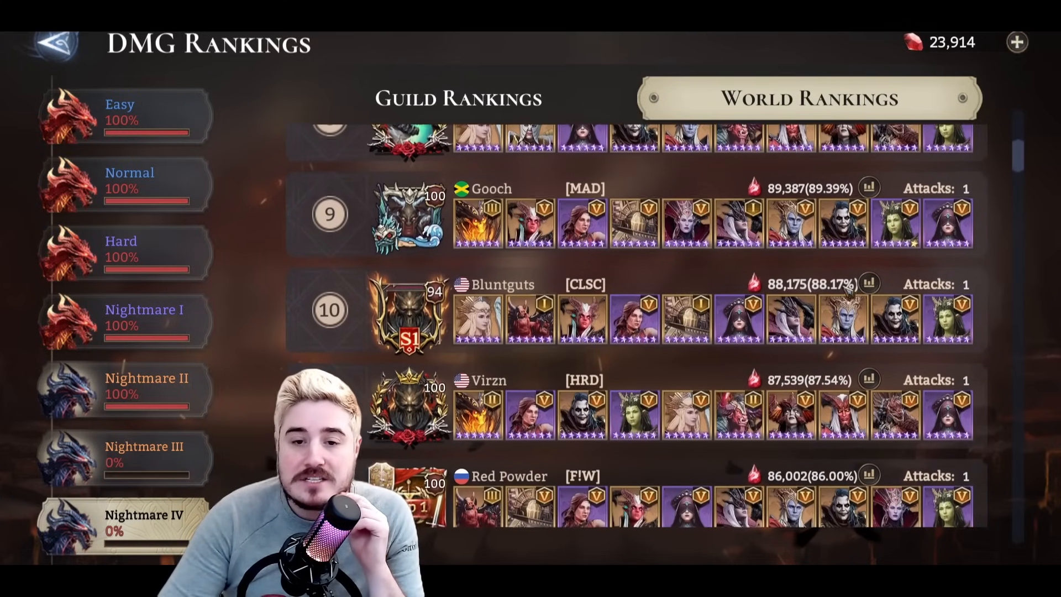
Open and close Damage Stats breakdowns for two lower-ranked teams
click(869, 188)
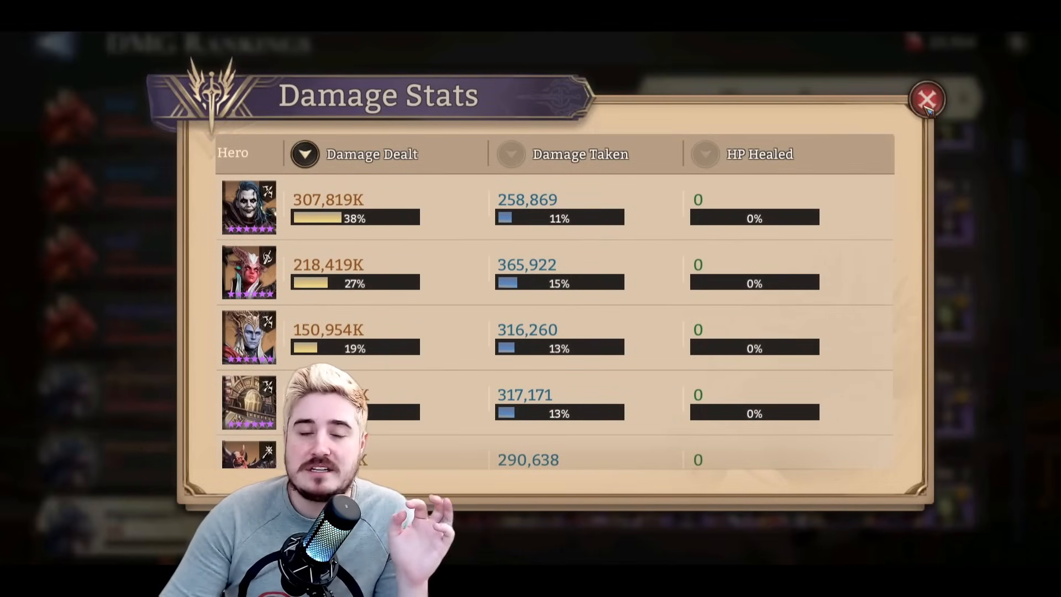
click(928, 97)
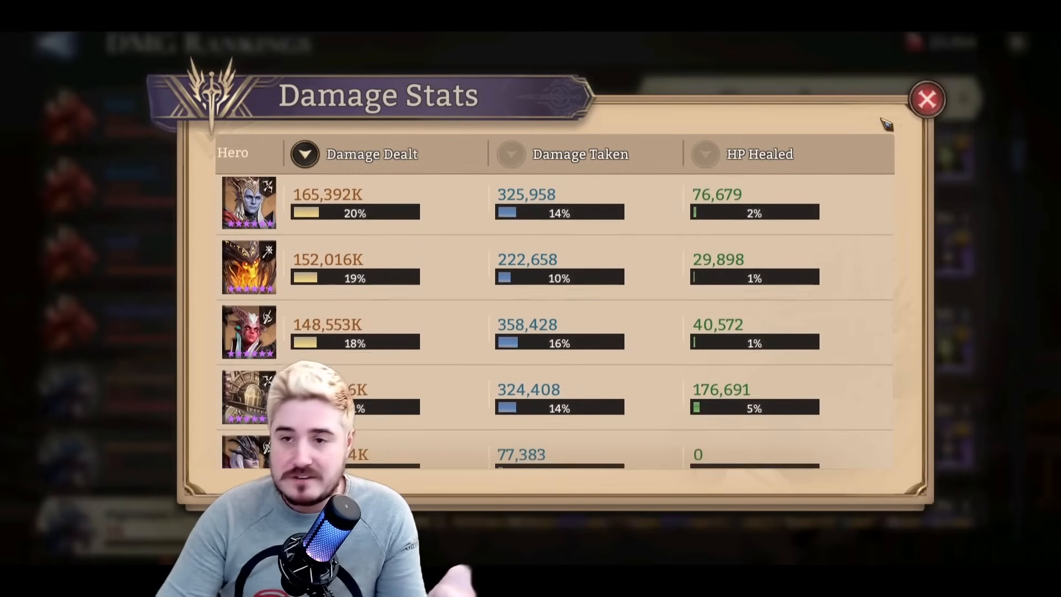
click(927, 99)
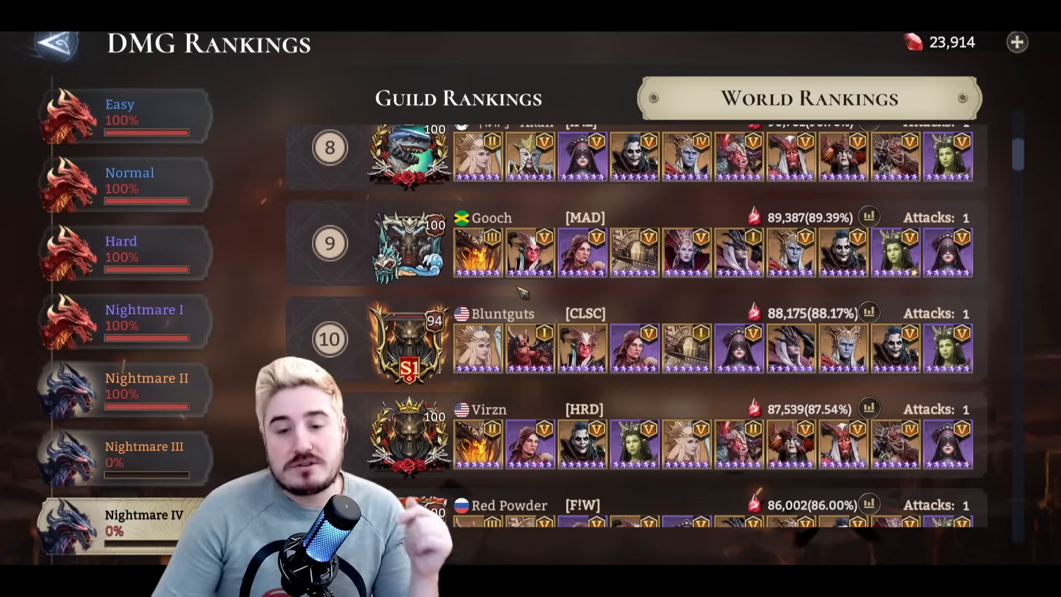
click(868, 217)
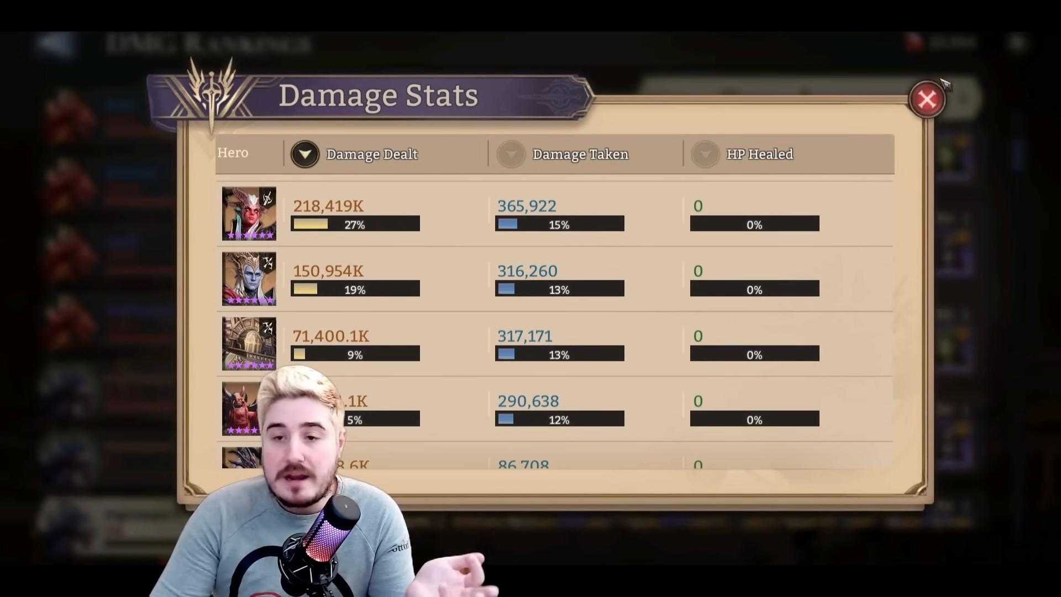
click(926, 99)
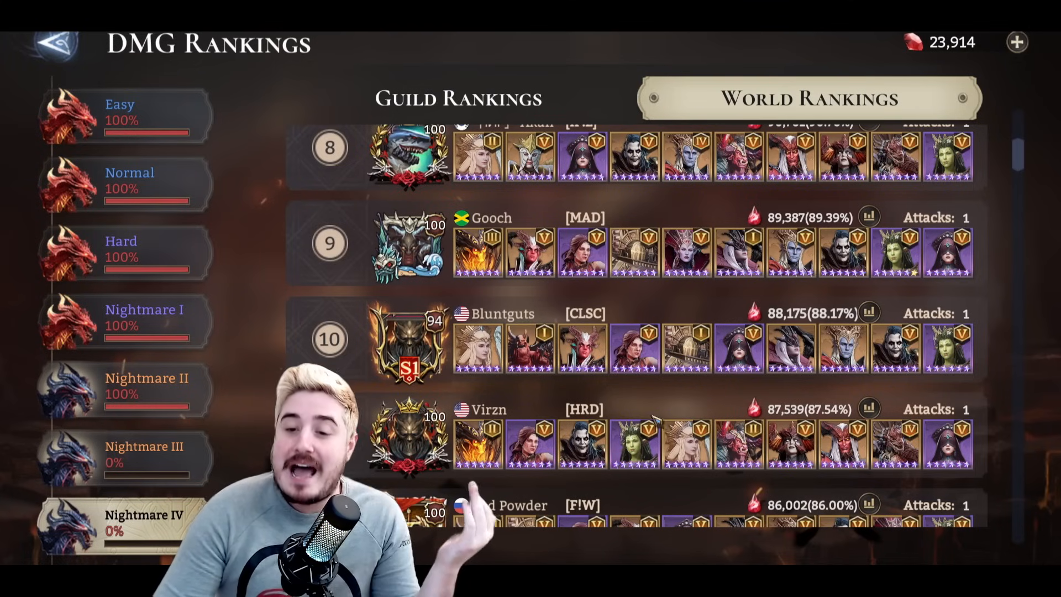
Scroll the world rankings further through ranks 7–13
scroll(down, 3)
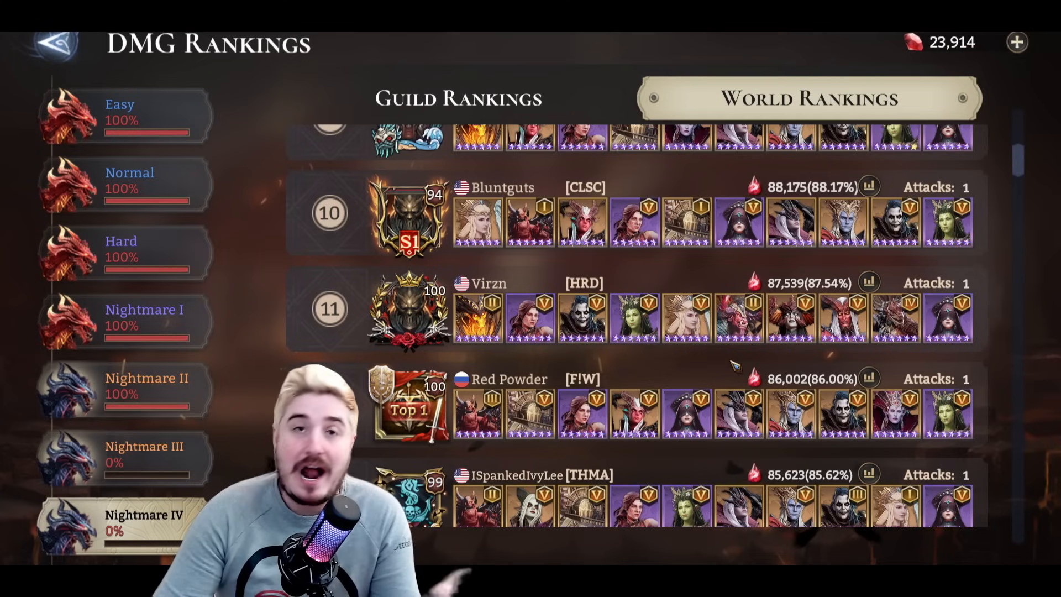
mouse_move(649, 274)
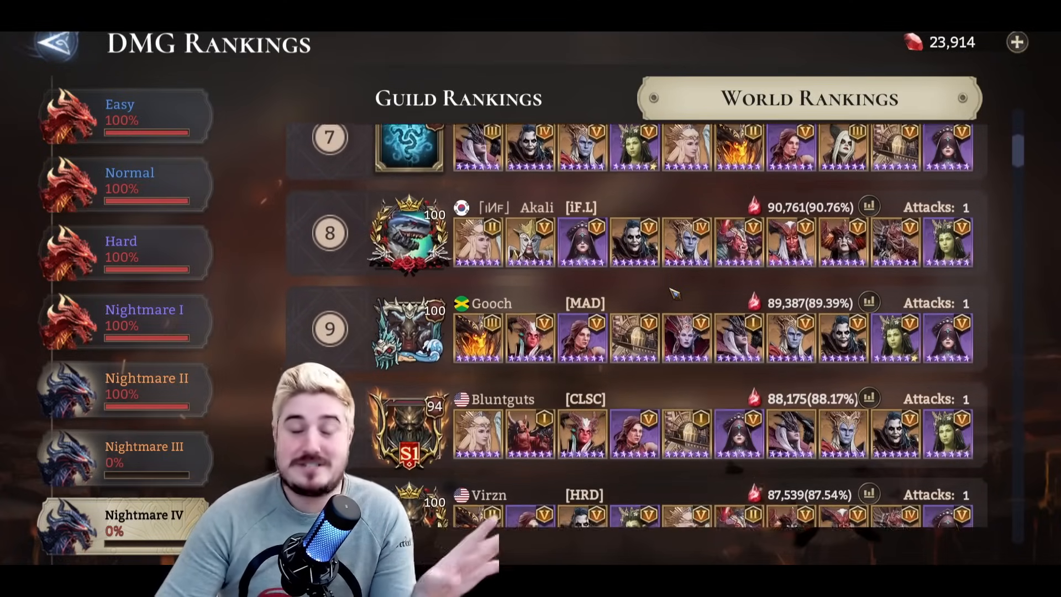
scroll(down, 3)
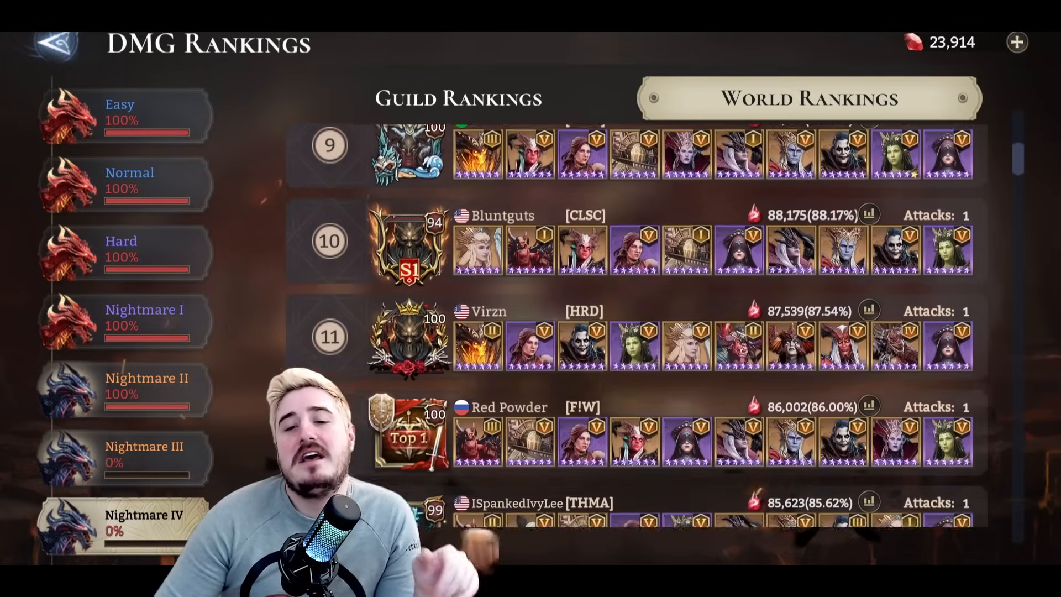
scroll(down, 3)
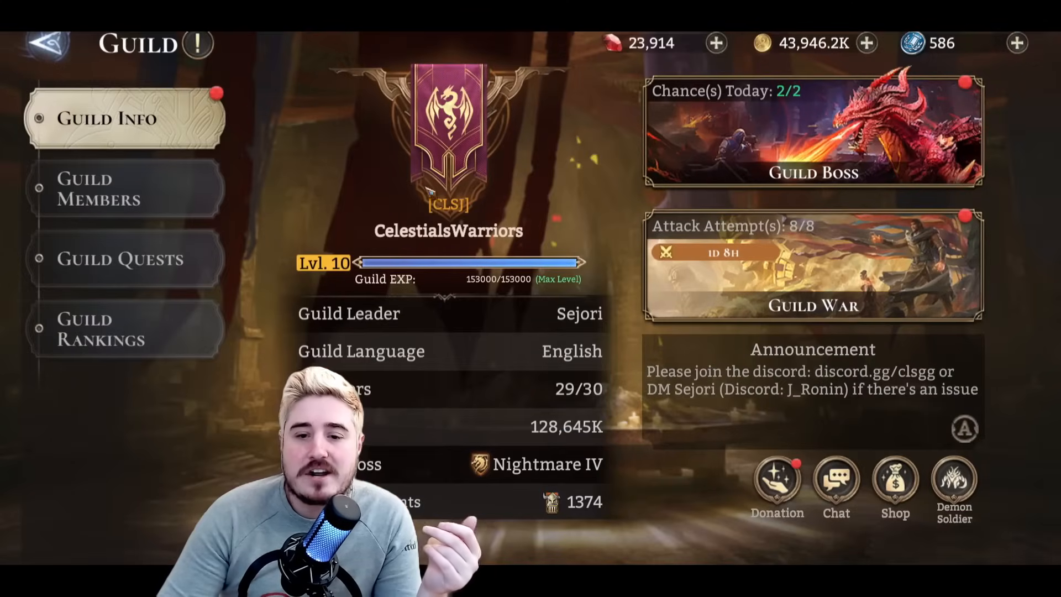
Open the Gallery, review Pyros's Delusional Gaze skill and awakenings, then Twinfiend
click(45, 43)
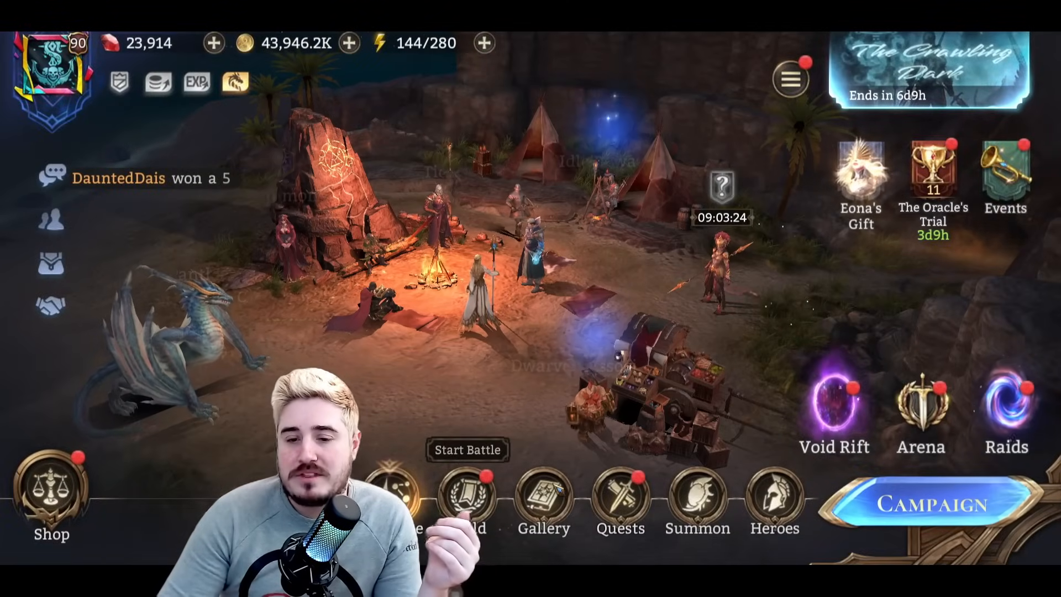
click(543, 501)
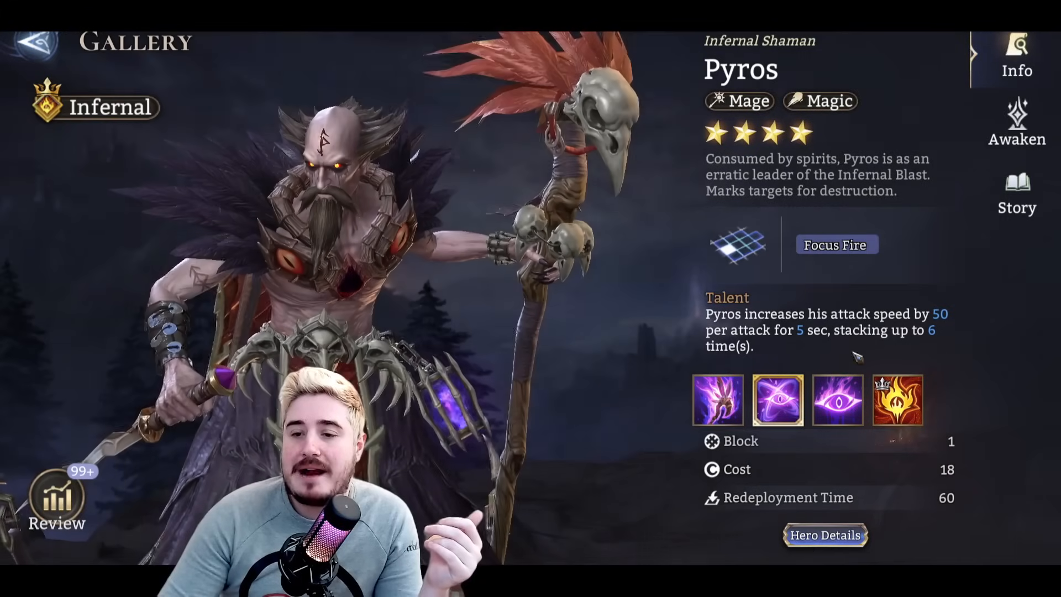
click(837, 399)
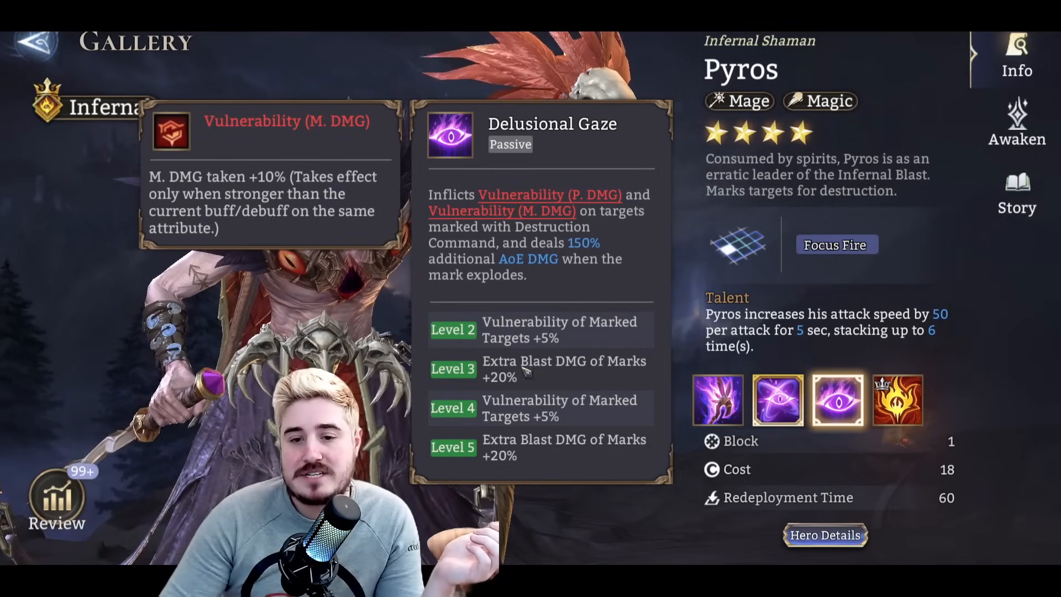
click(1016, 125)
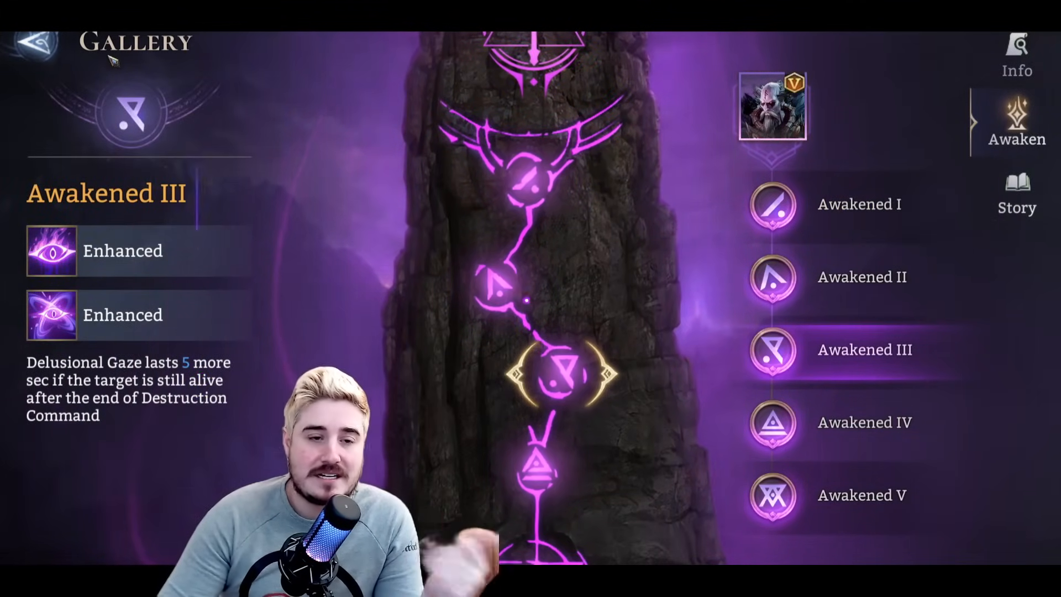
click(1016, 58)
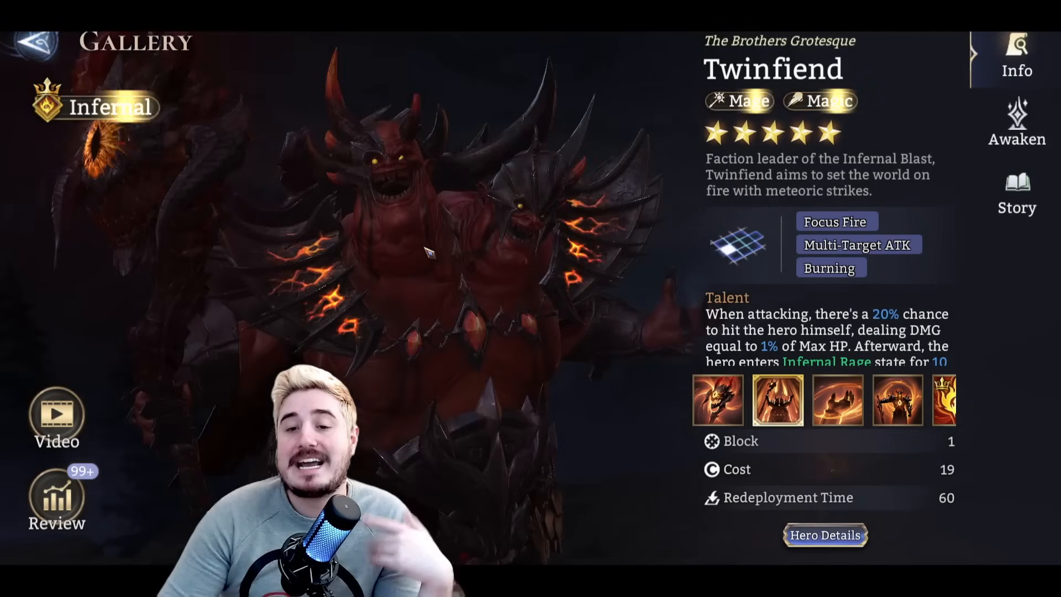
click(1017, 126)
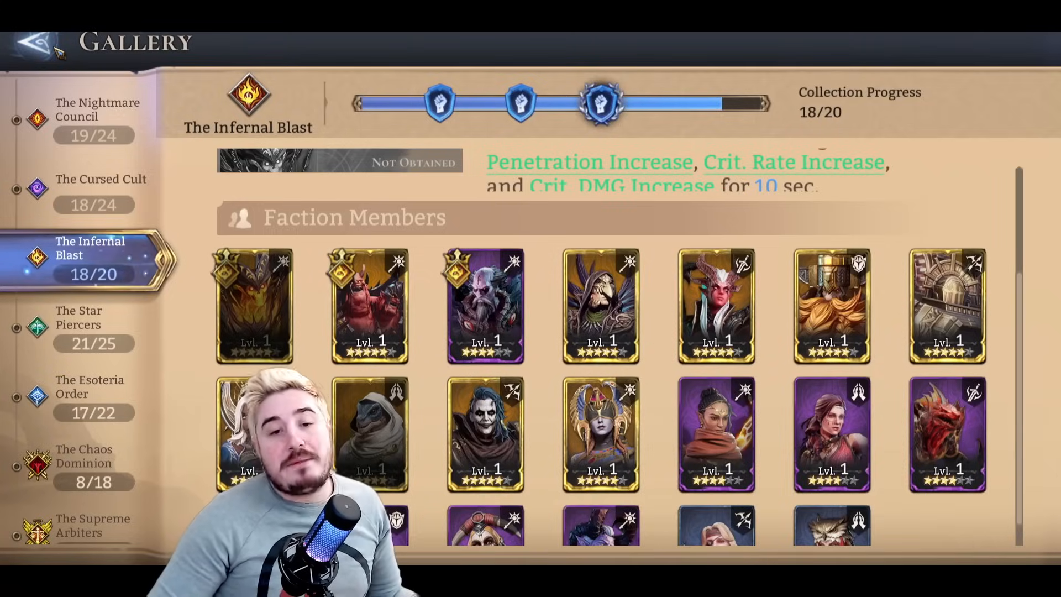
View Solcadens's gallery profile and its Awaken tab
click(254, 304)
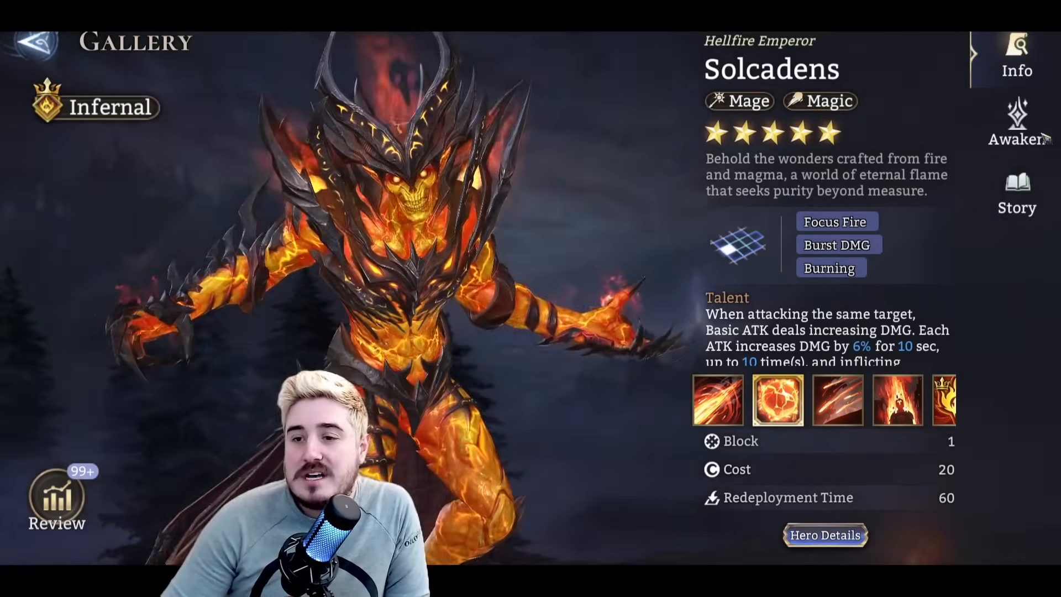
click(1016, 121)
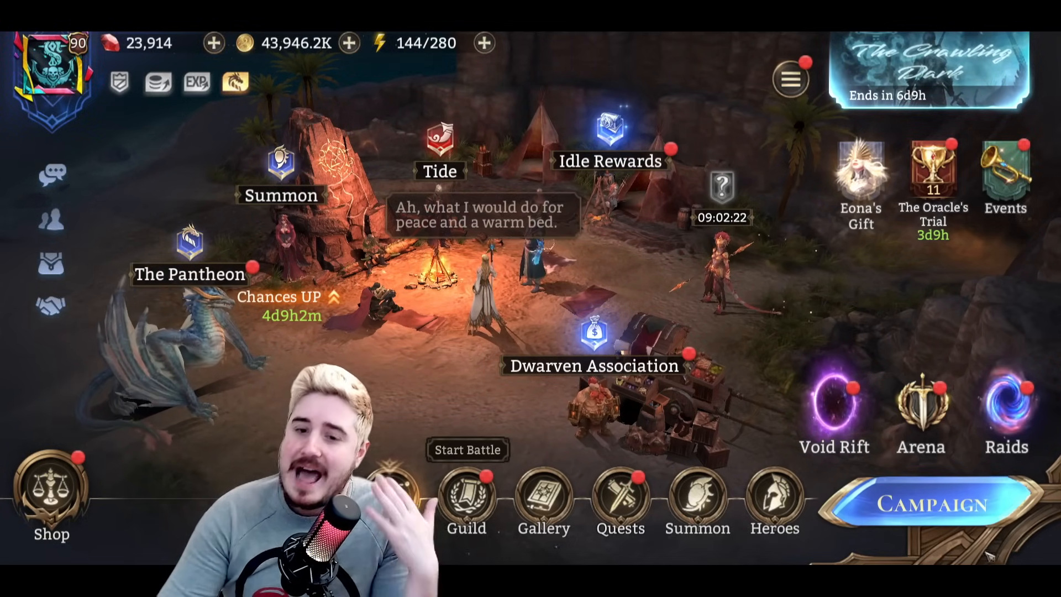
Reopen the Gallery on The Infernal Blast faction and scroll to Twinfiend's Lord Skills
click(543, 498)
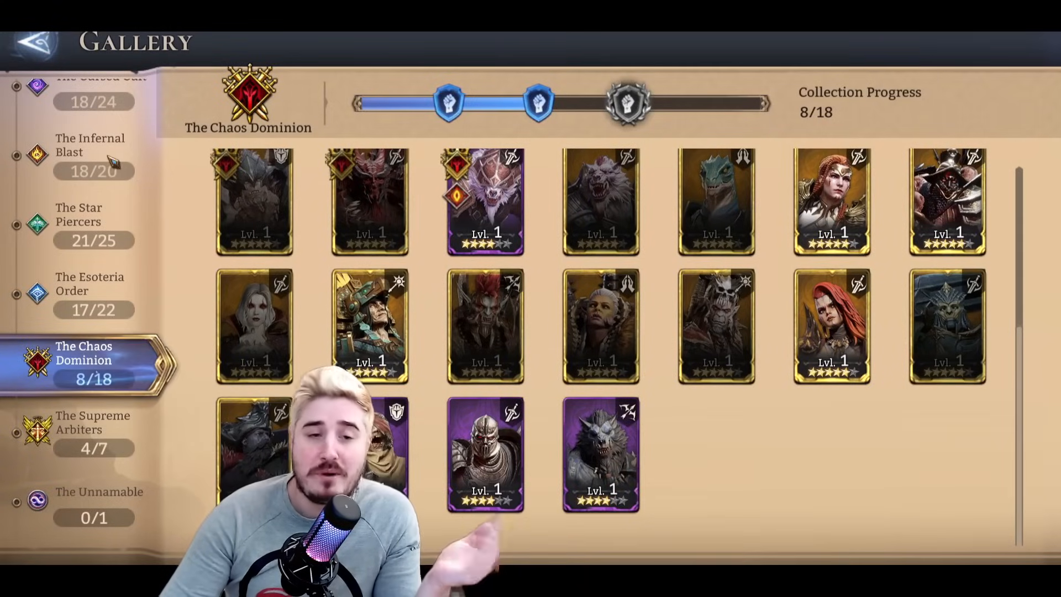
click(90, 146)
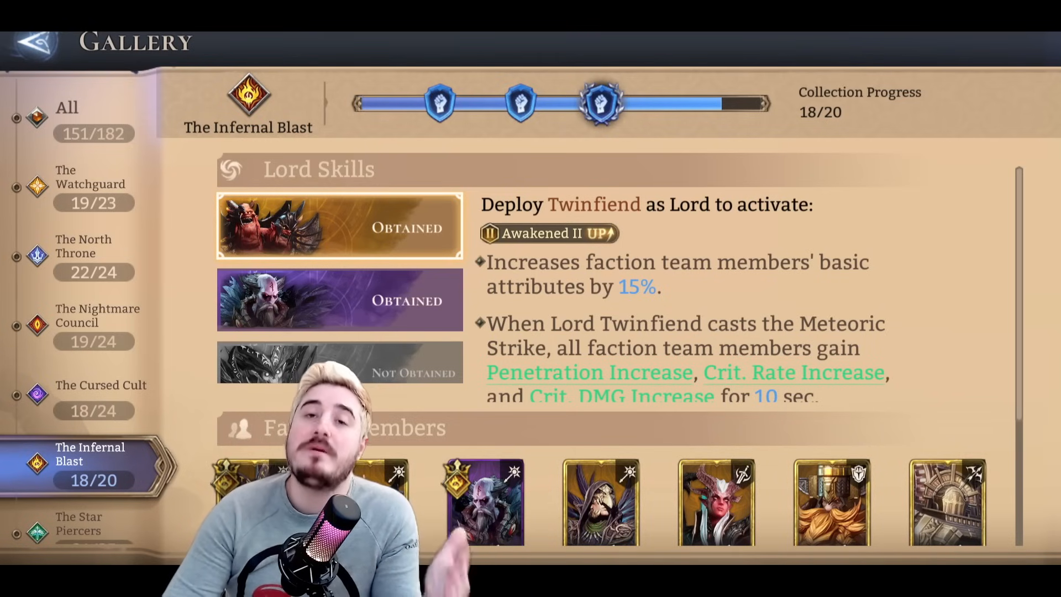
scroll(down, 3)
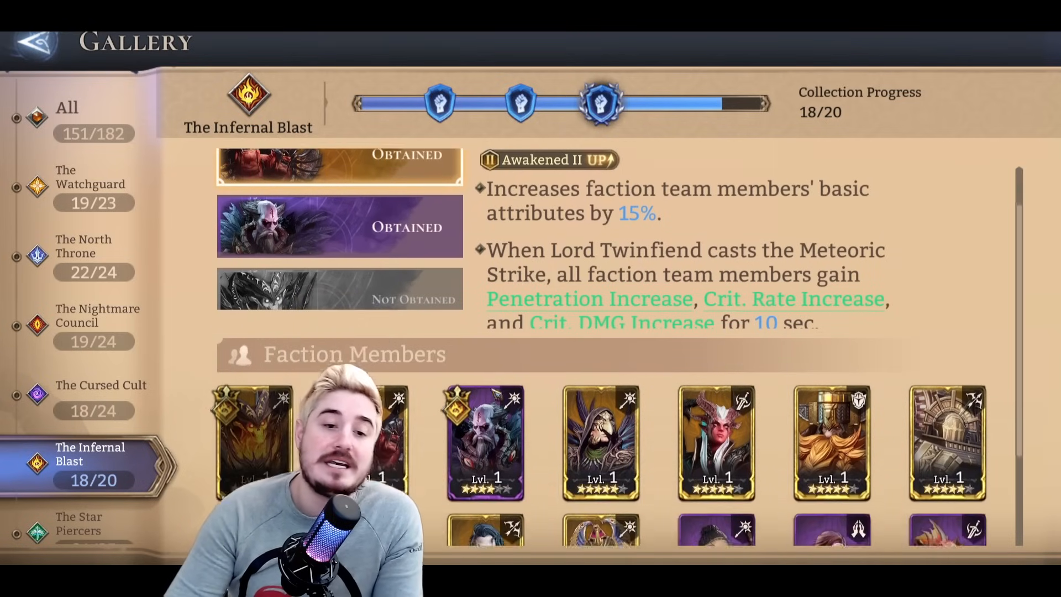